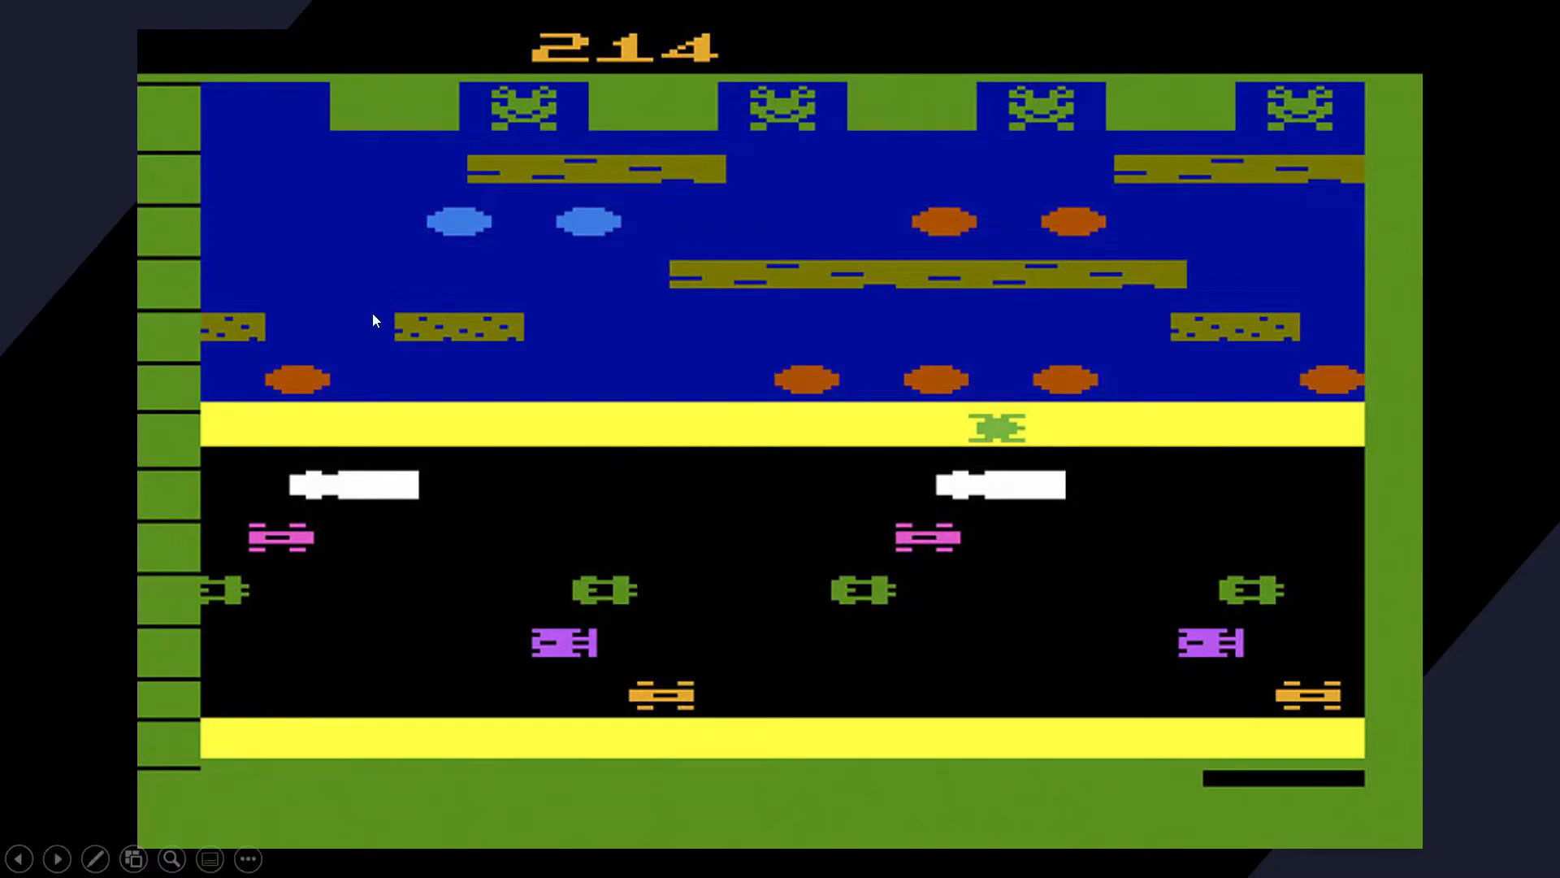
mouse_move(1467, 454)
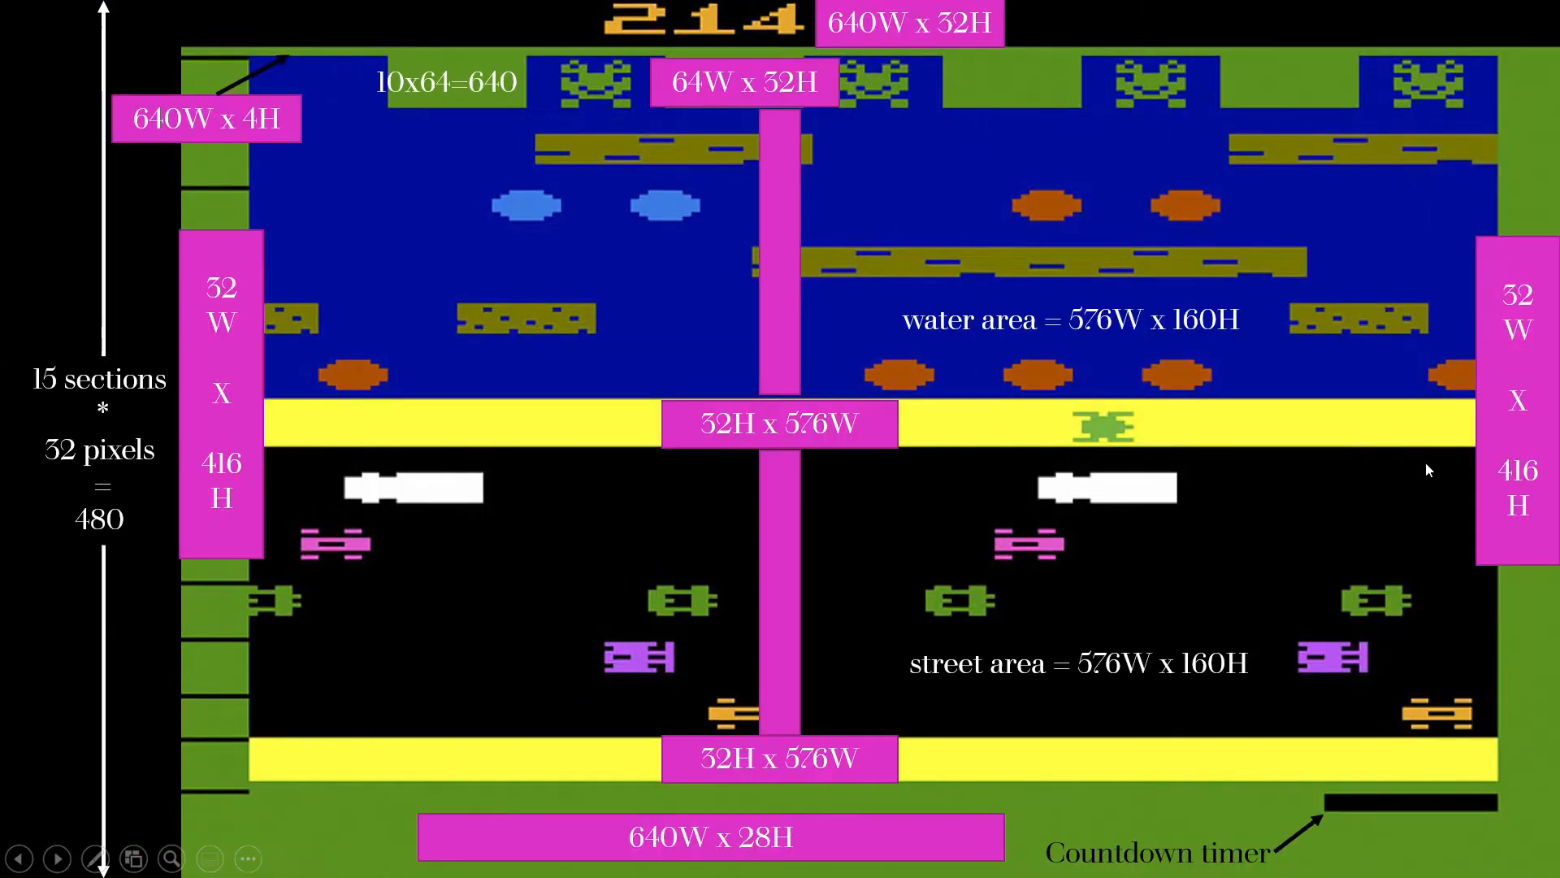
mouse_move(1030, 348)
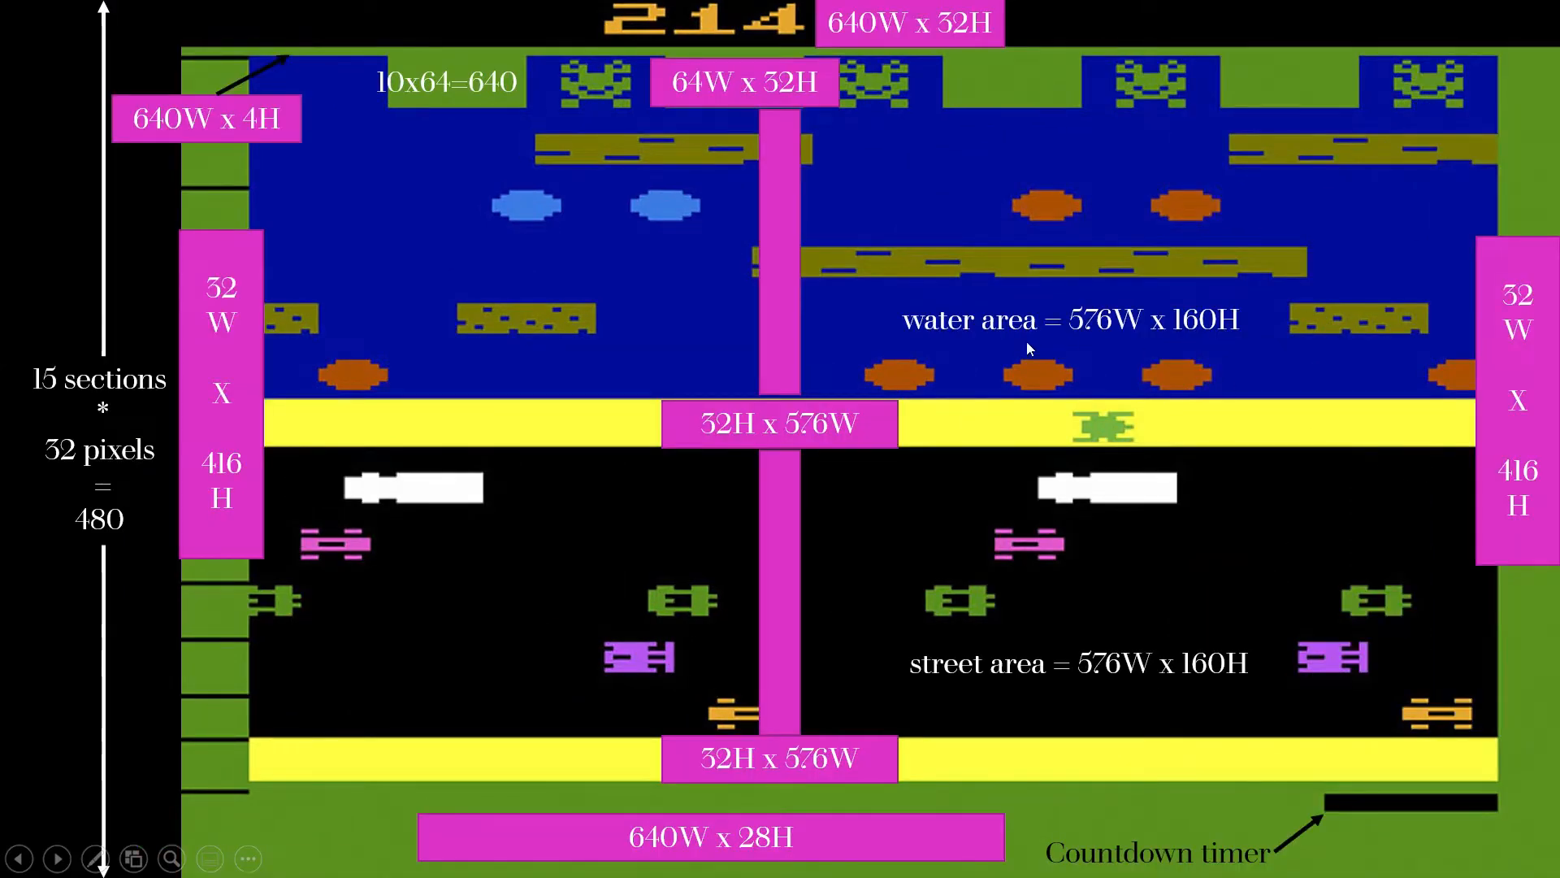
mouse_move(166, 151)
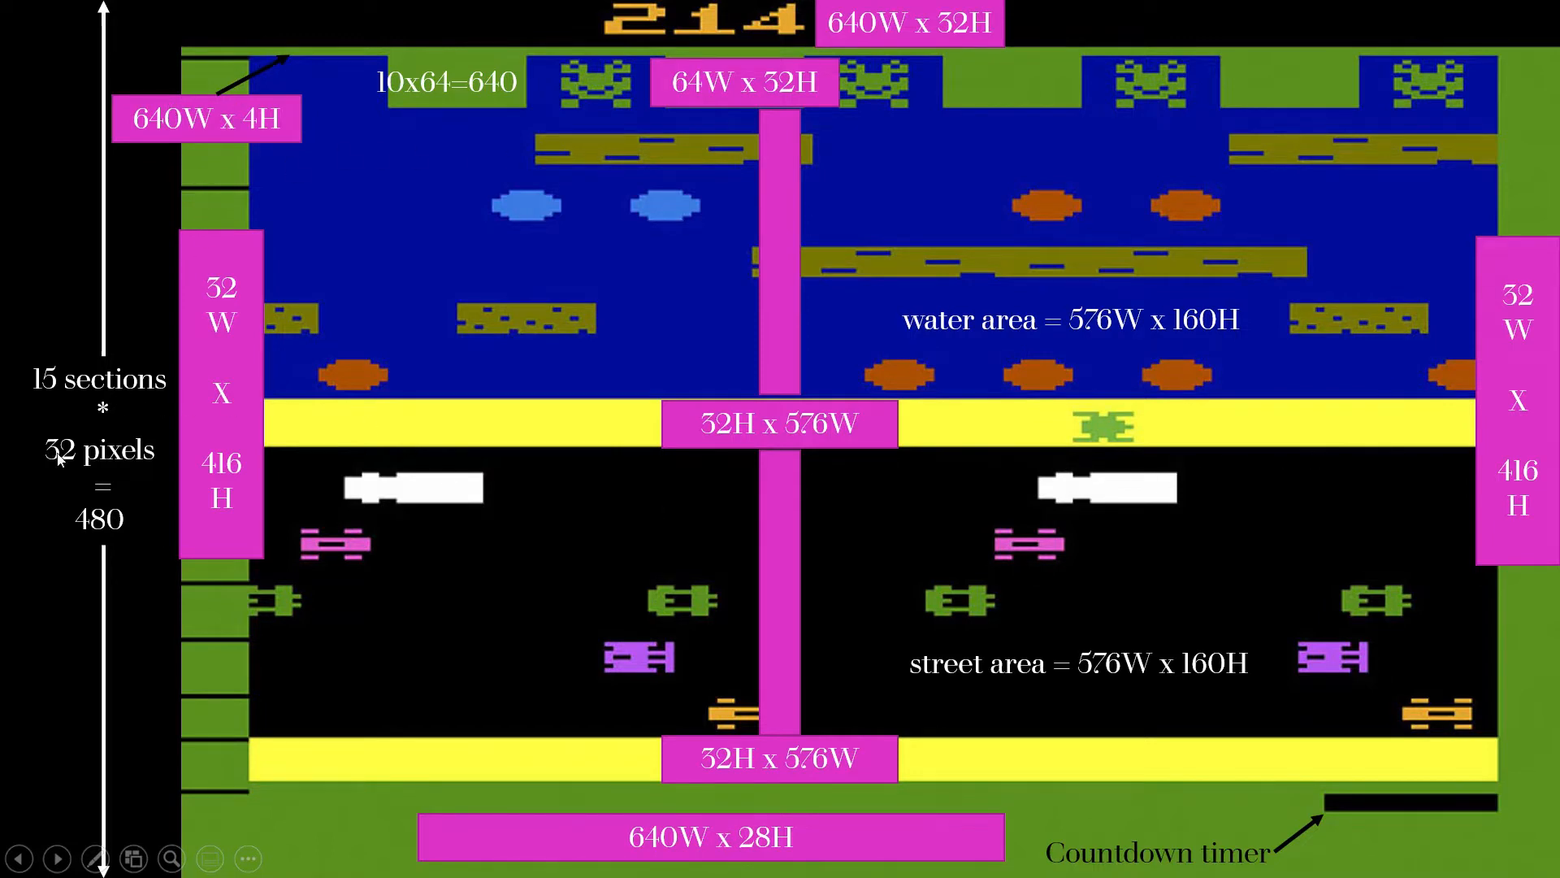
mouse_move(187, 617)
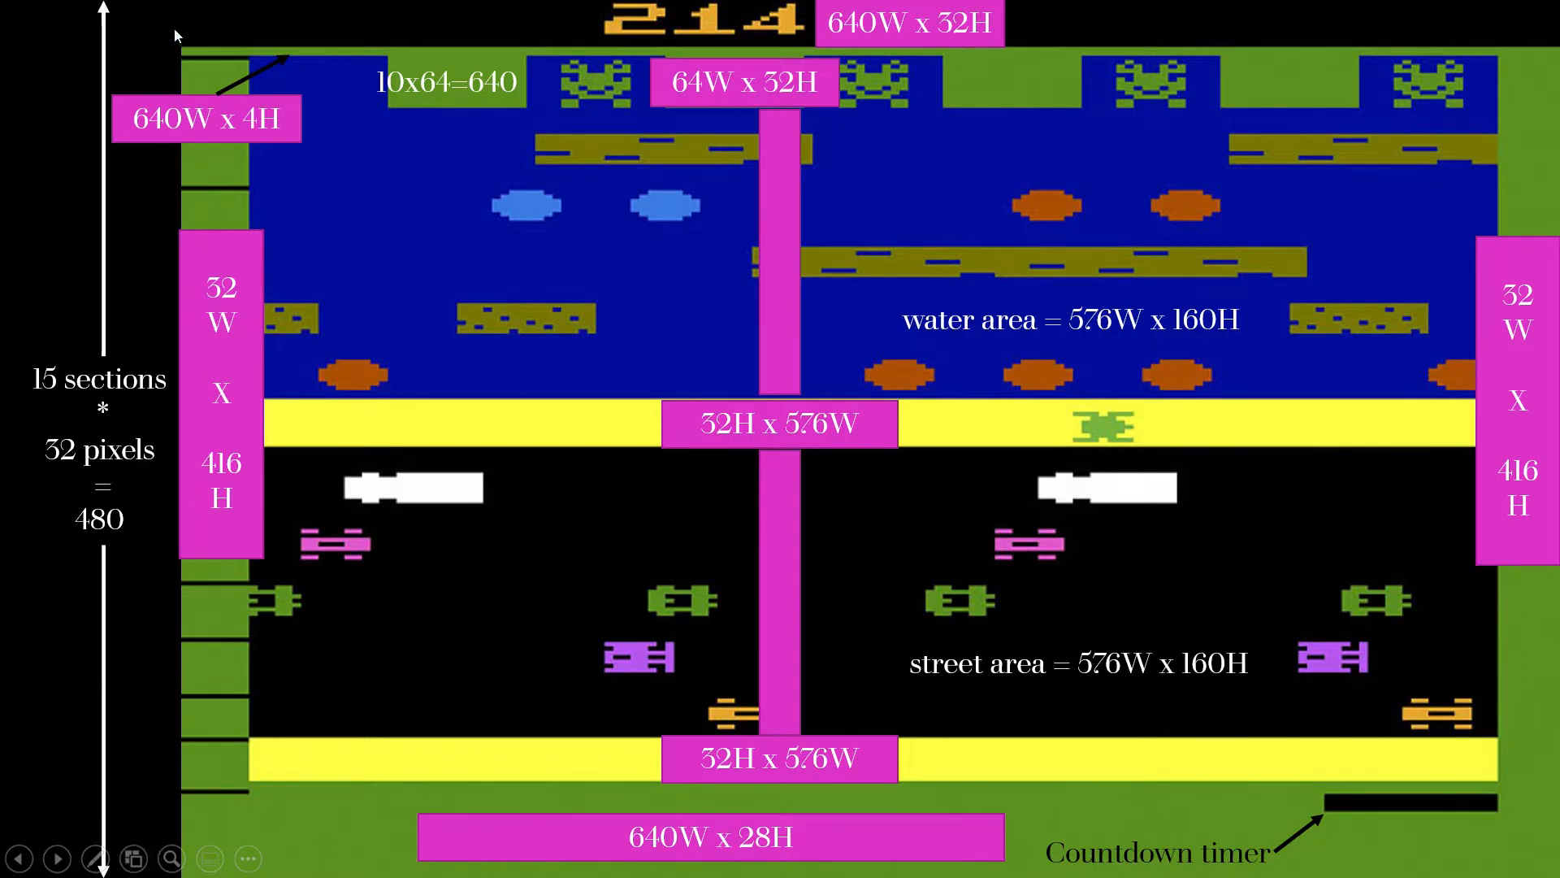
mouse_move(184, 407)
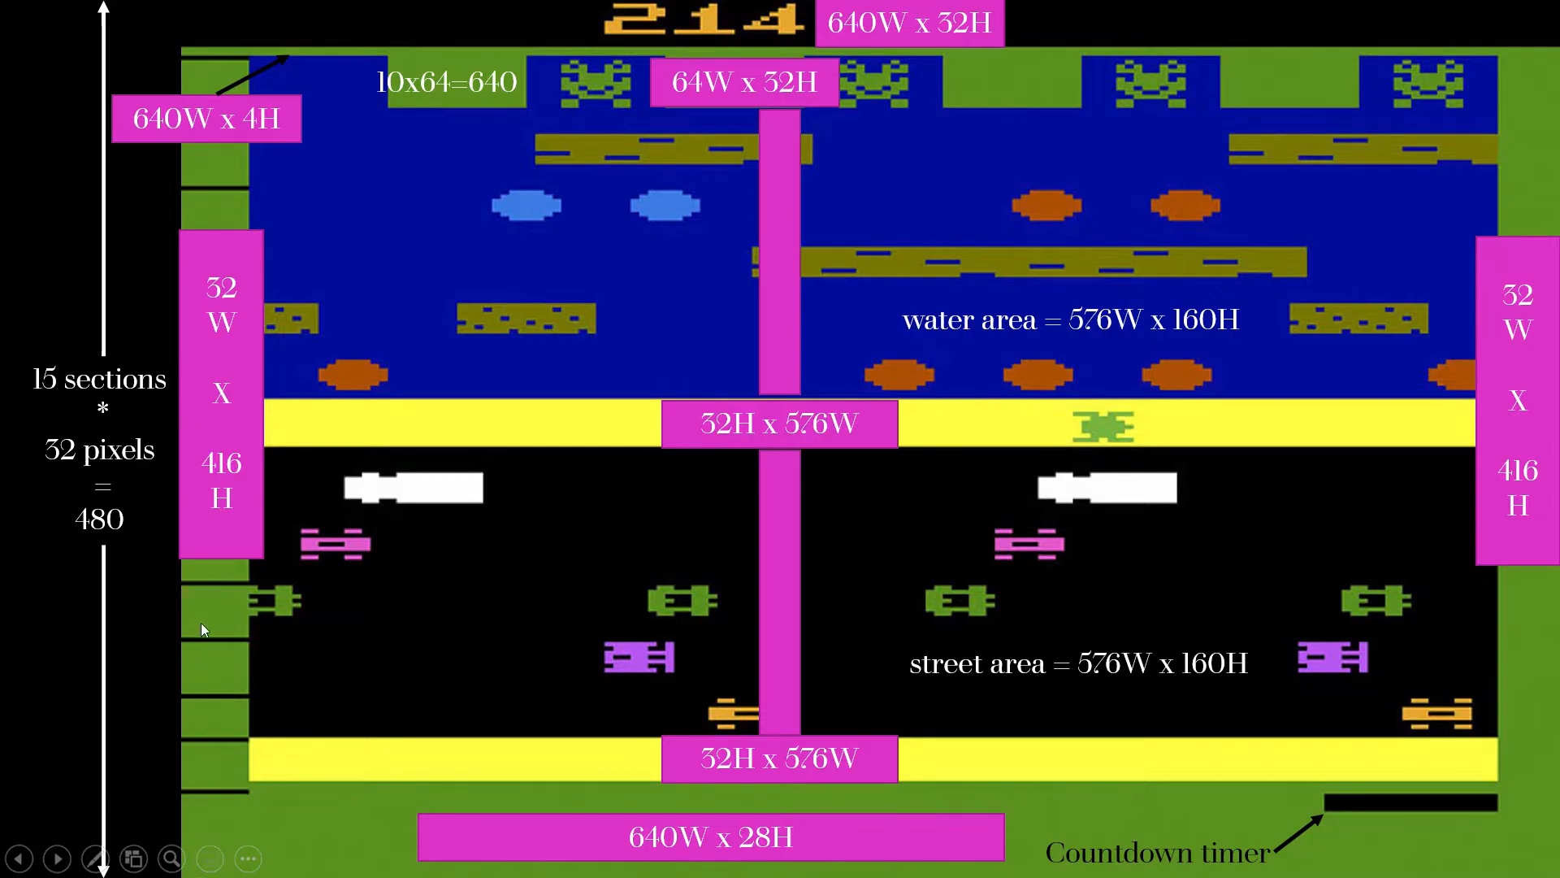
mouse_move(99, 473)
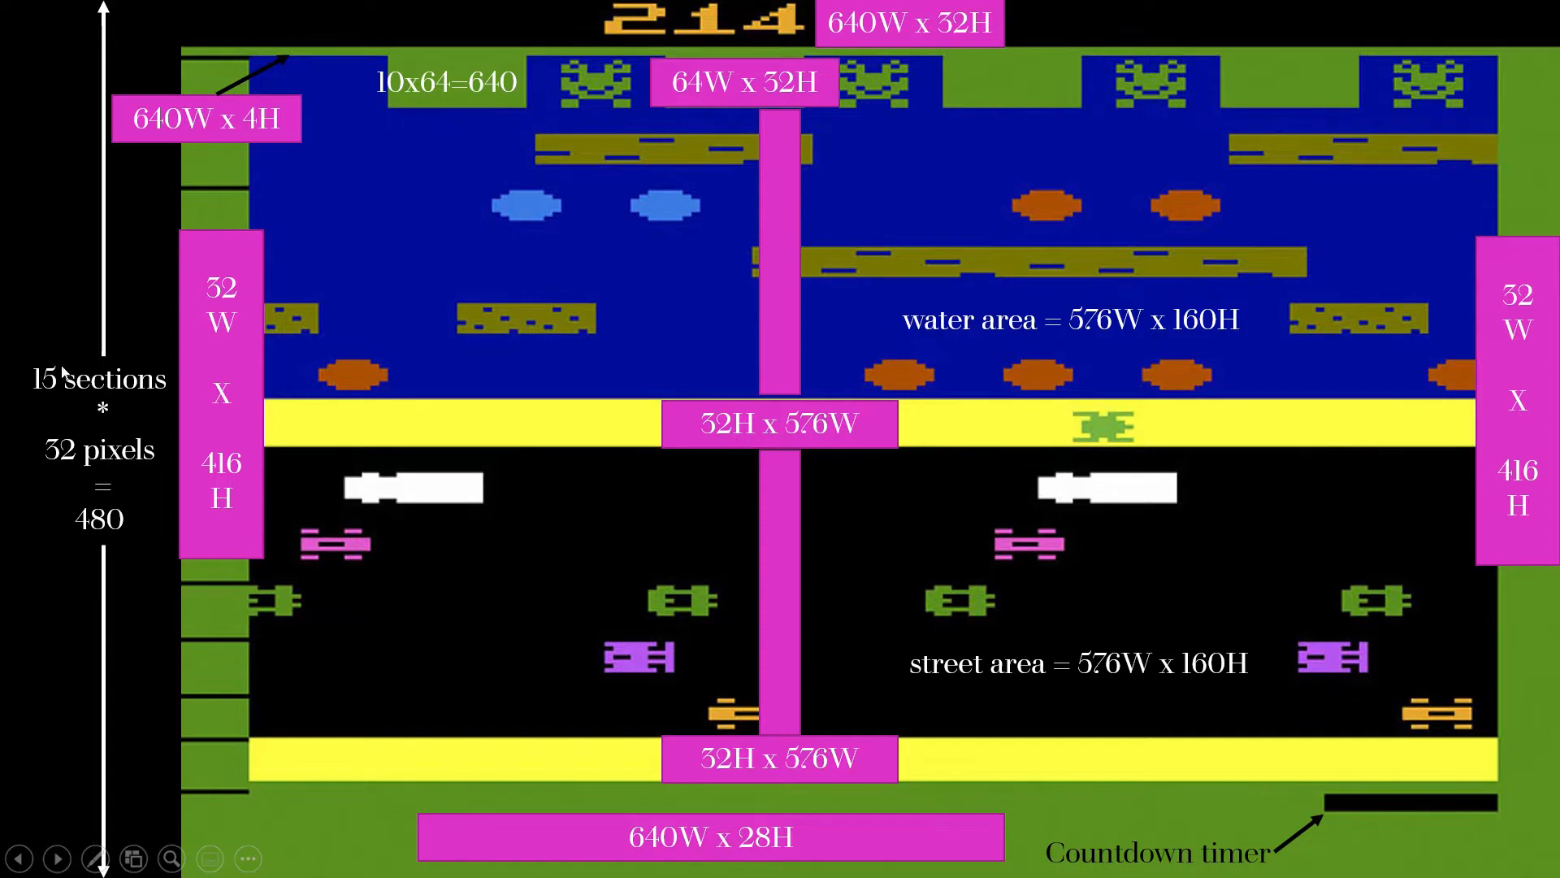
mouse_move(193, 12)
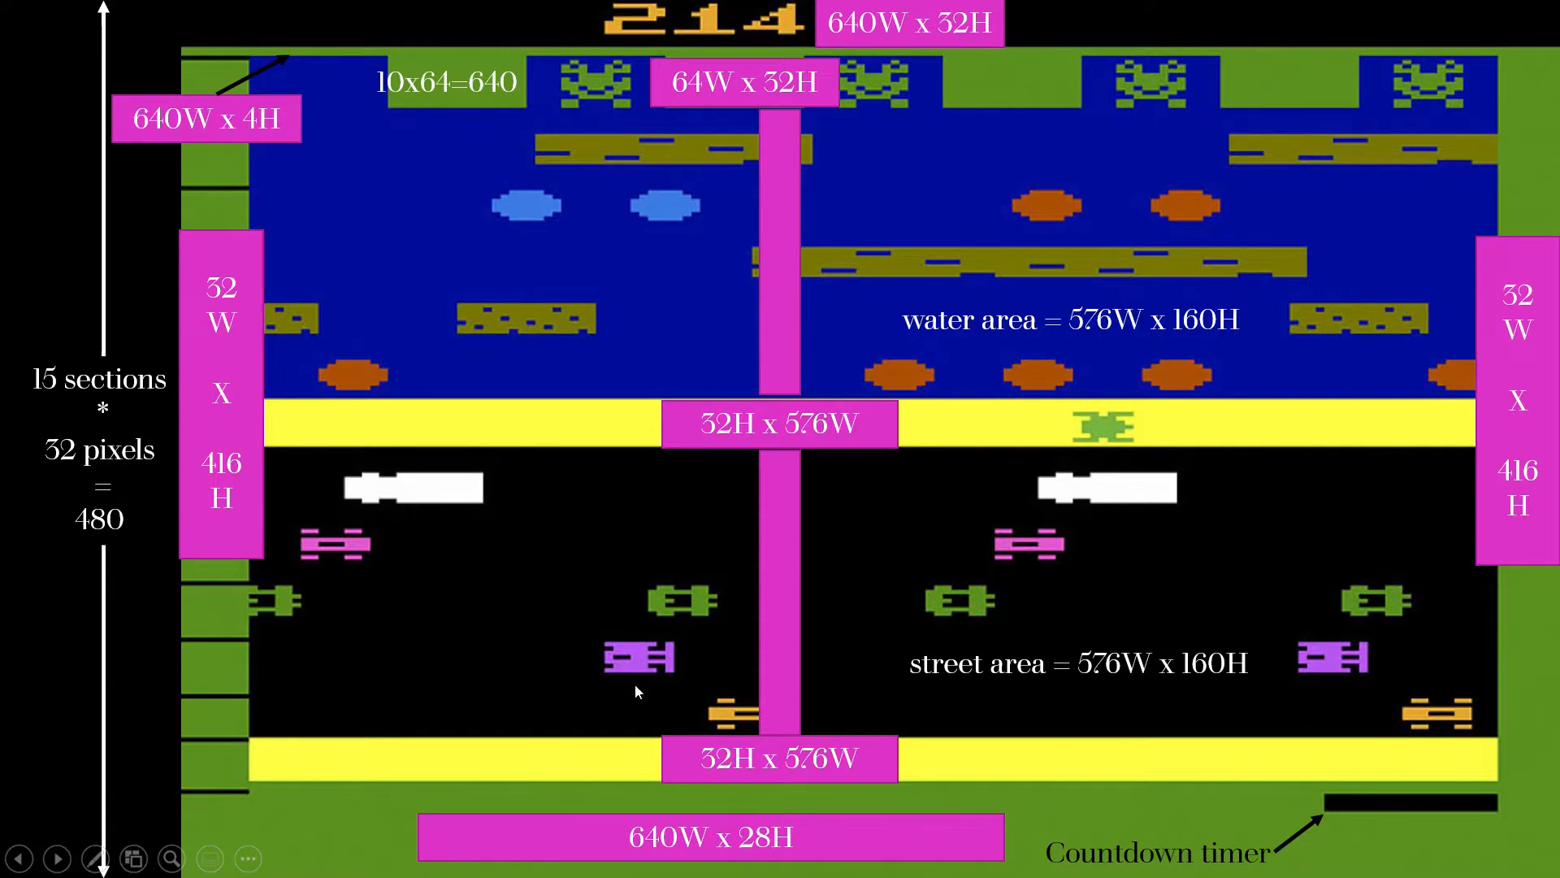
mouse_move(294, 70)
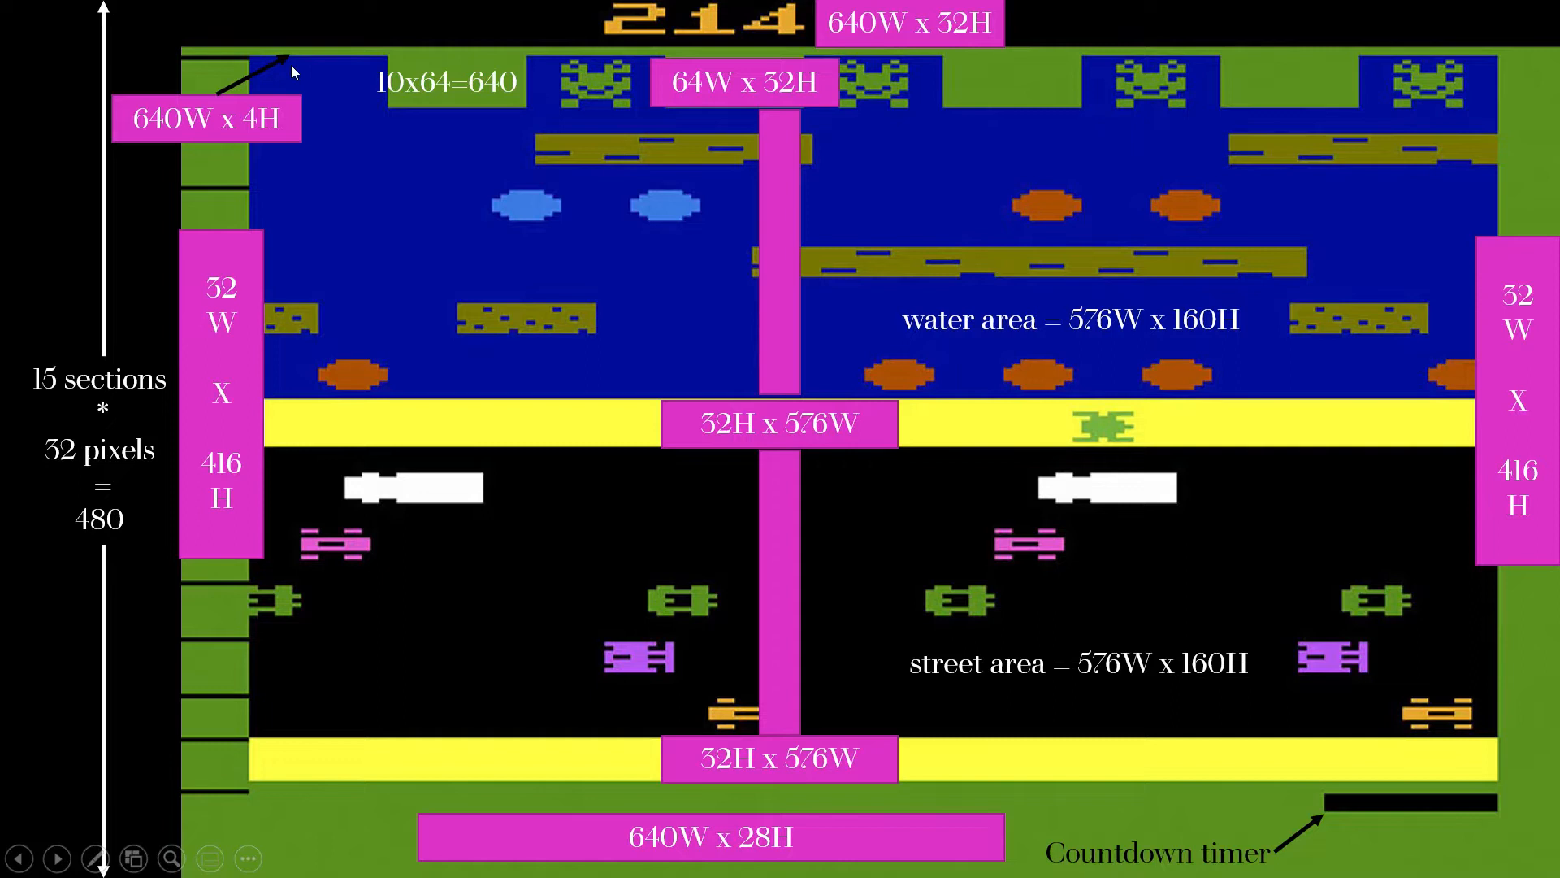
mouse_move(342, 21)
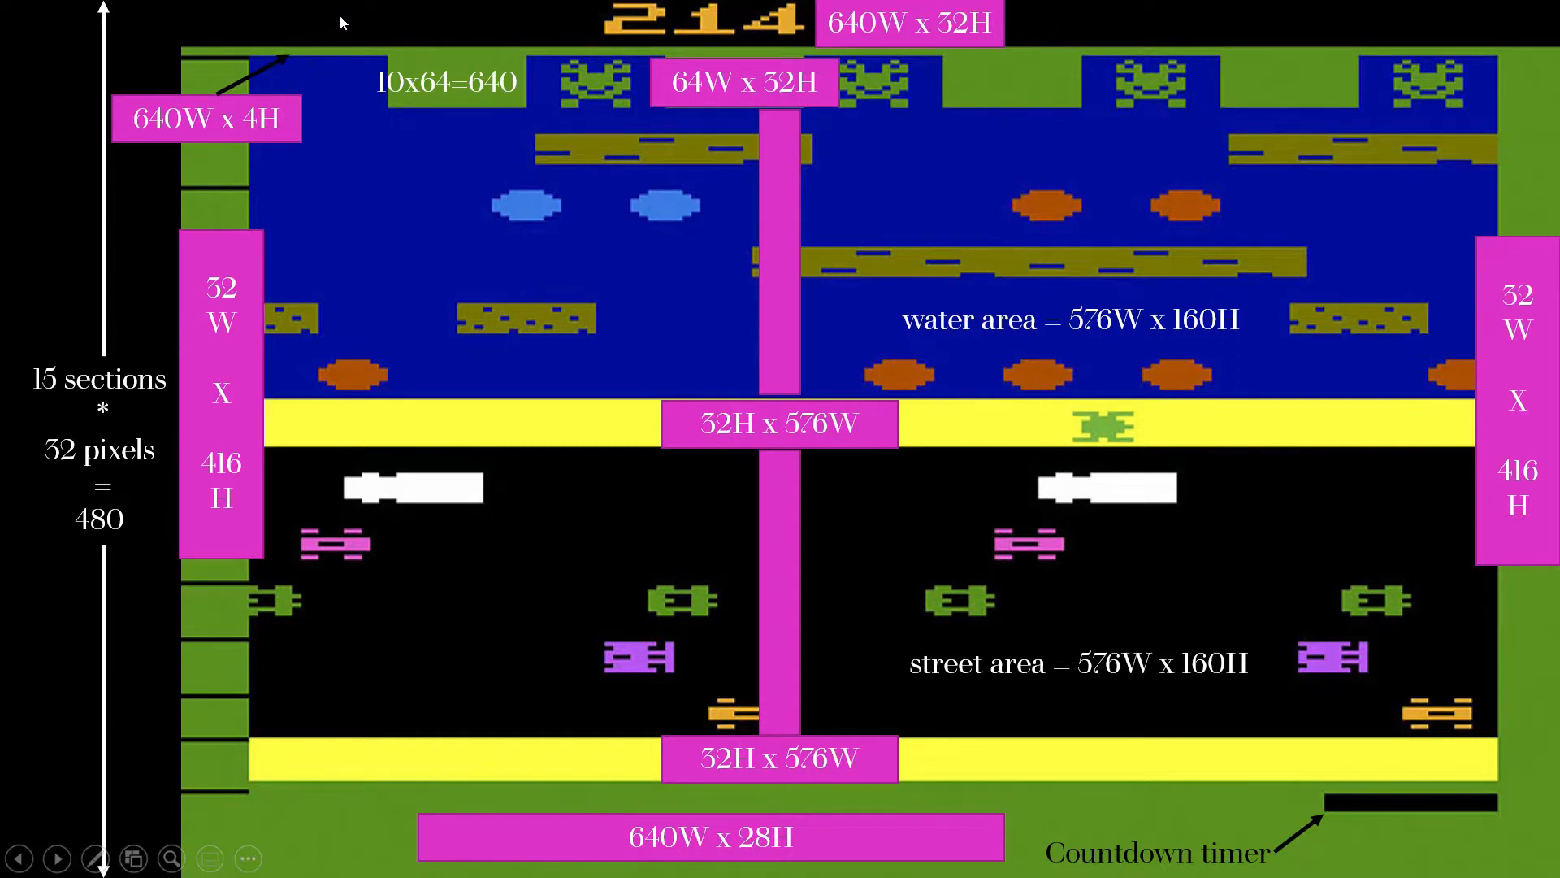
mouse_move(388, 22)
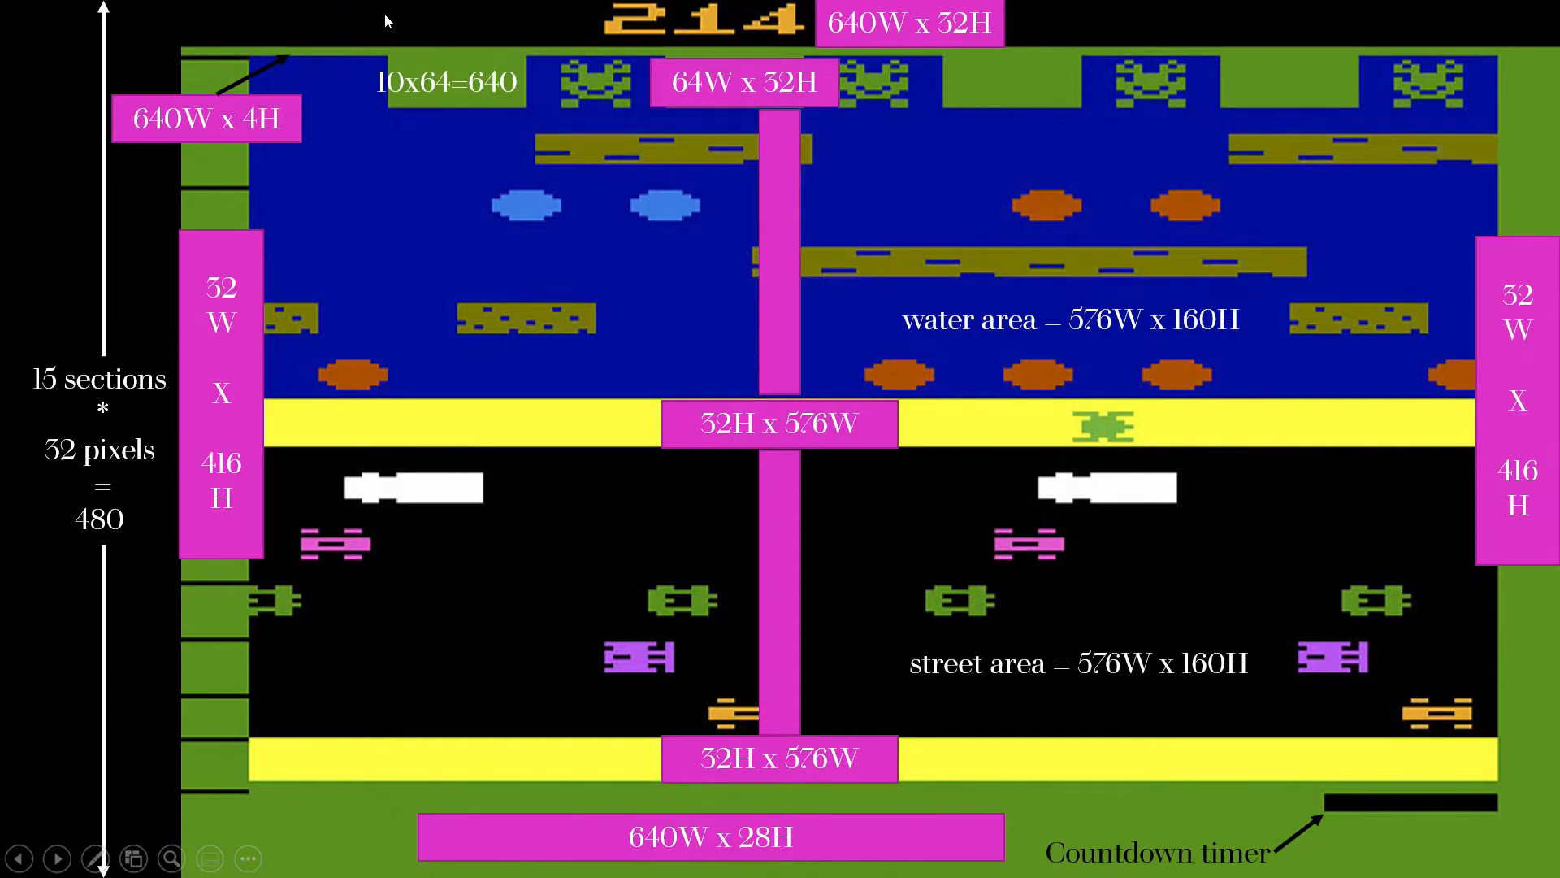
mouse_move(348, 99)
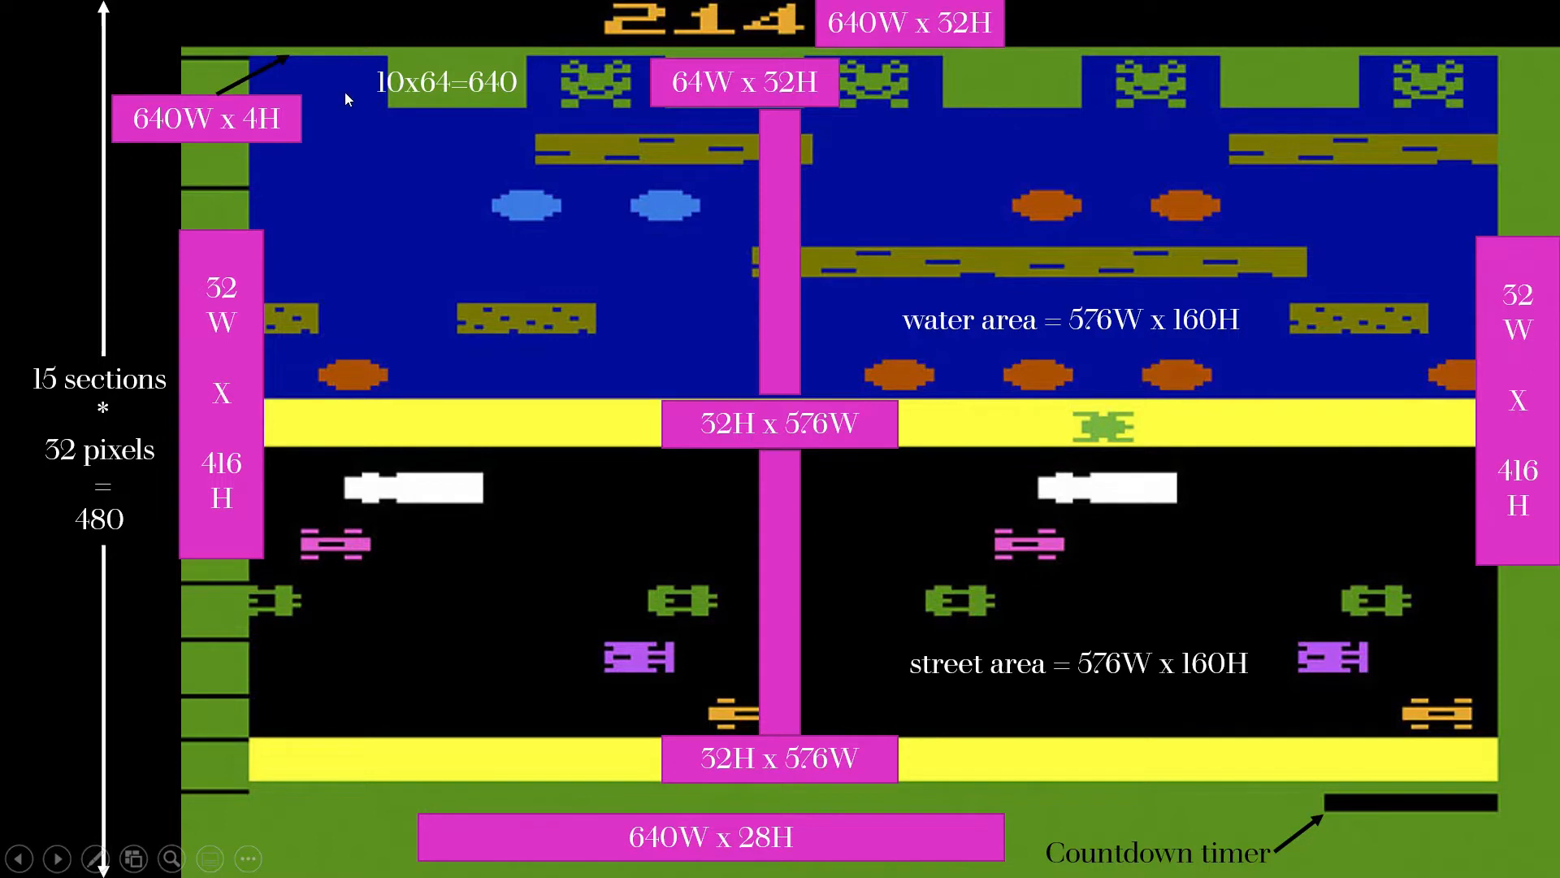
mouse_move(376, 98)
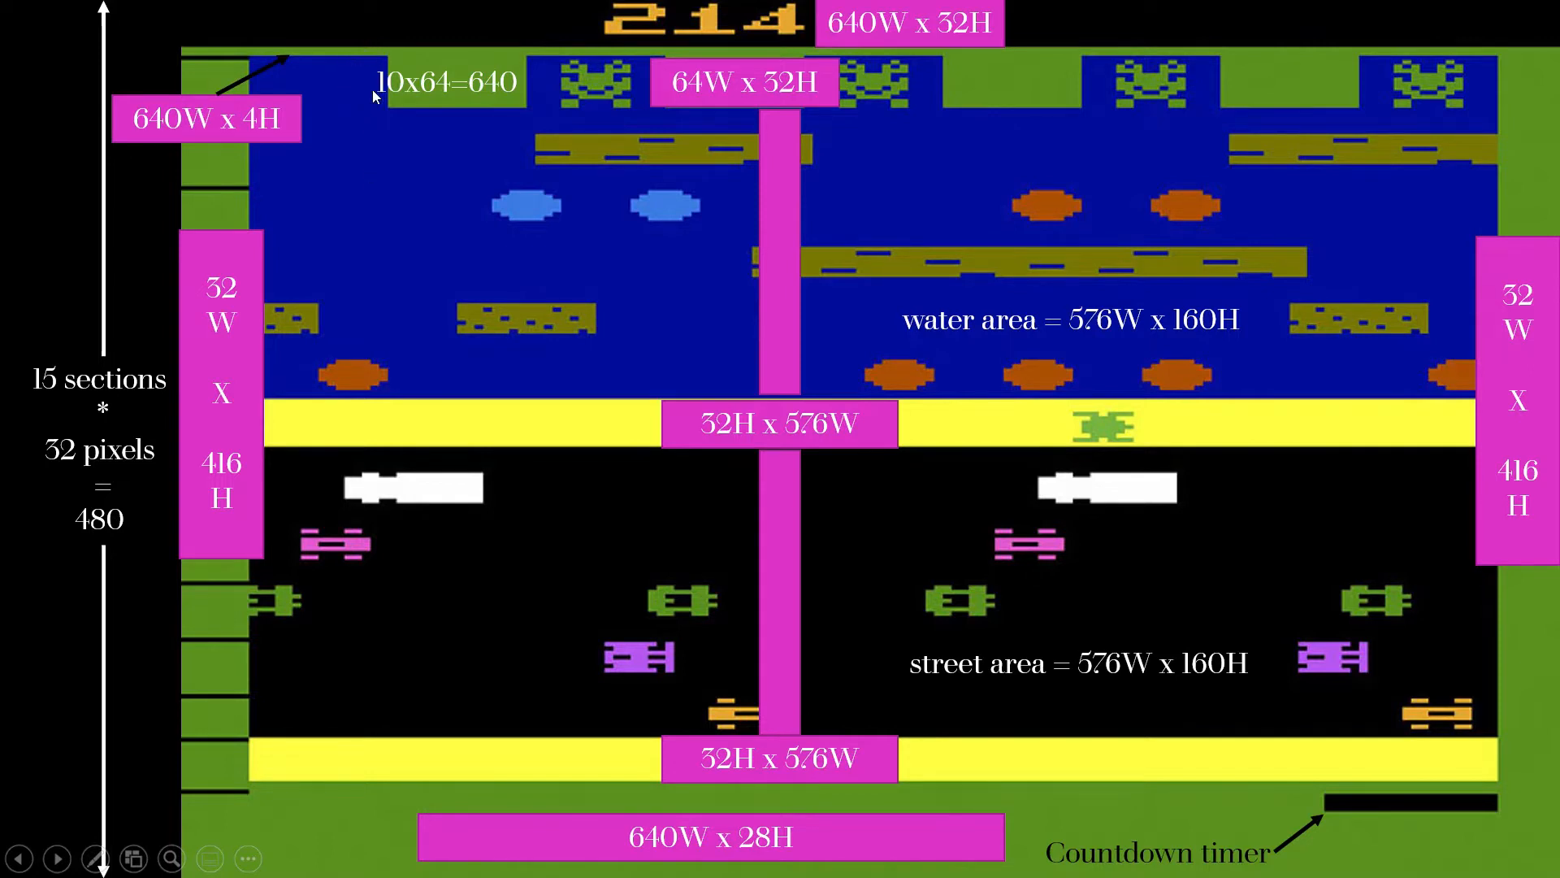
mouse_move(418, 375)
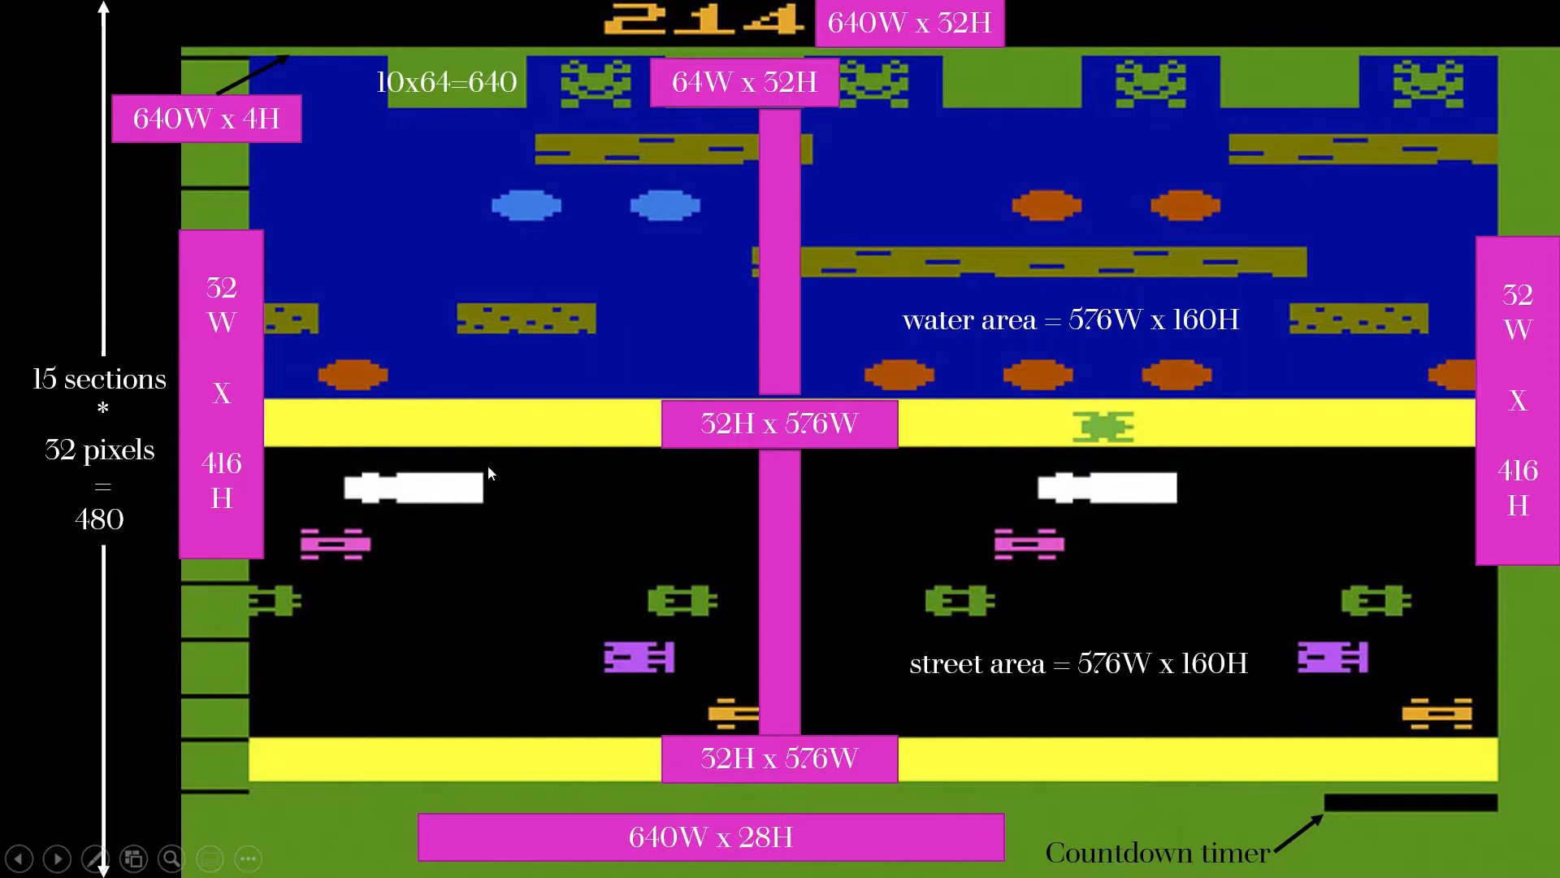
mouse_move(419, 430)
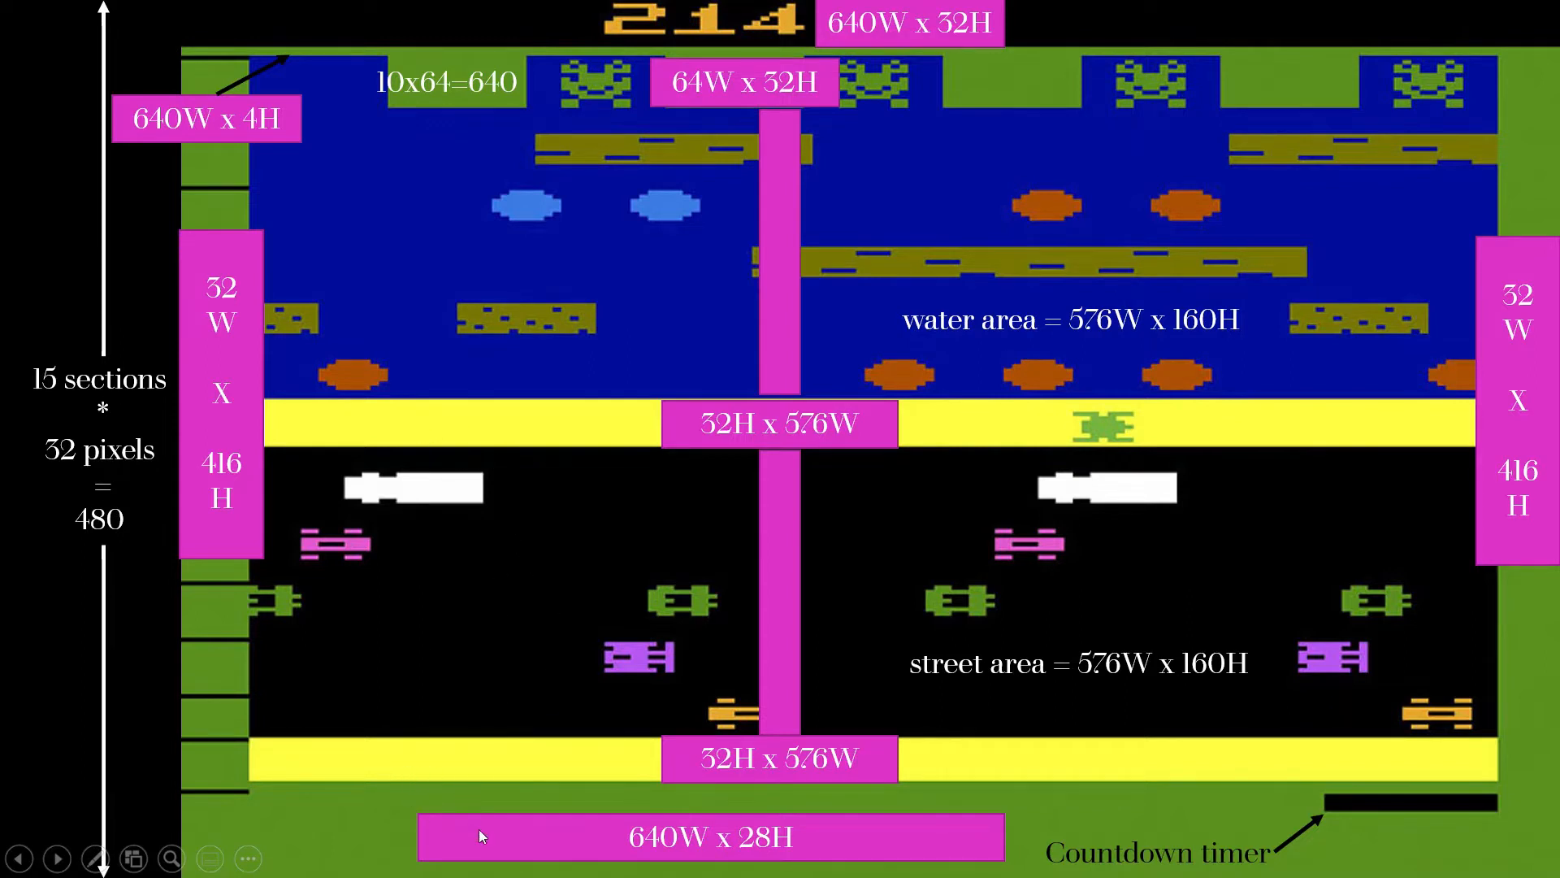
mouse_move(885, 850)
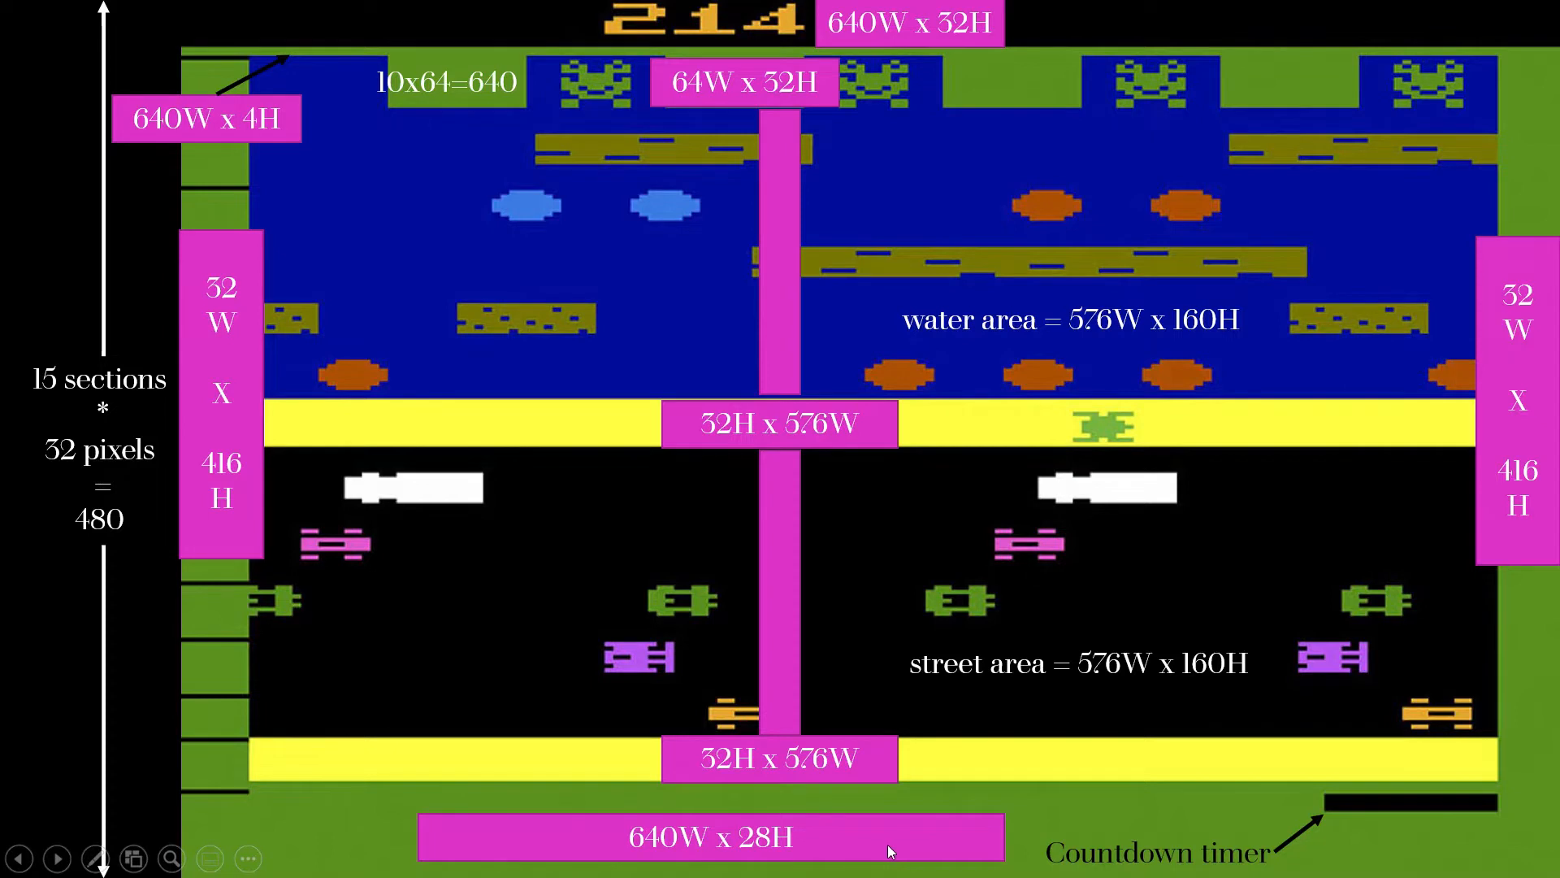
mouse_move(322, 57)
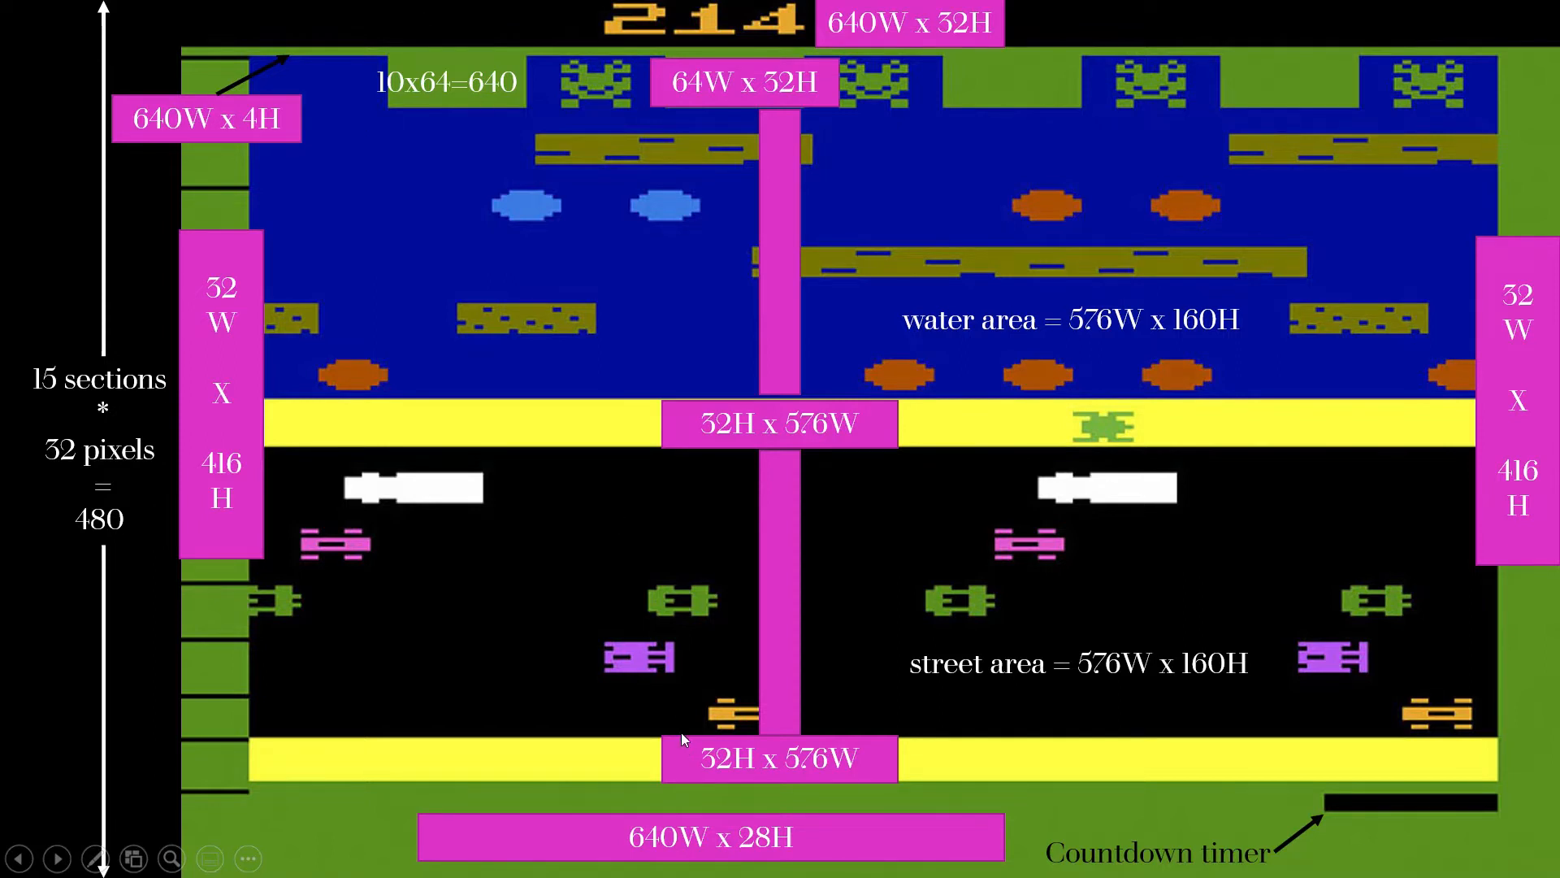
mouse_move(1287, 790)
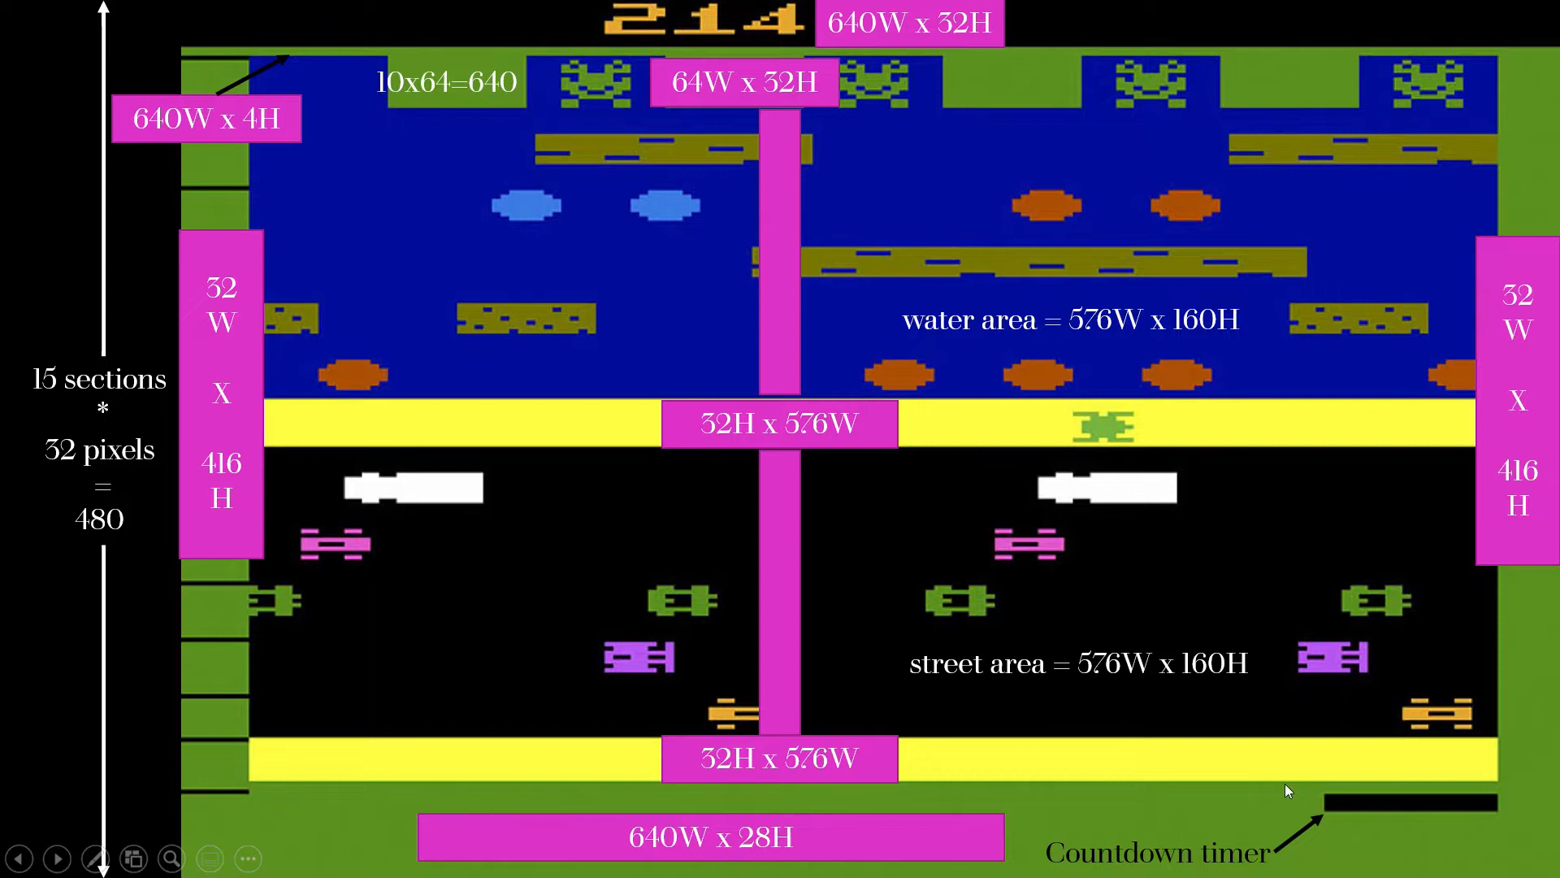
mouse_move(1543, 655)
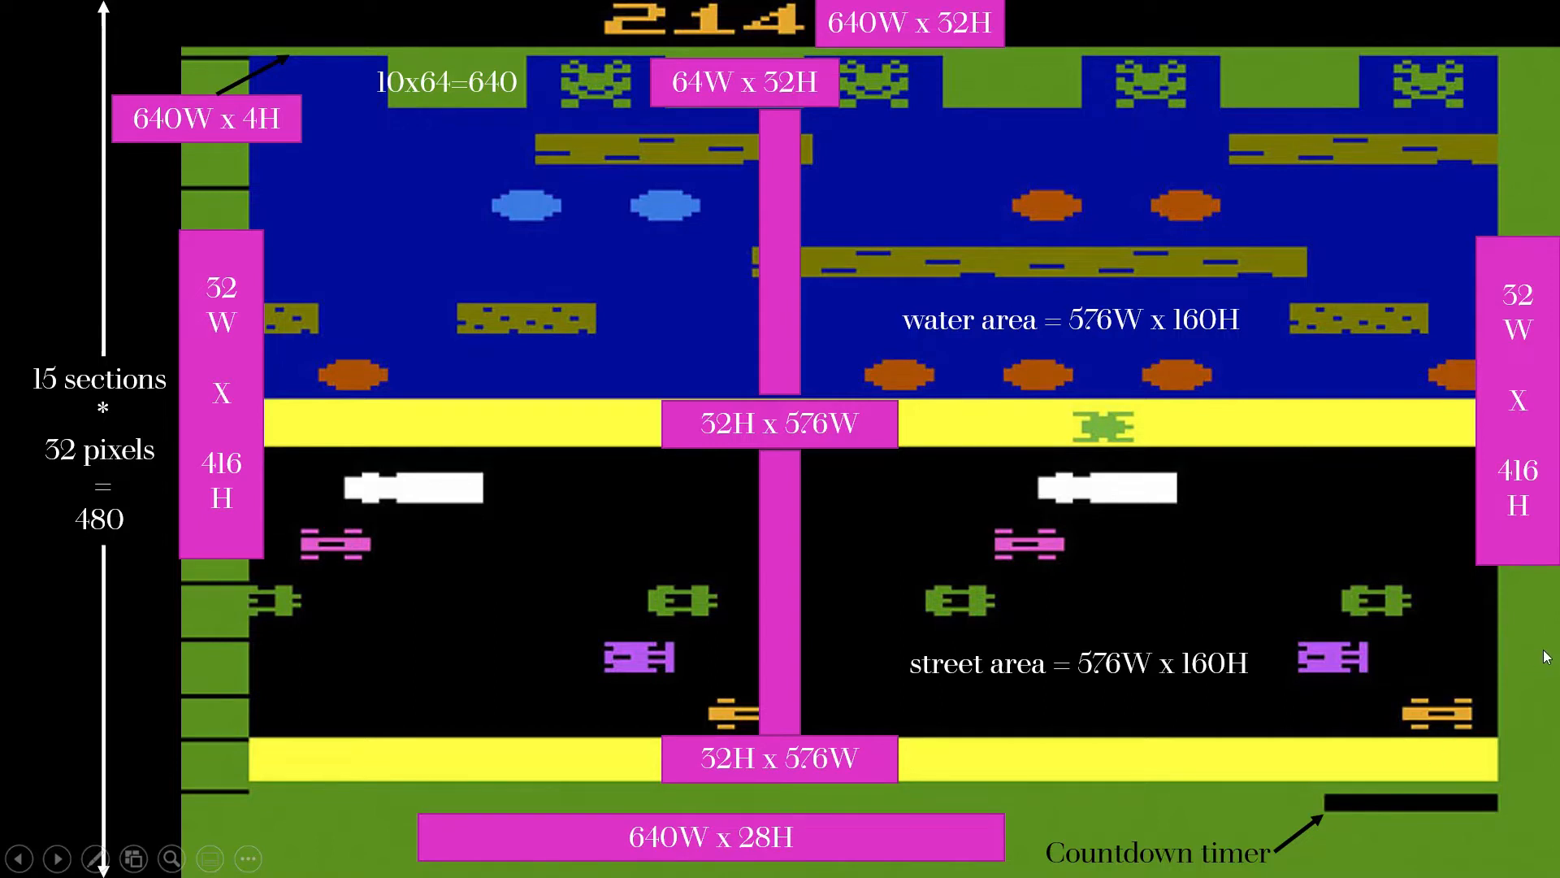
mouse_move(220, 596)
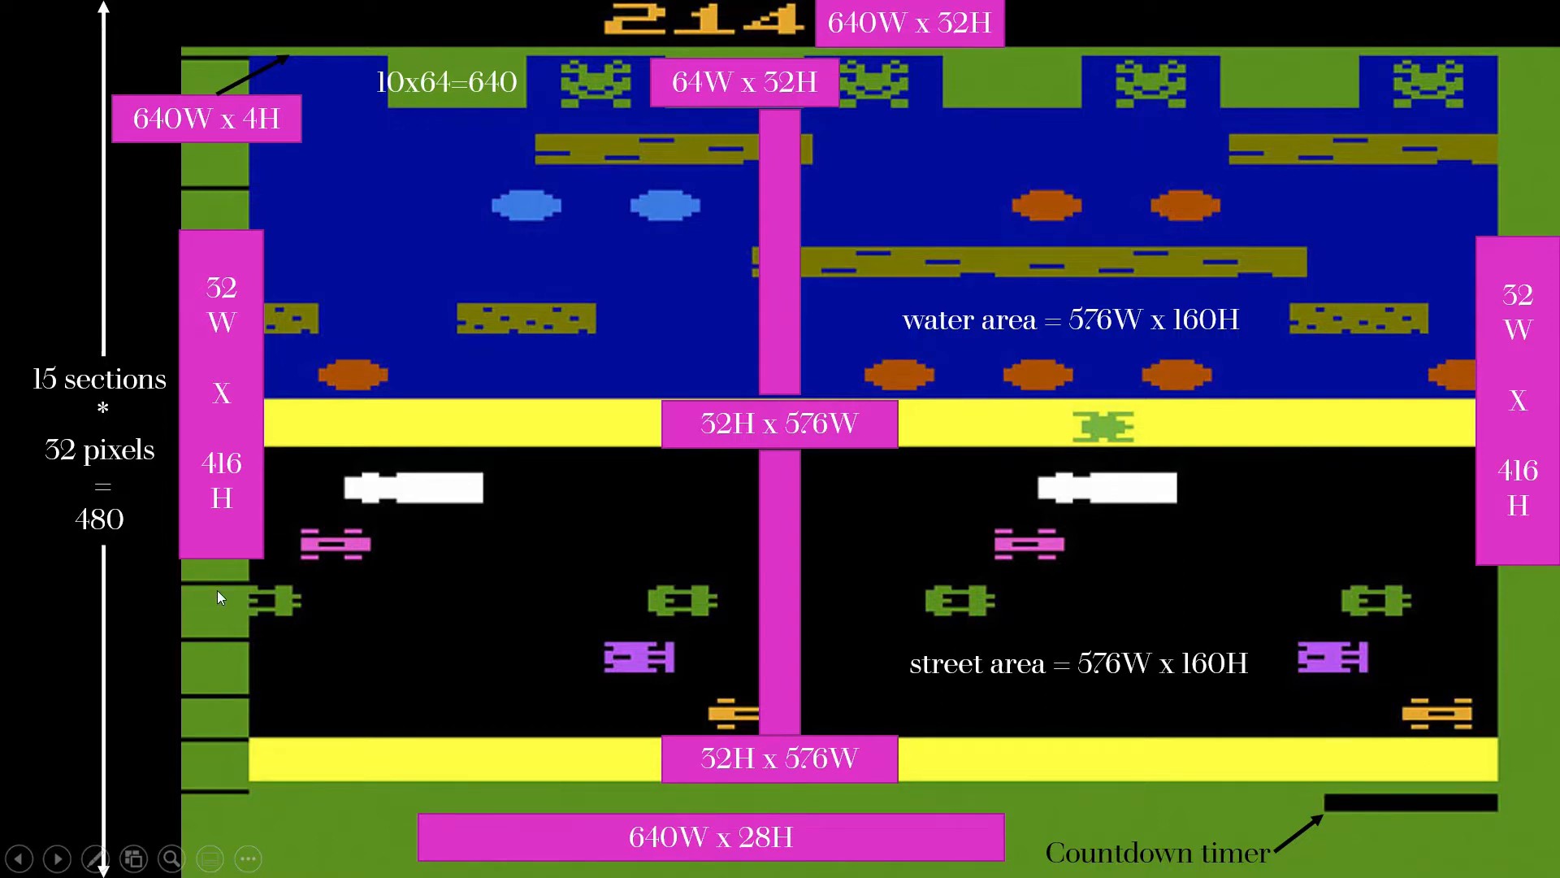
mouse_move(207, 737)
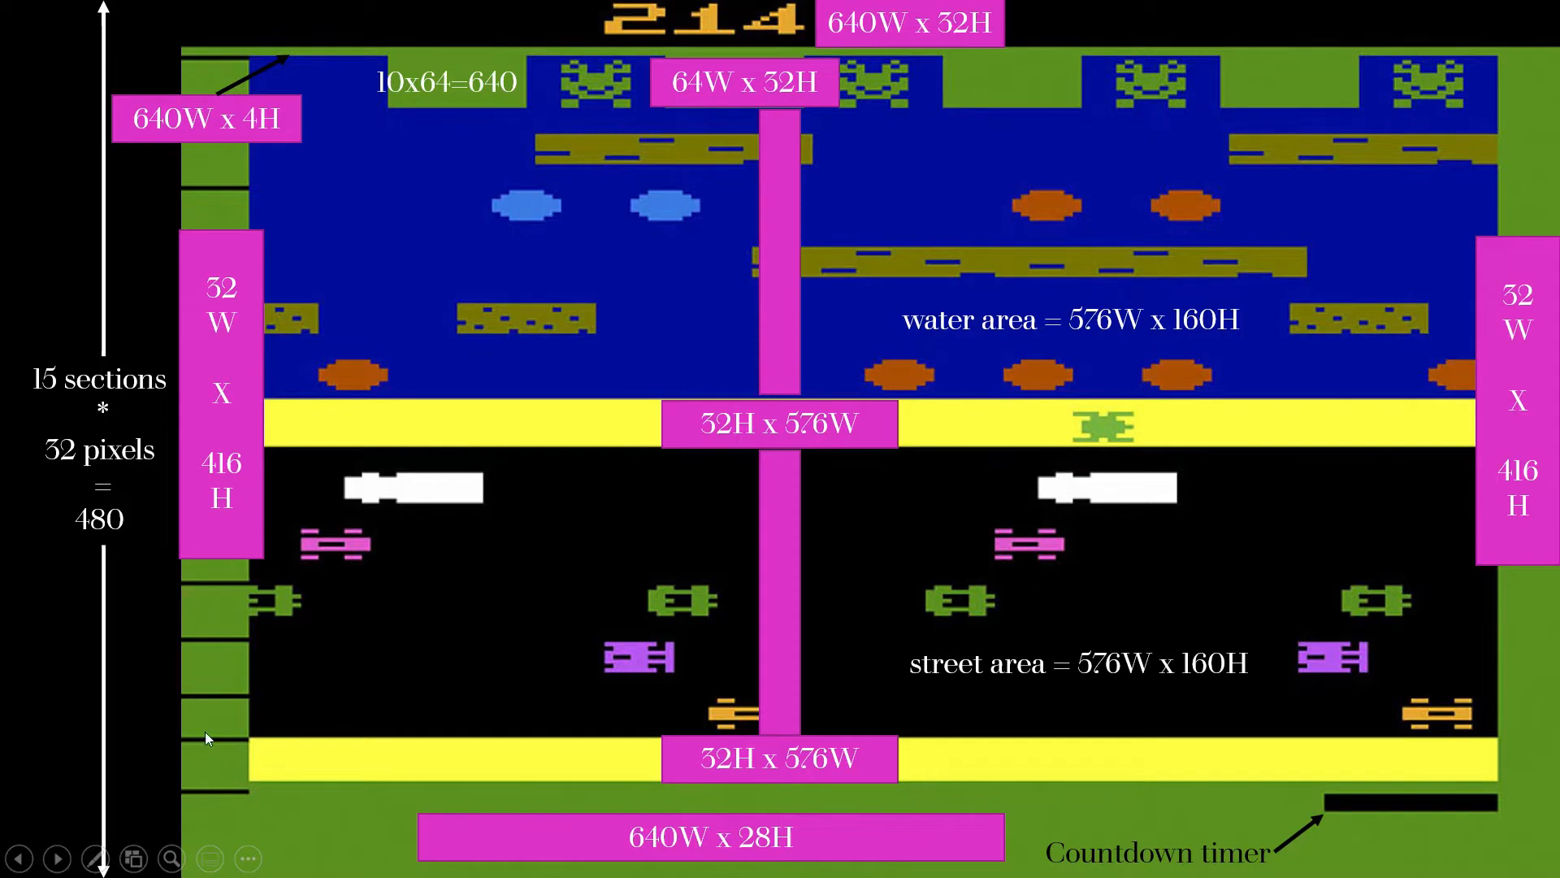
mouse_move(296, 97)
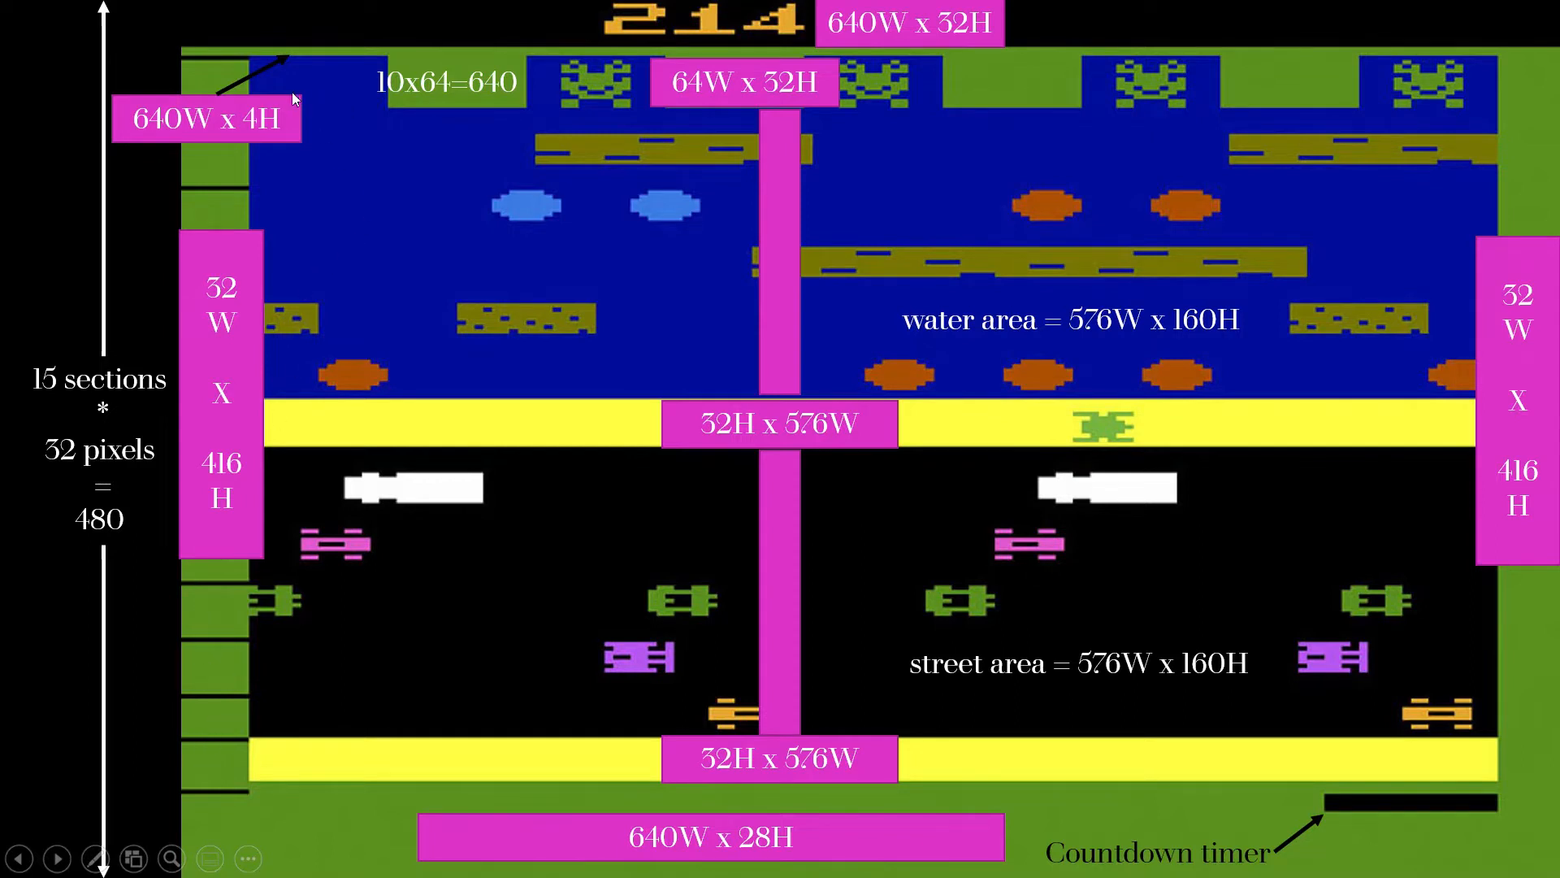
mouse_move(992, 95)
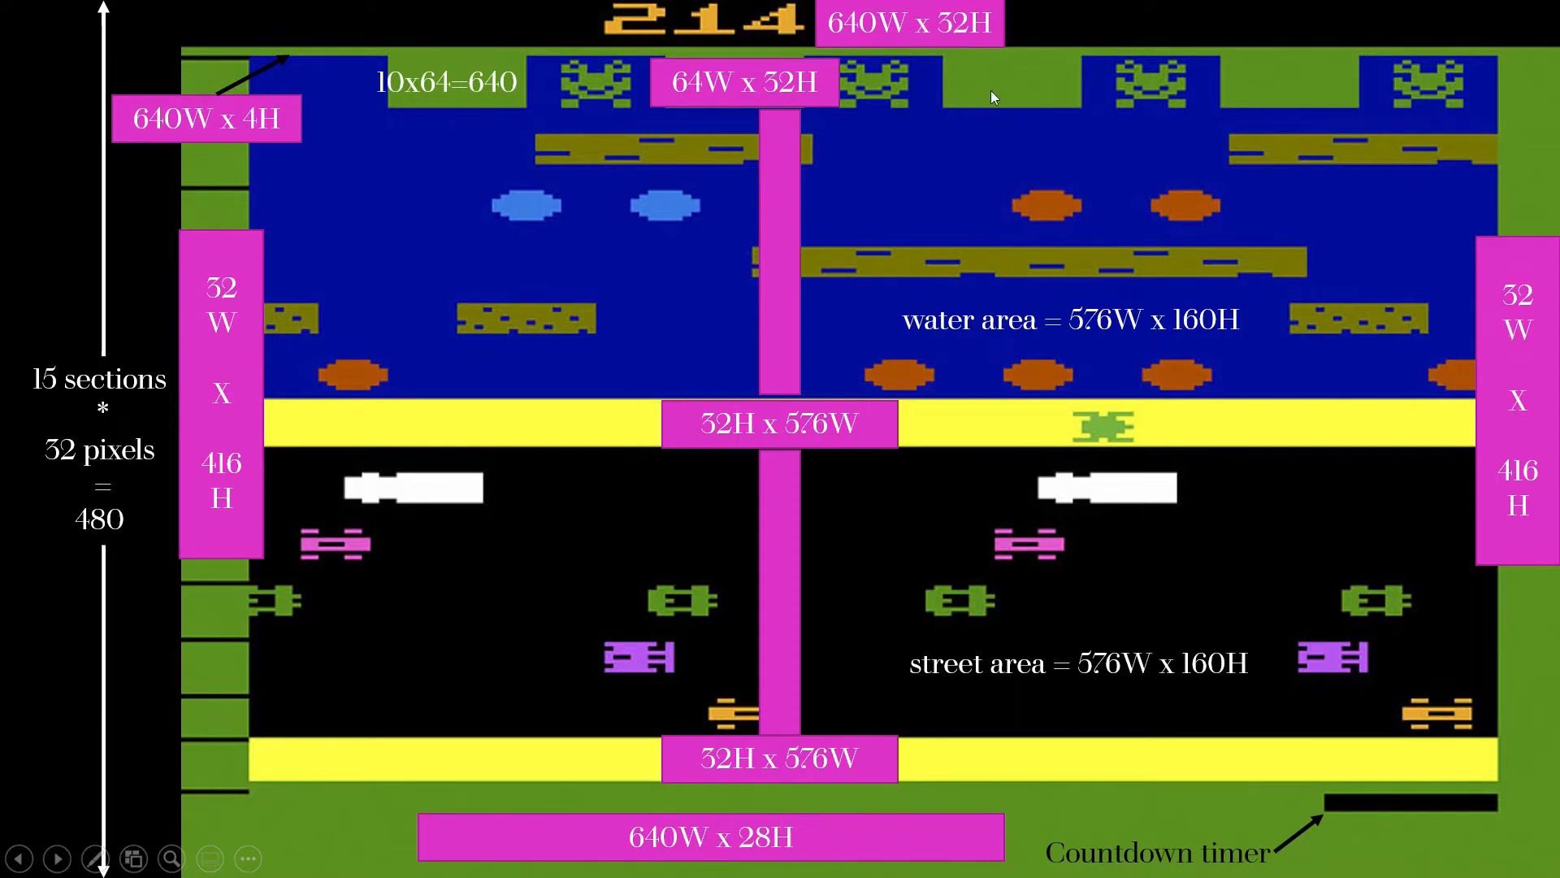
mouse_move(1053, 86)
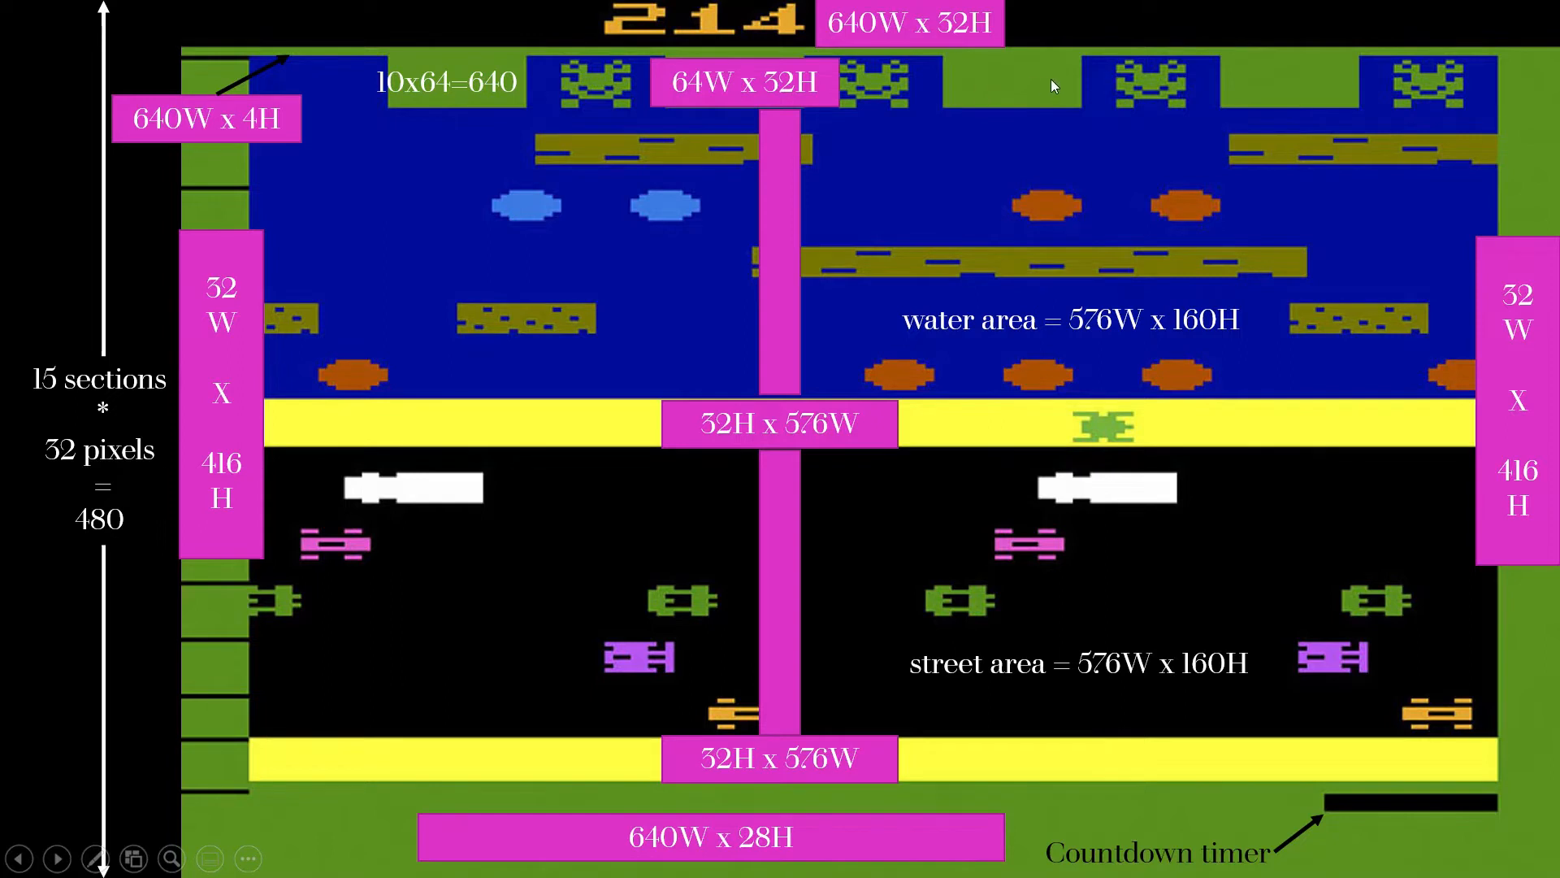
mouse_move(1212, 104)
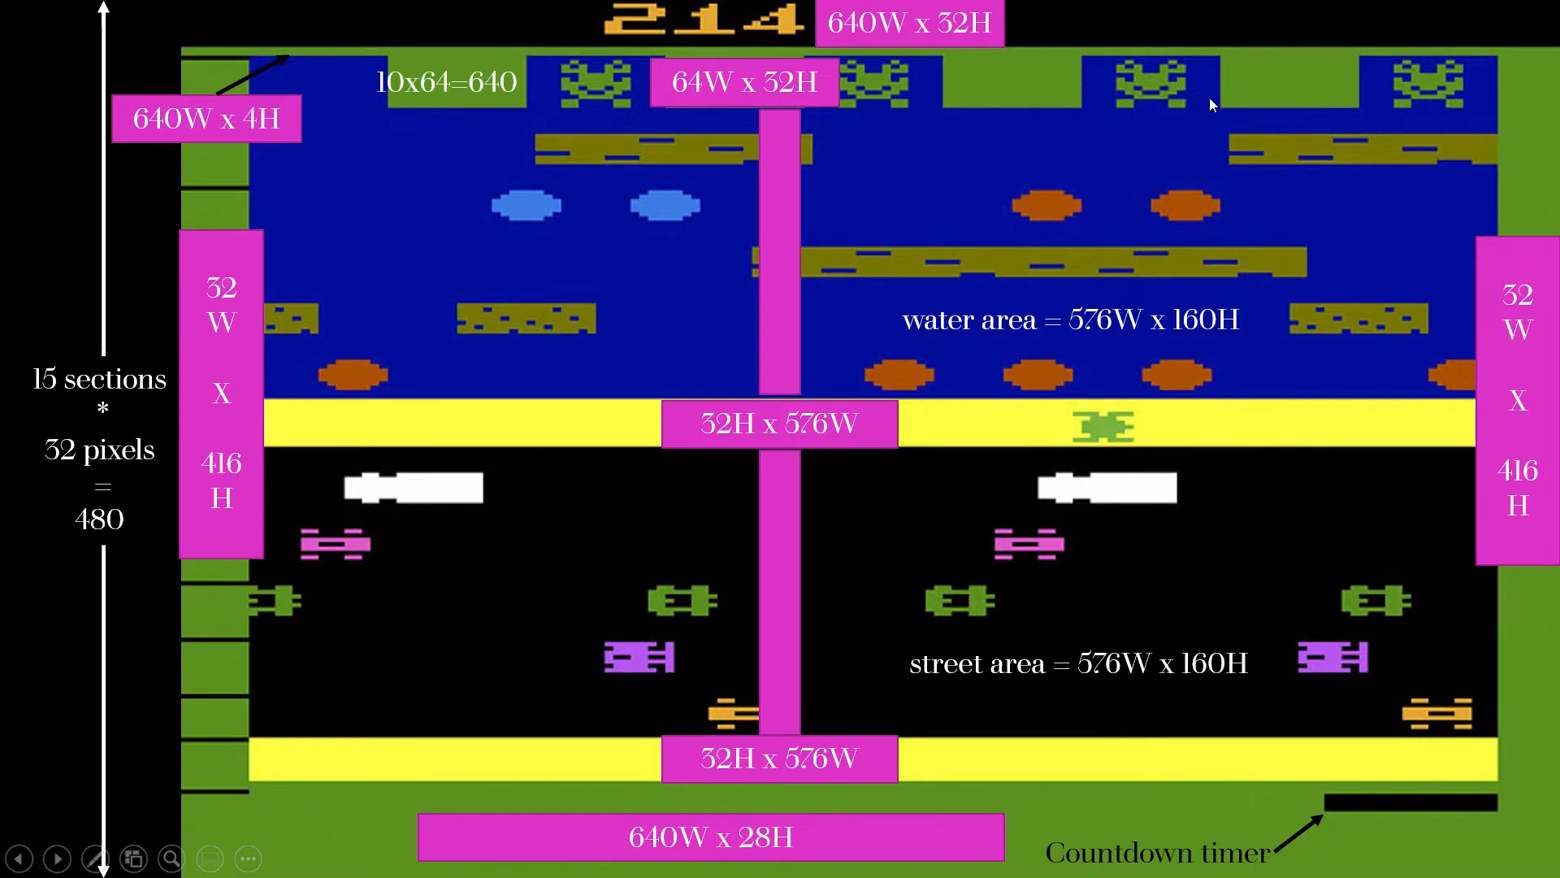
mouse_move(1137, 108)
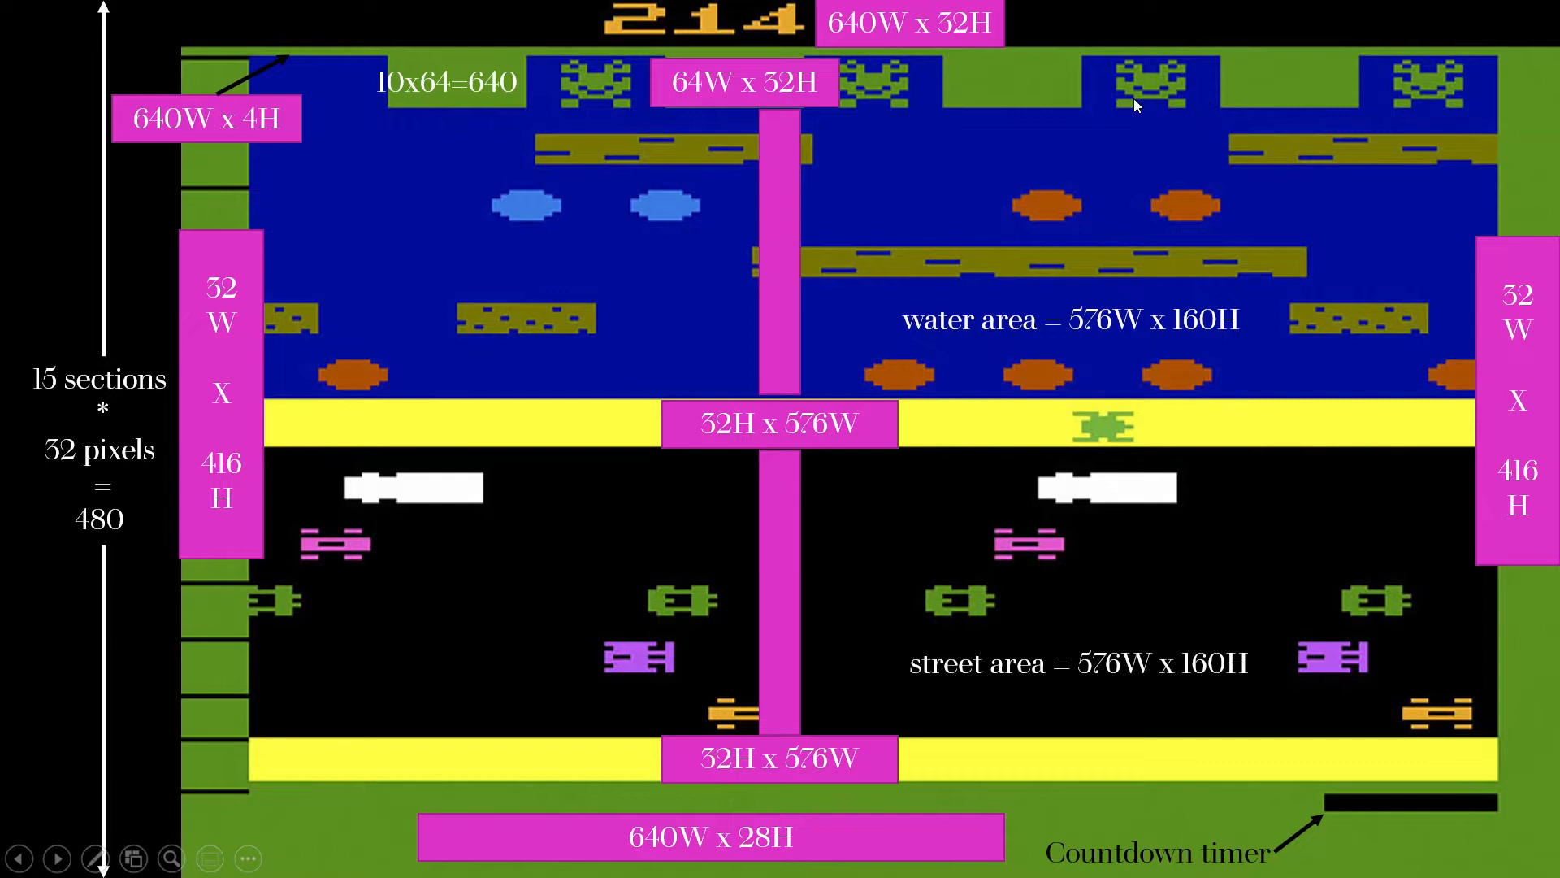
mouse_move(947, 104)
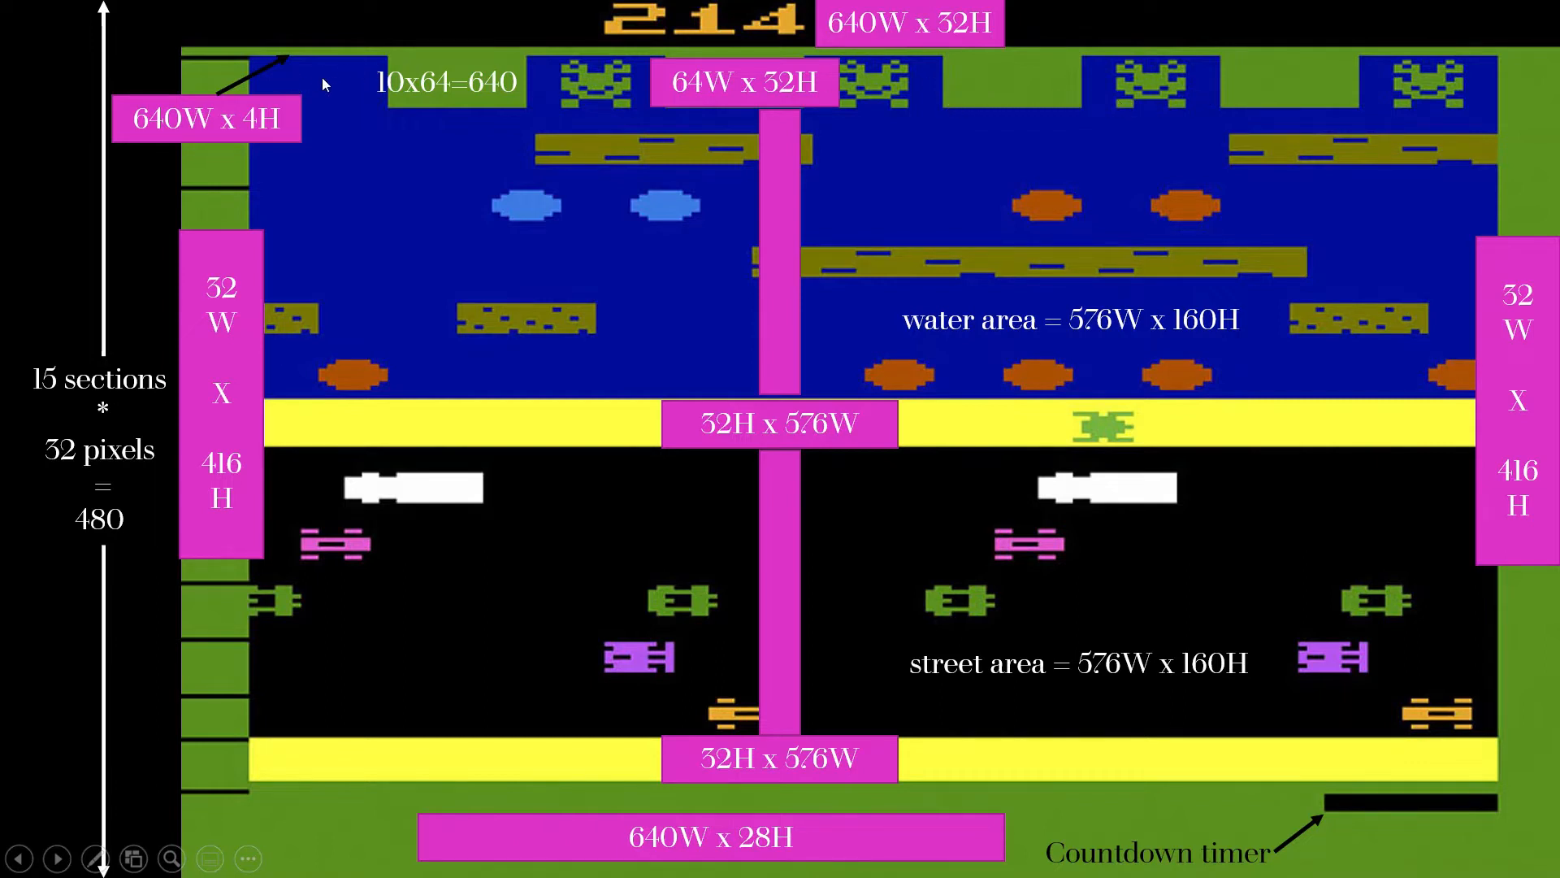
mouse_move(357, 102)
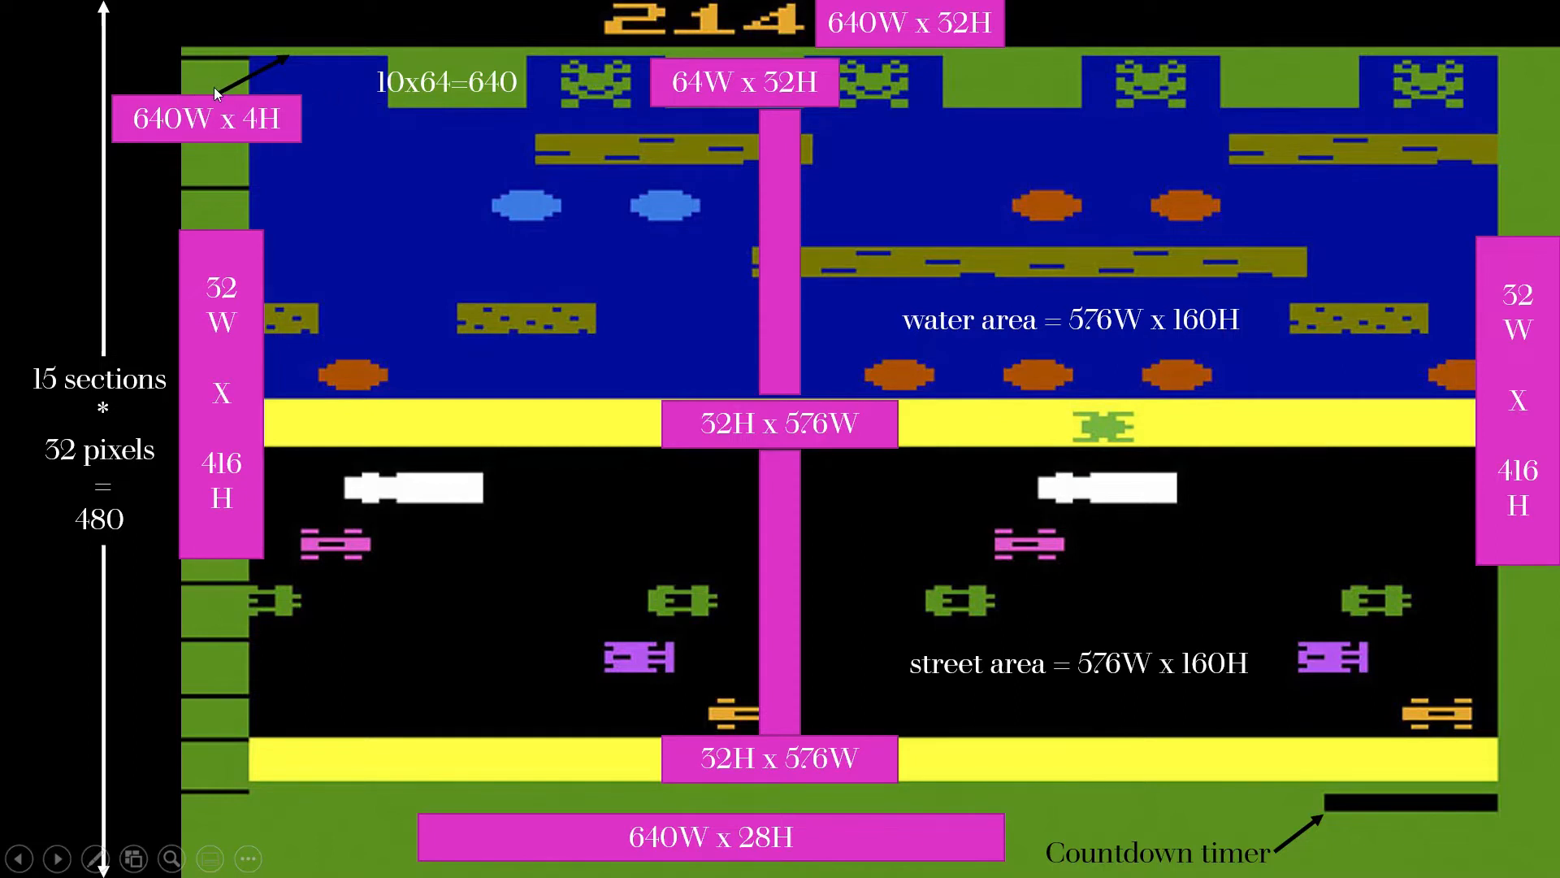
mouse_move(1532, 81)
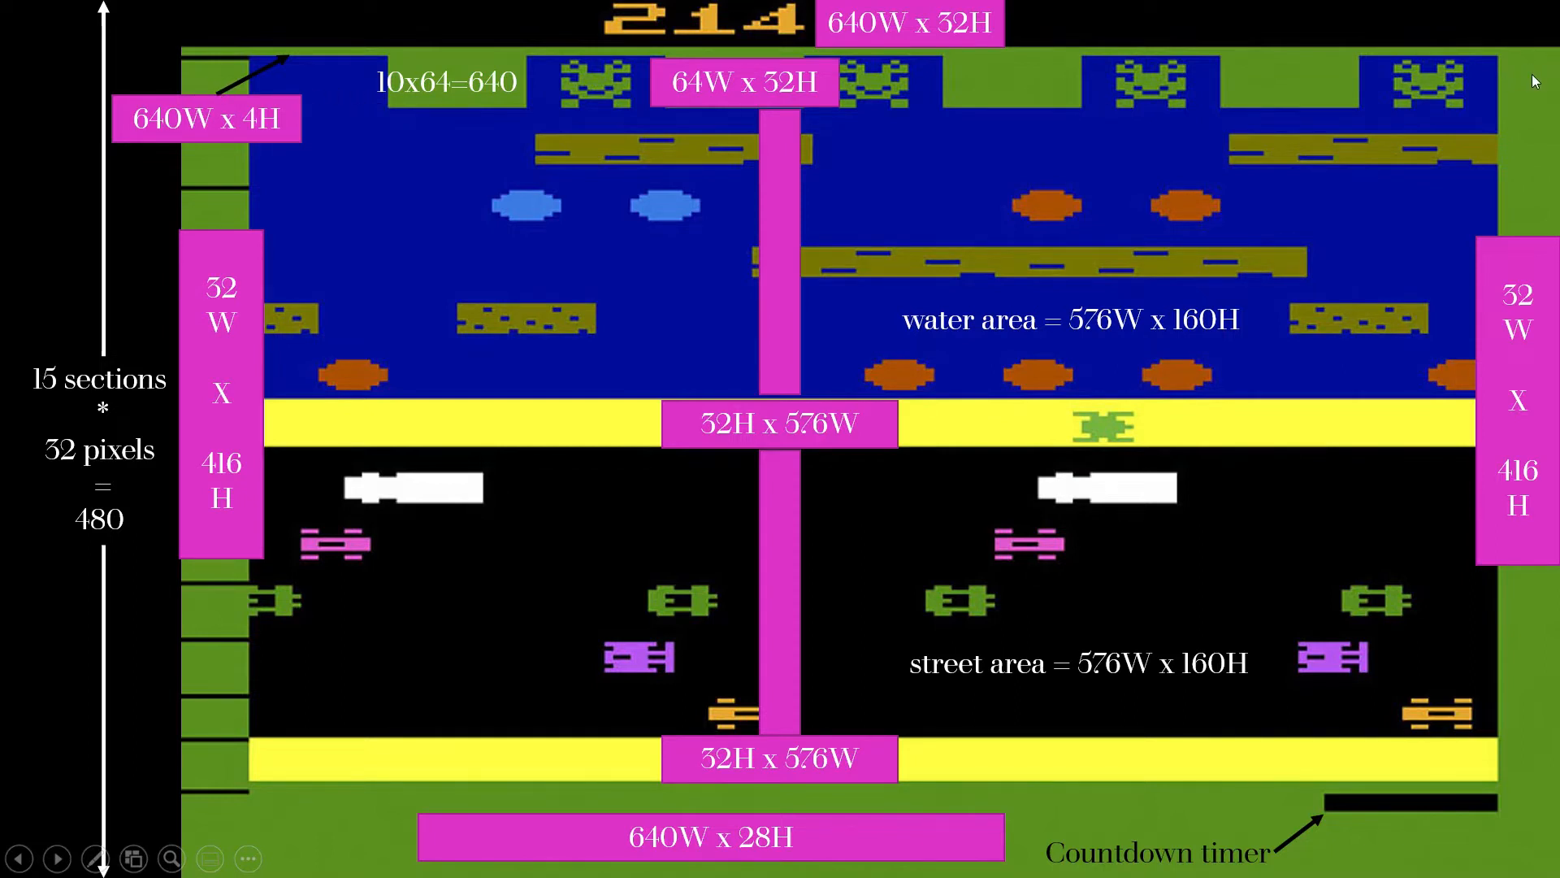
mouse_move(698, 104)
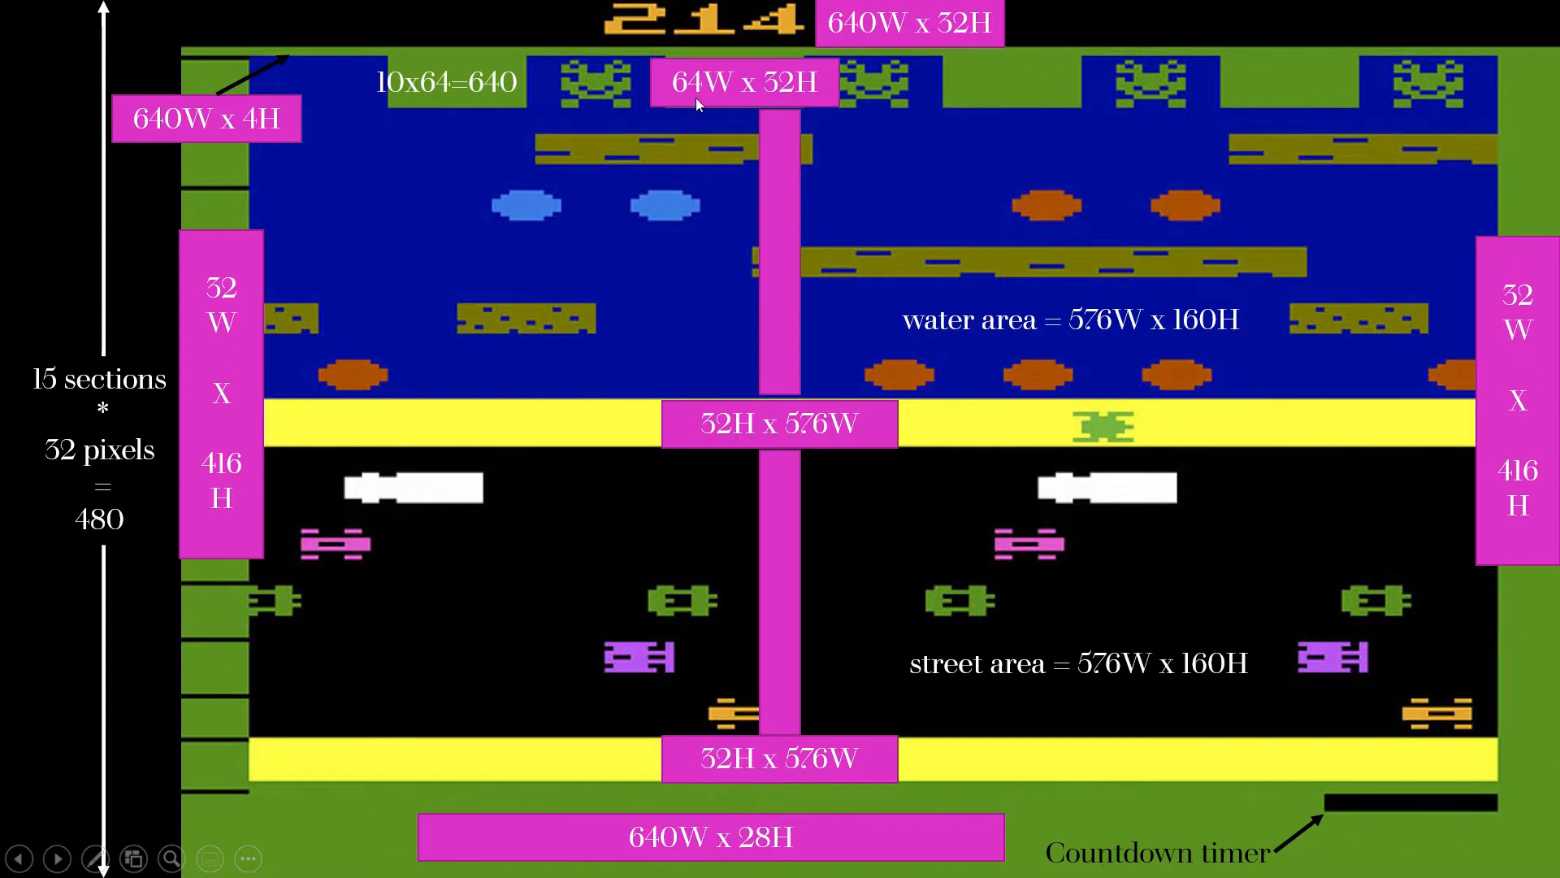
mouse_move(480, 222)
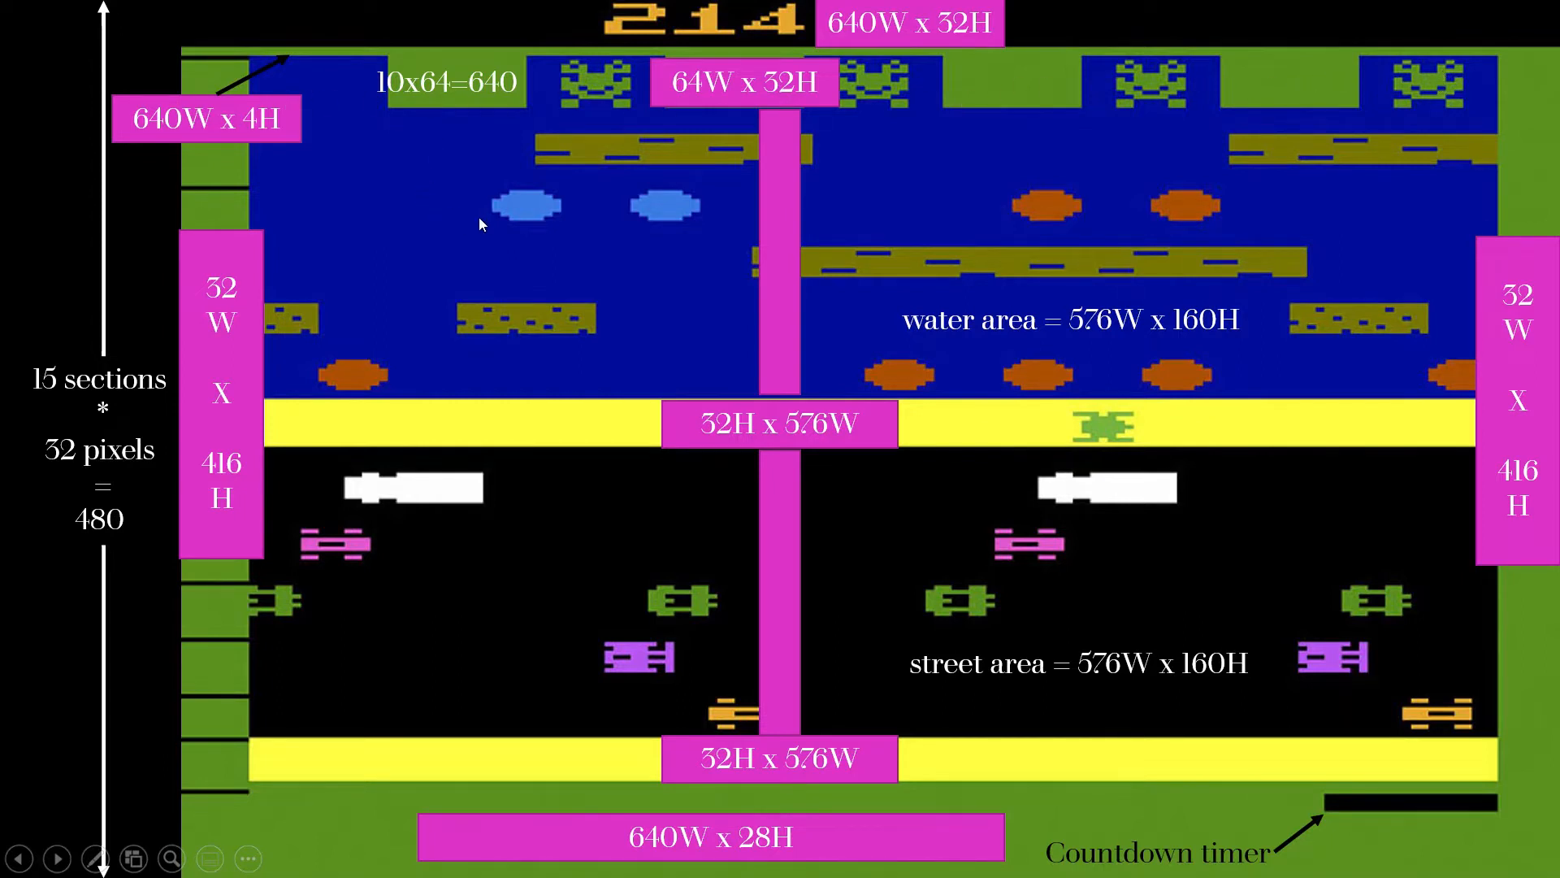
mouse_move(947, 458)
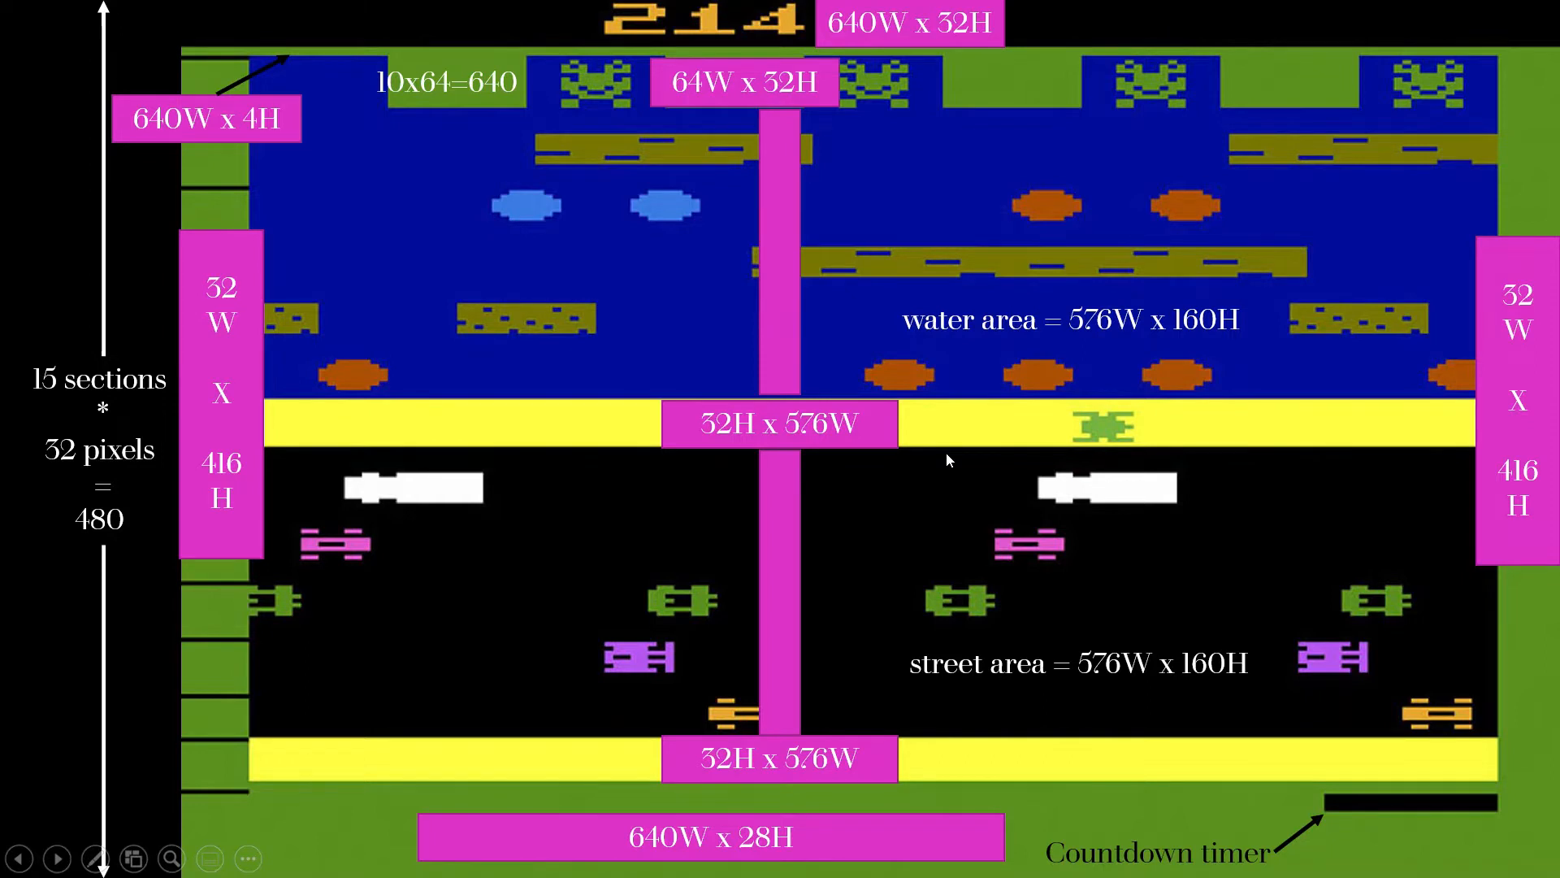
mouse_move(773, 151)
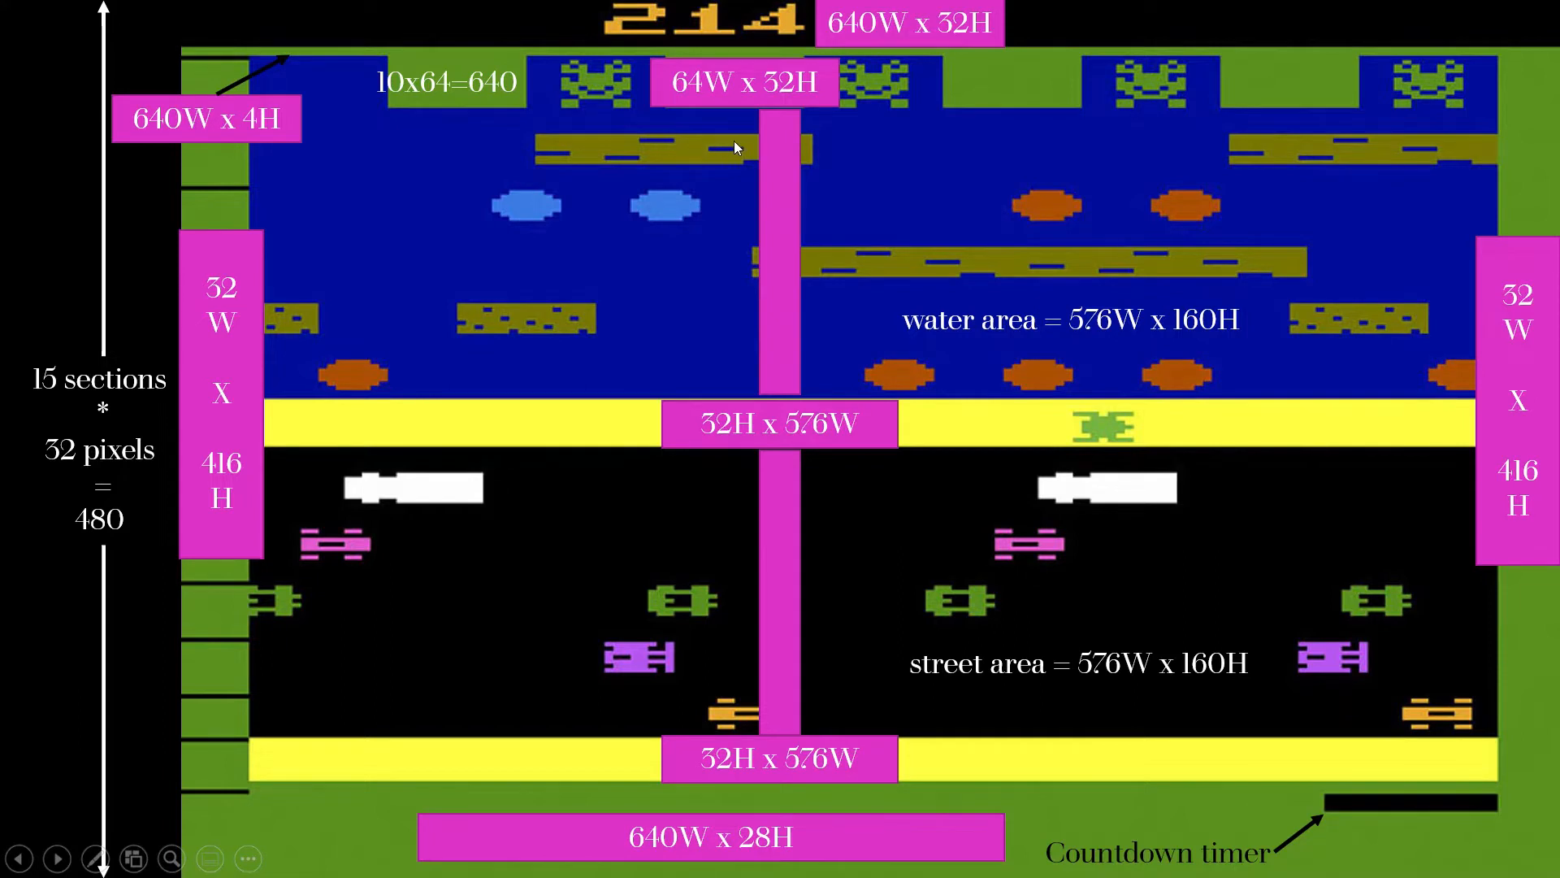
mouse_move(773, 318)
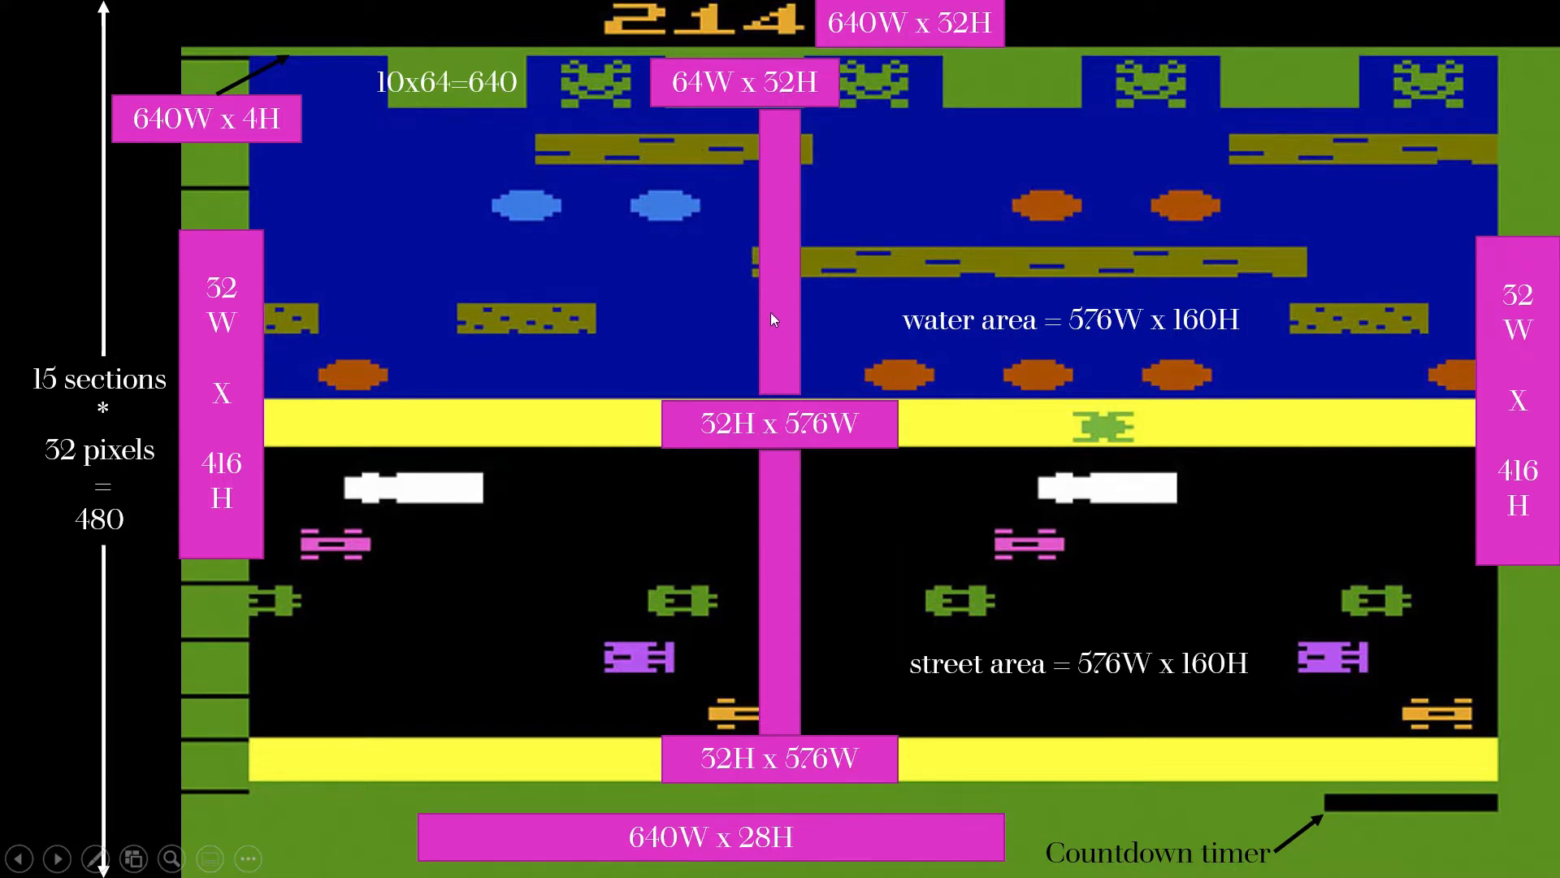
mouse_move(1059, 563)
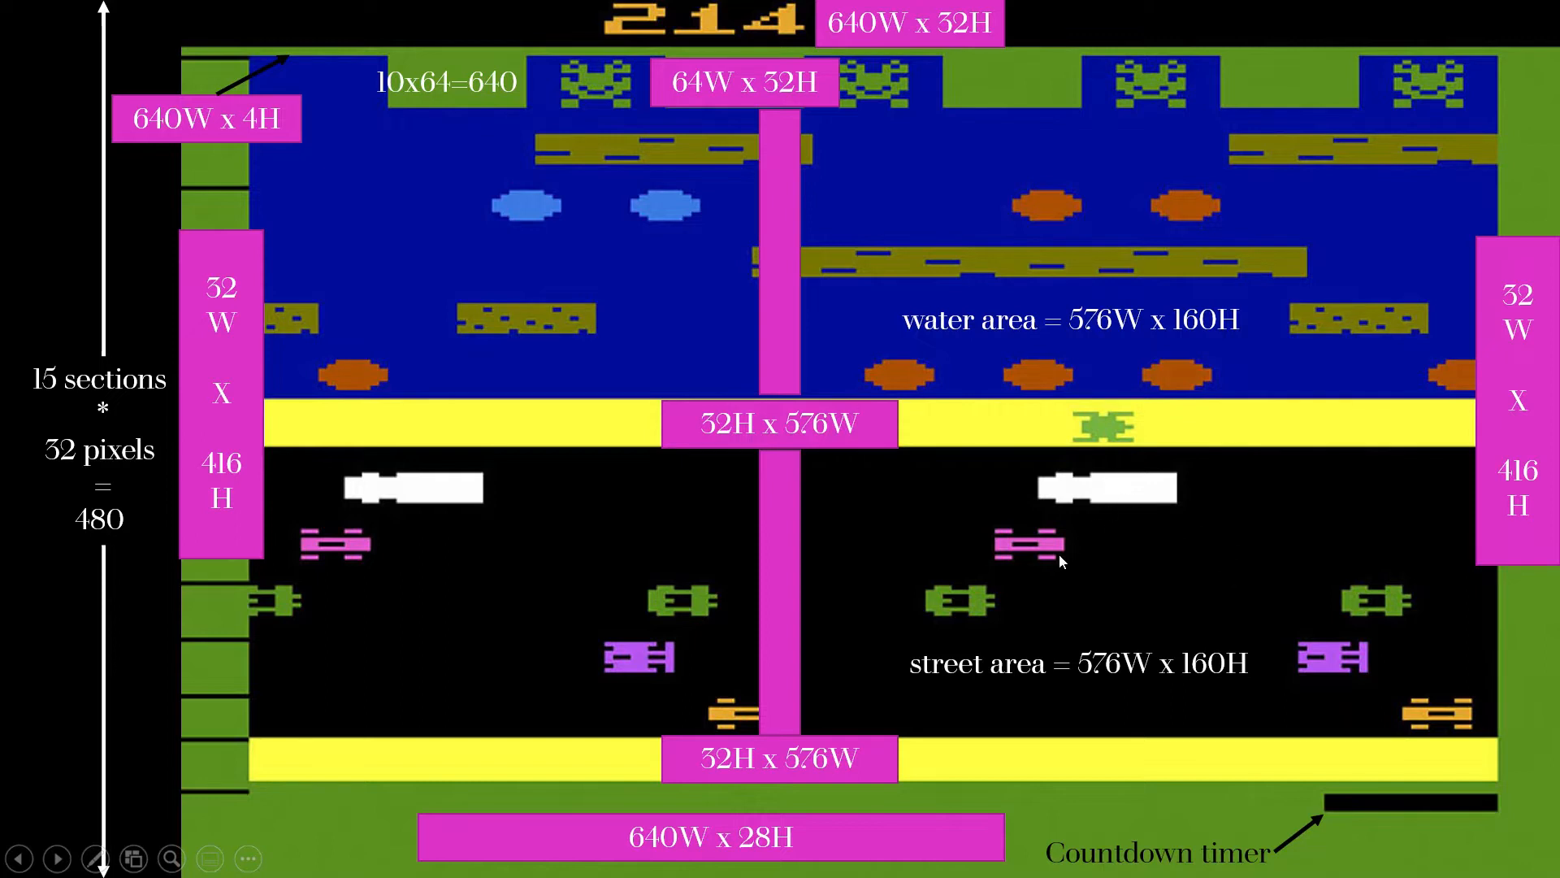
mouse_move(1115, 733)
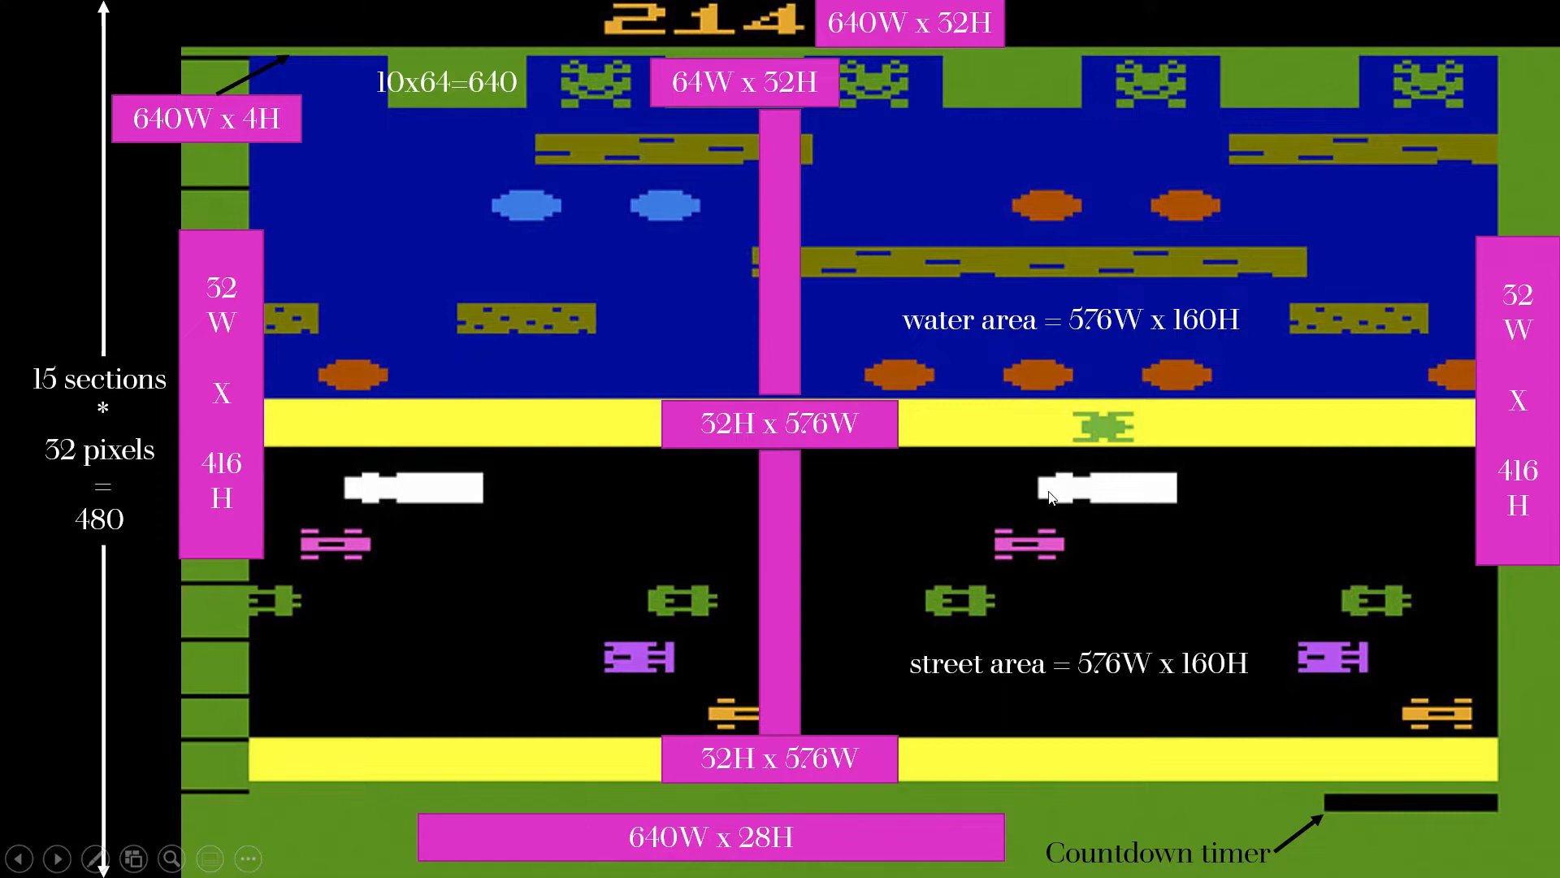
mouse_move(1144, 479)
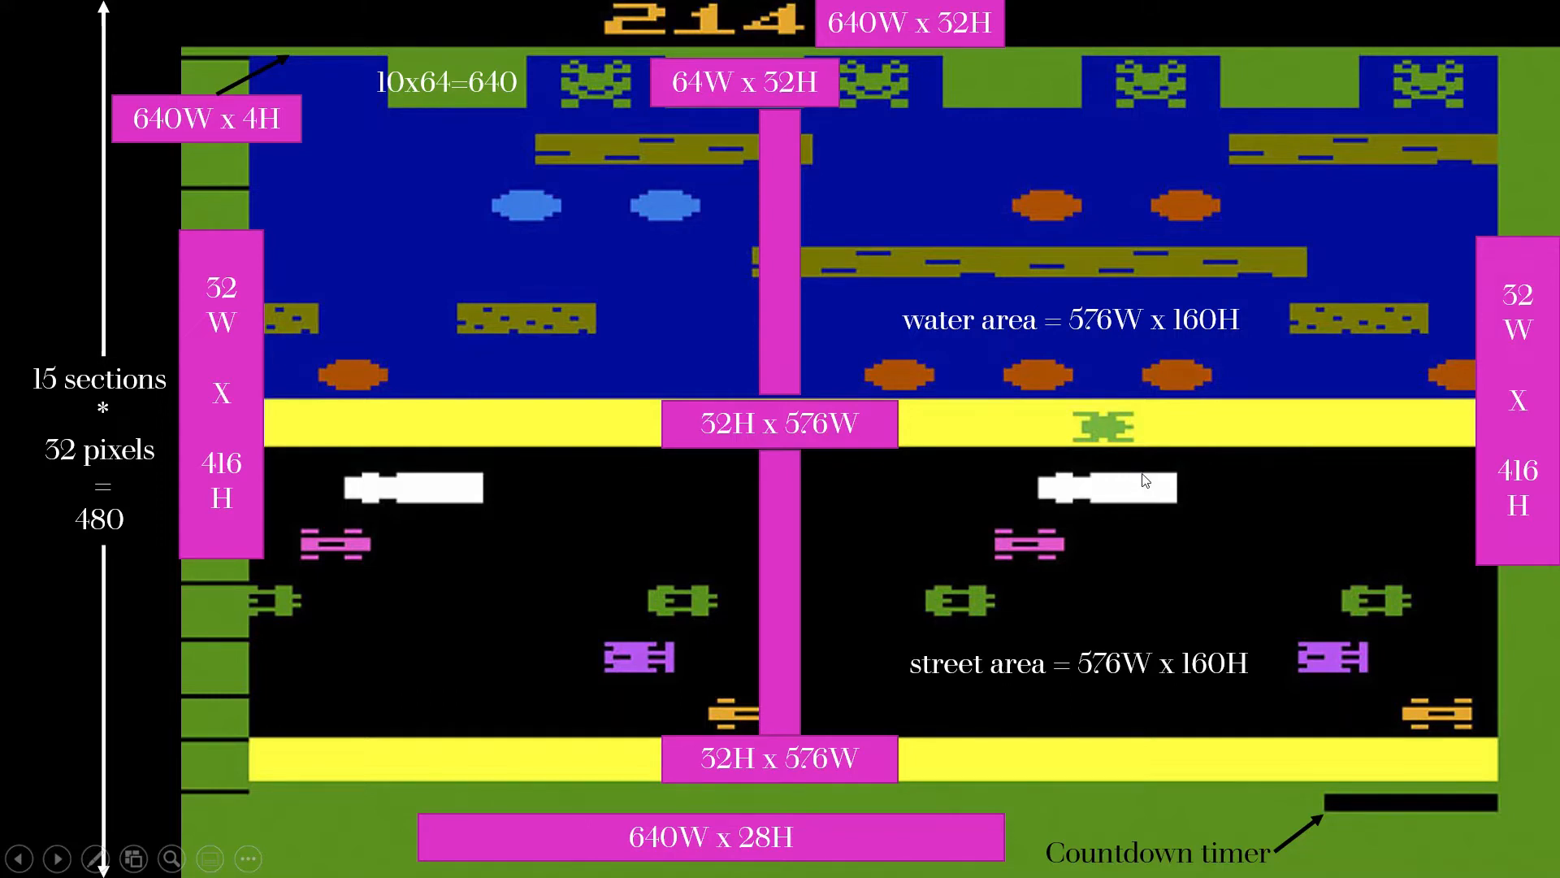
mouse_move(1143, 481)
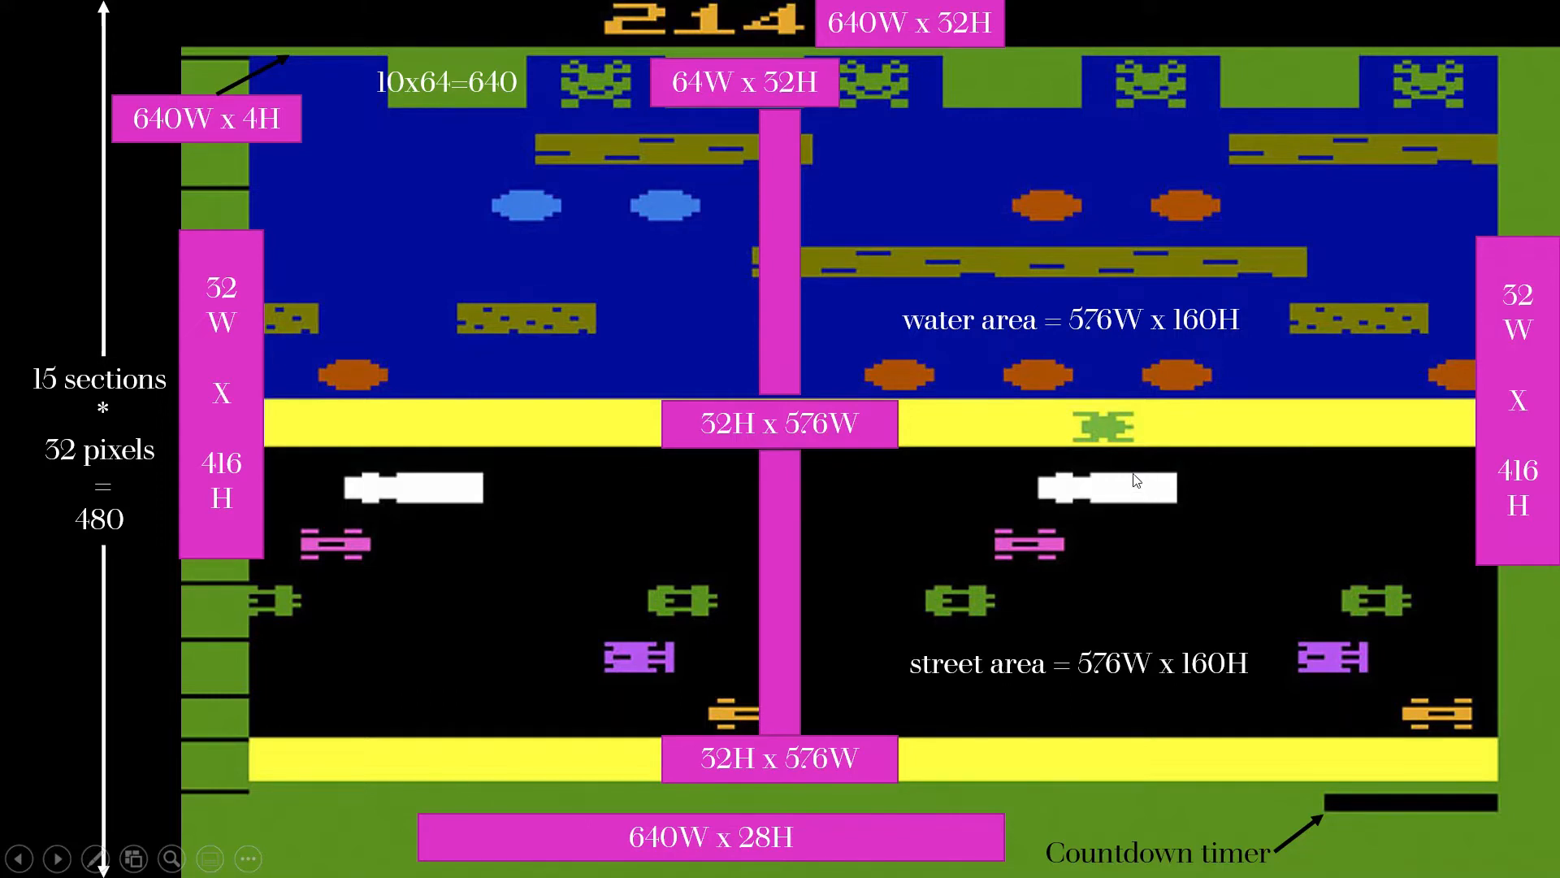
mouse_move(1130, 501)
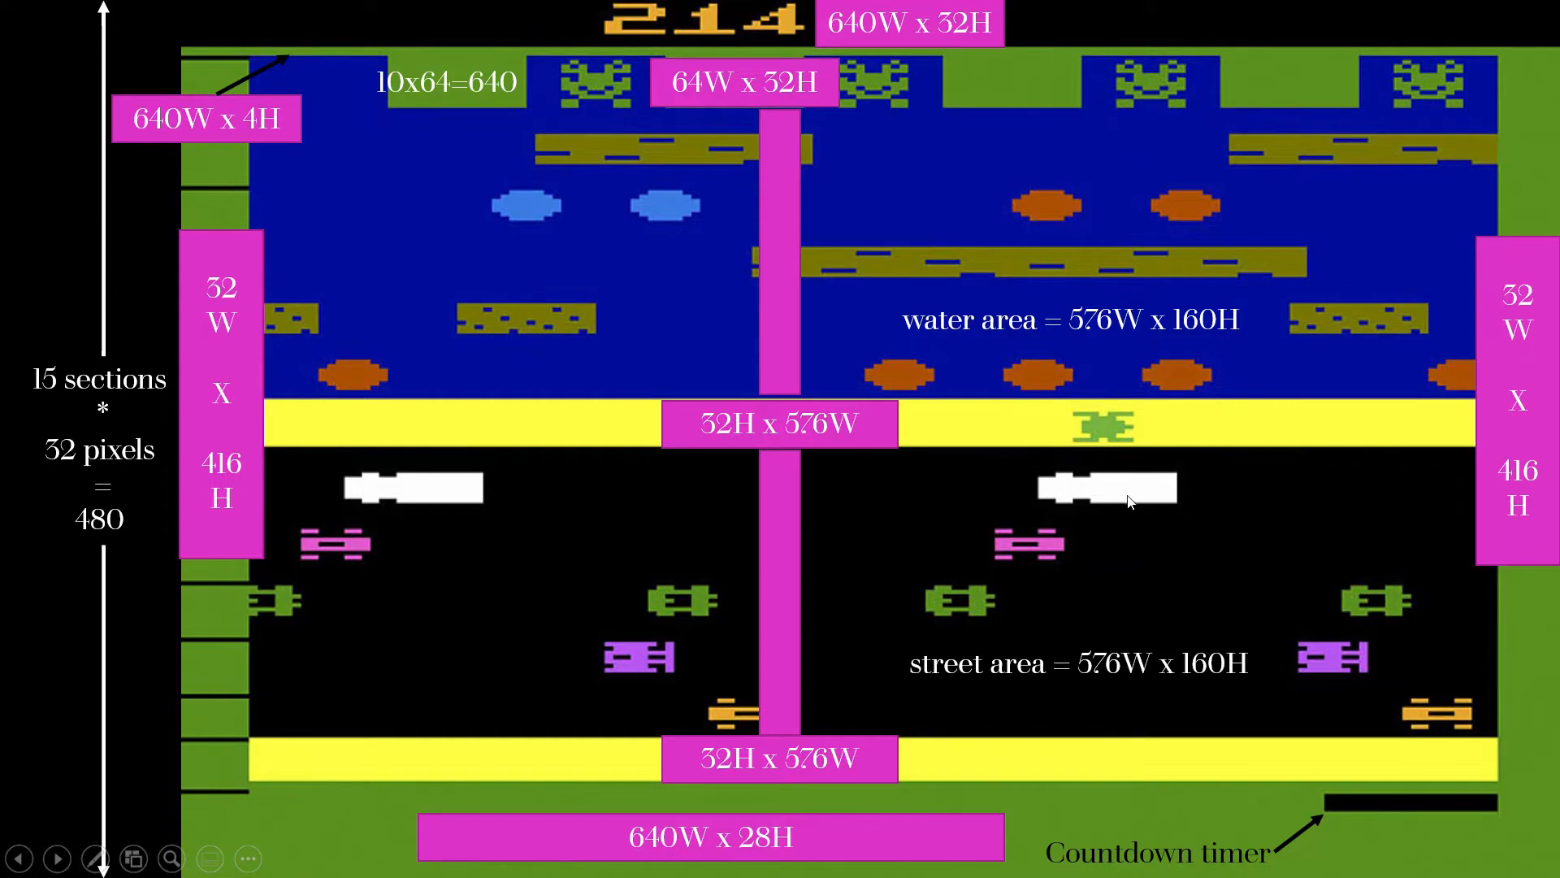
mouse_move(1060, 525)
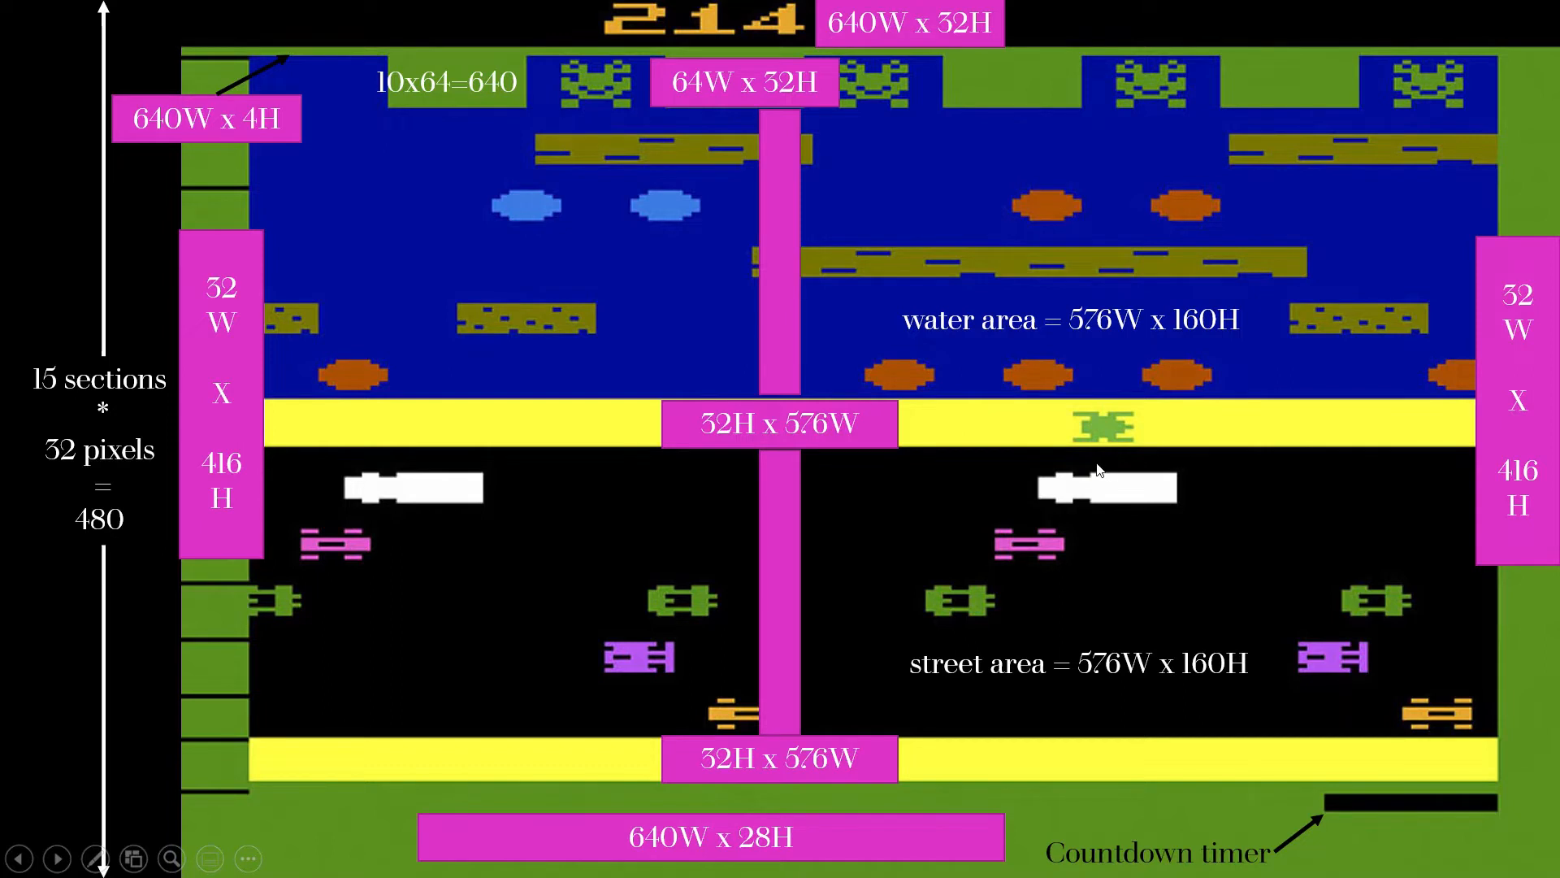
mouse_move(1114, 462)
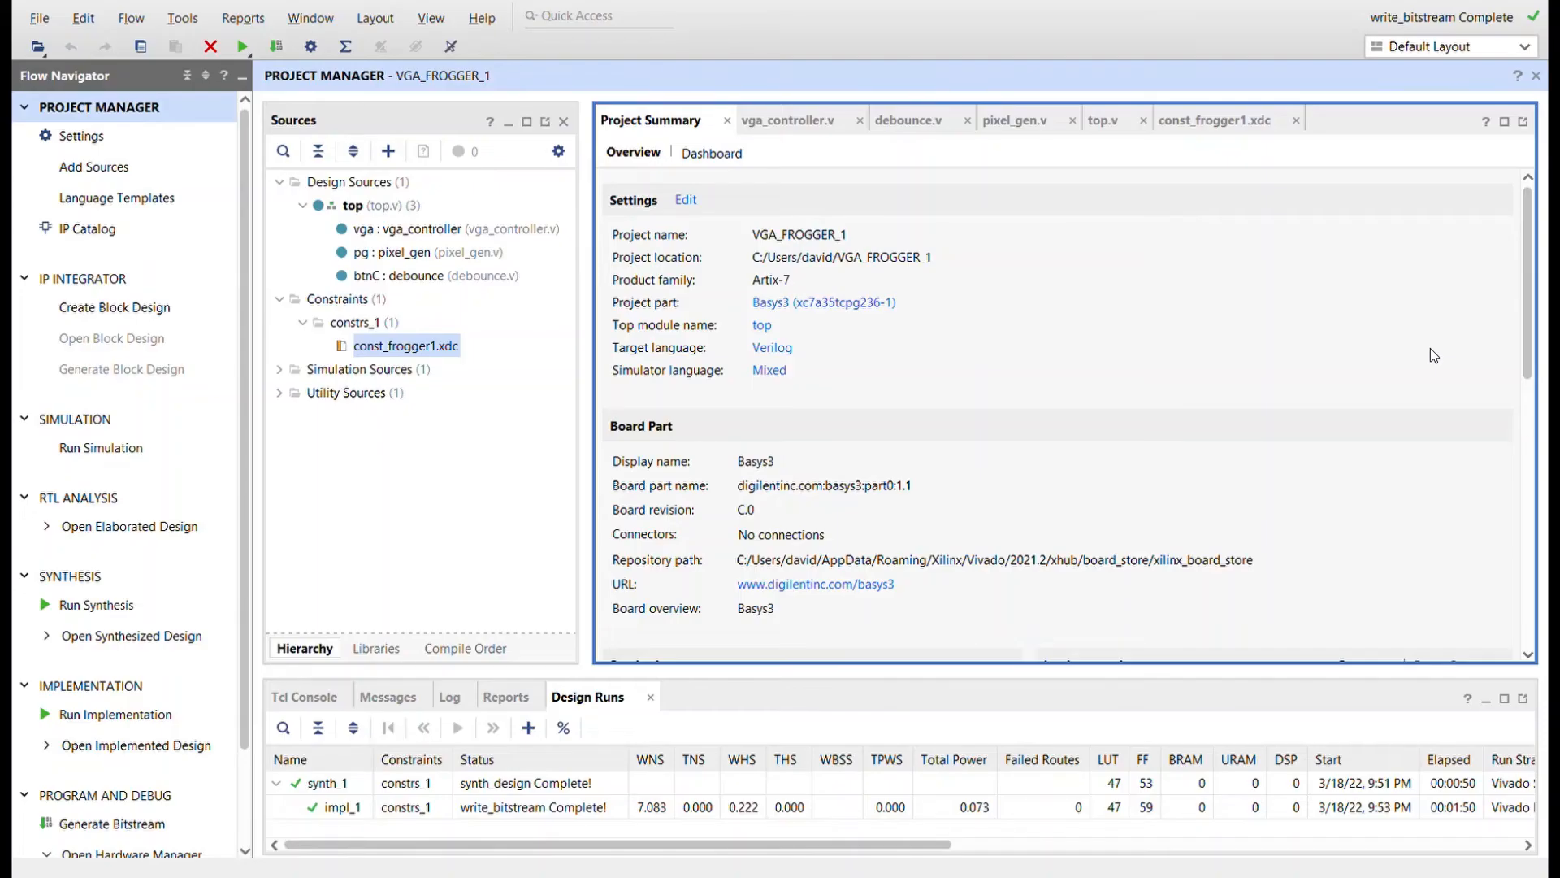
mouse_move(1261, 374)
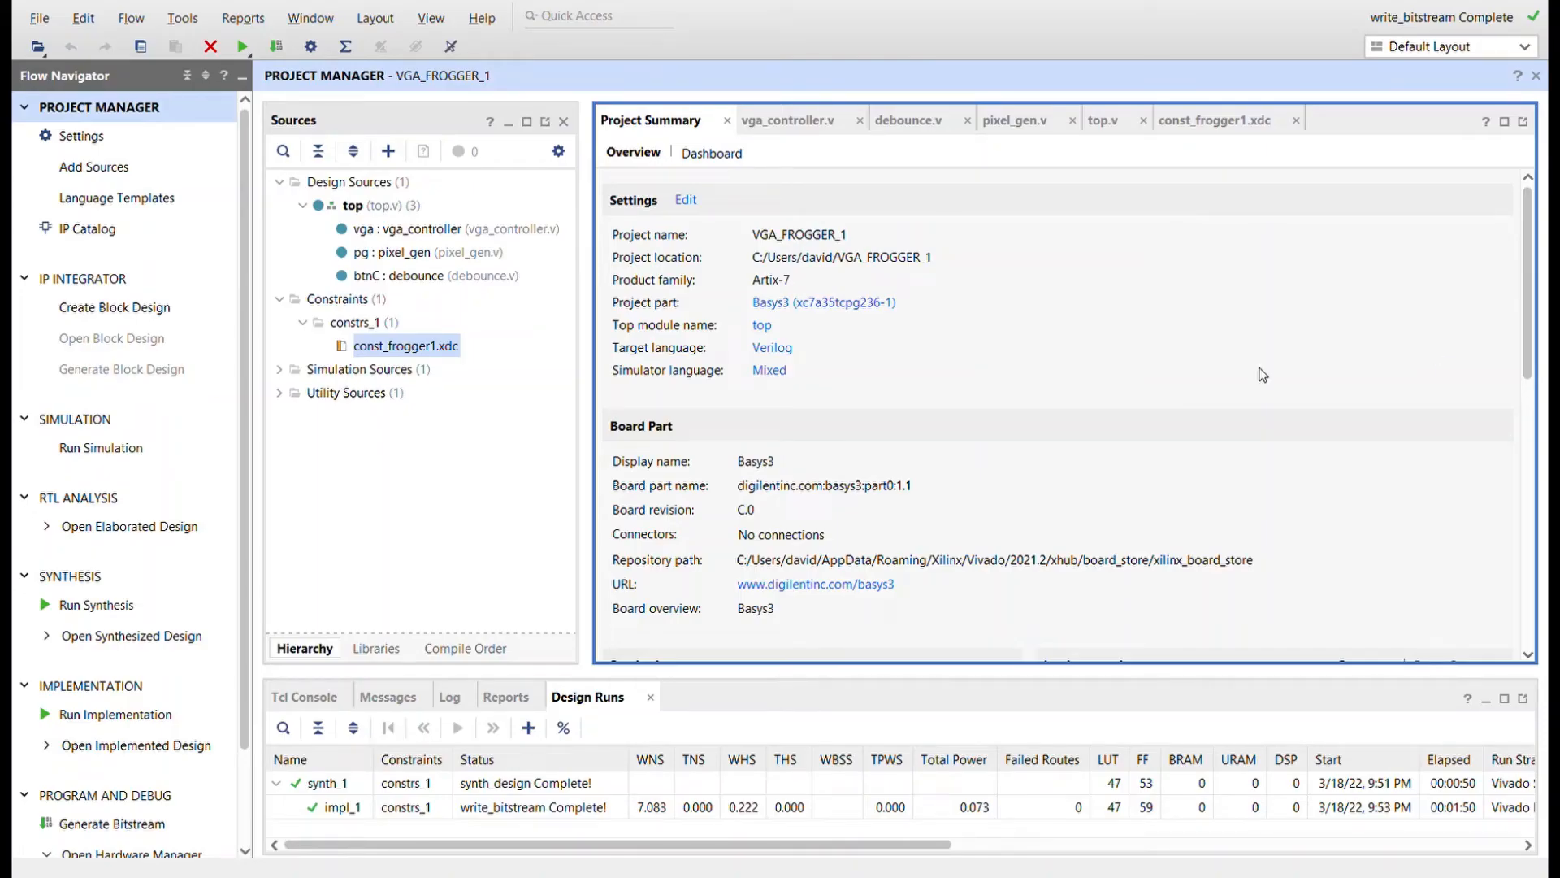
mouse_move(823, 340)
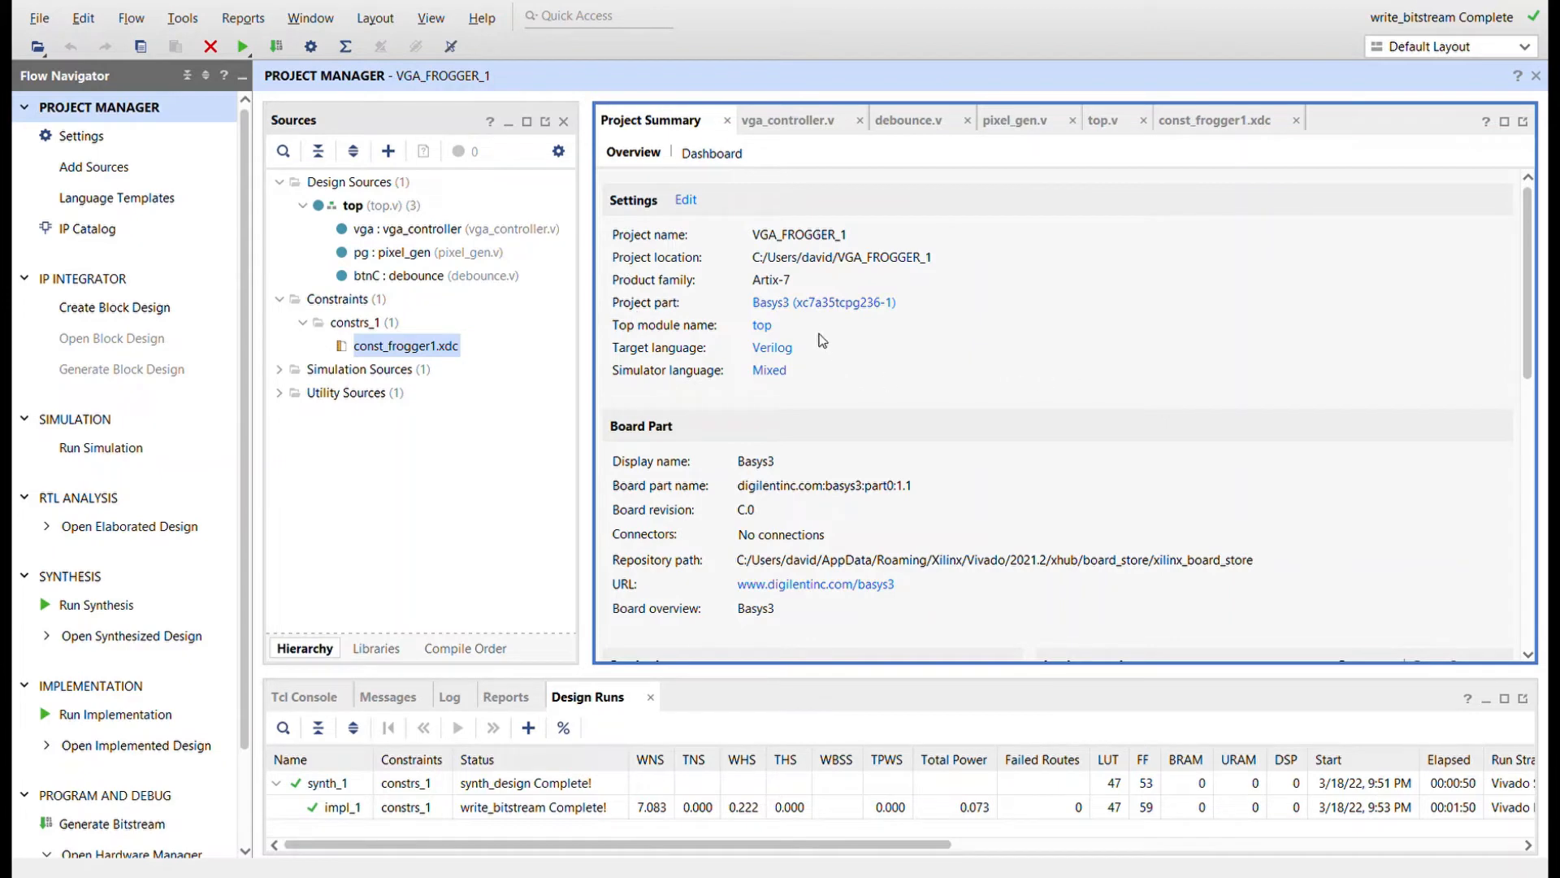
mouse_move(532, 315)
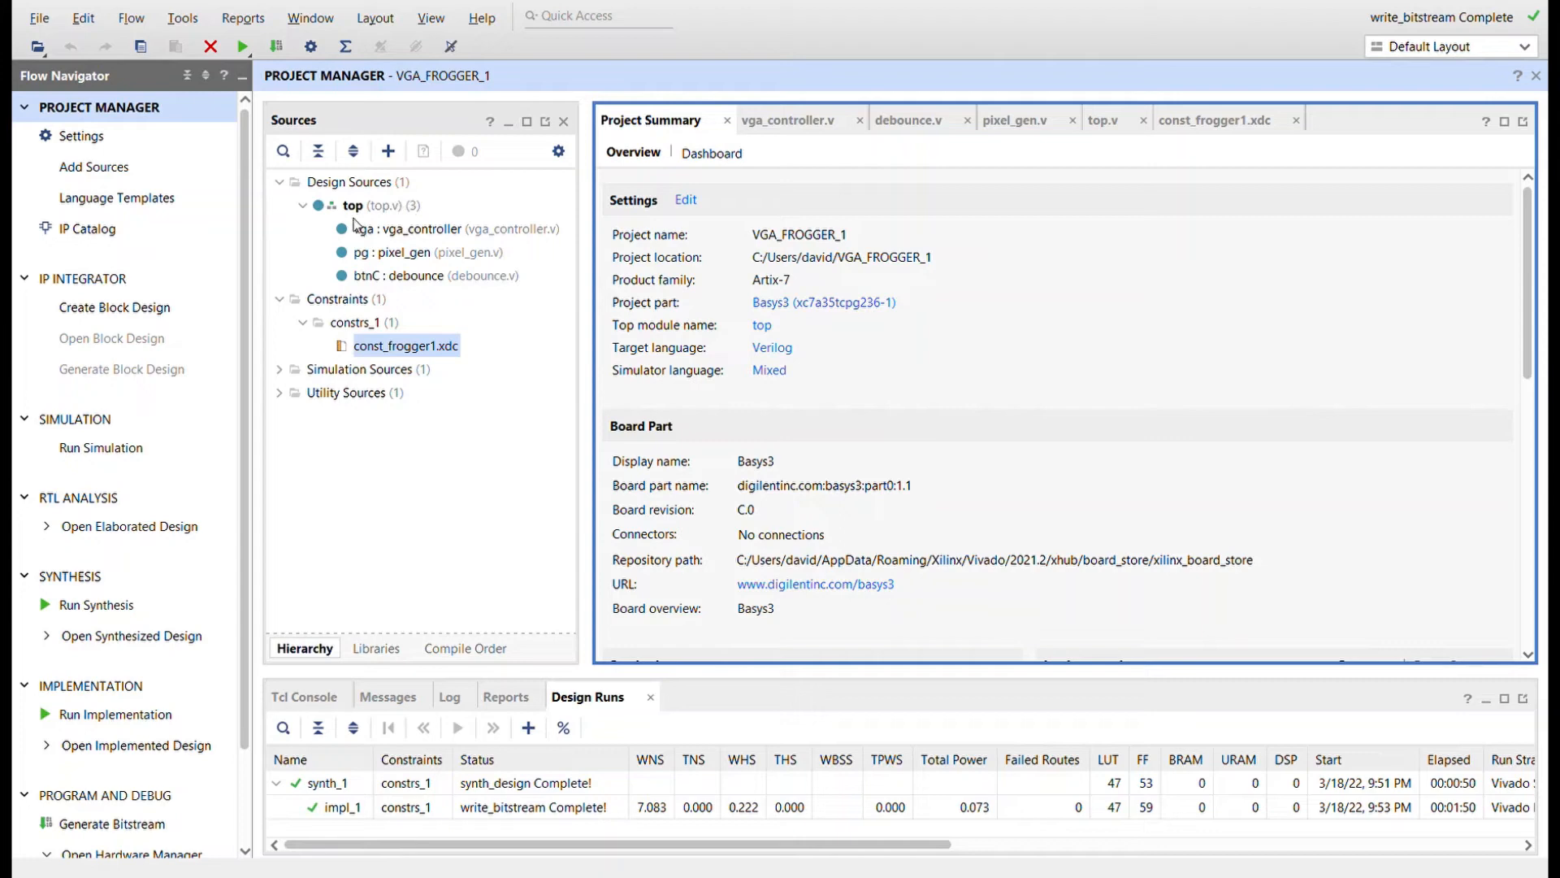
Step: Show the vga_controller.v, debounce.v and pixel_gen.v sources in turn in the editor
click(787, 119)
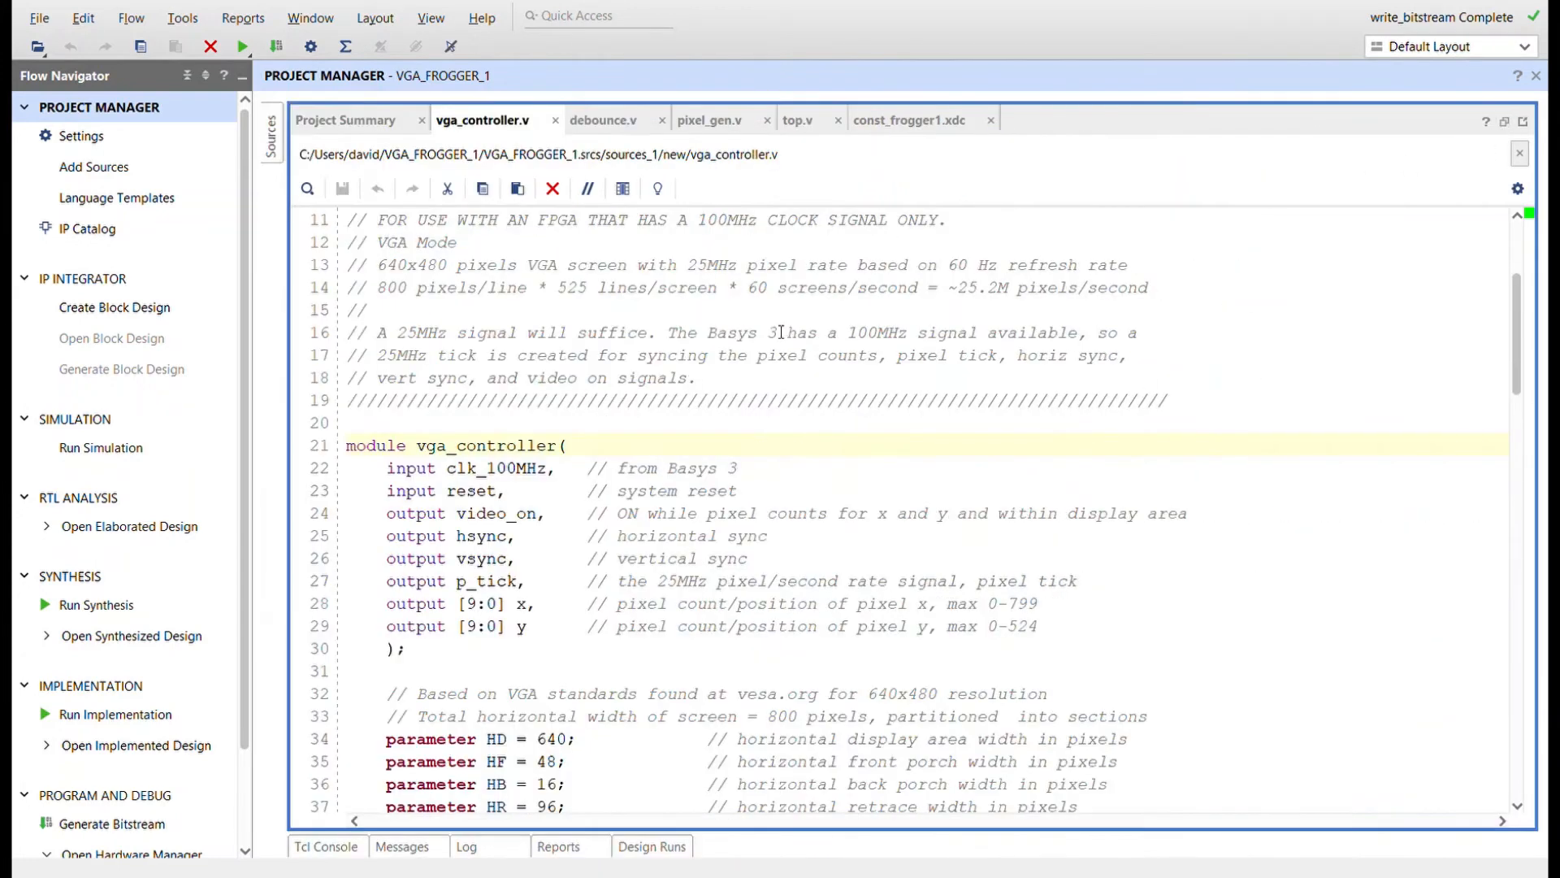
click(601, 119)
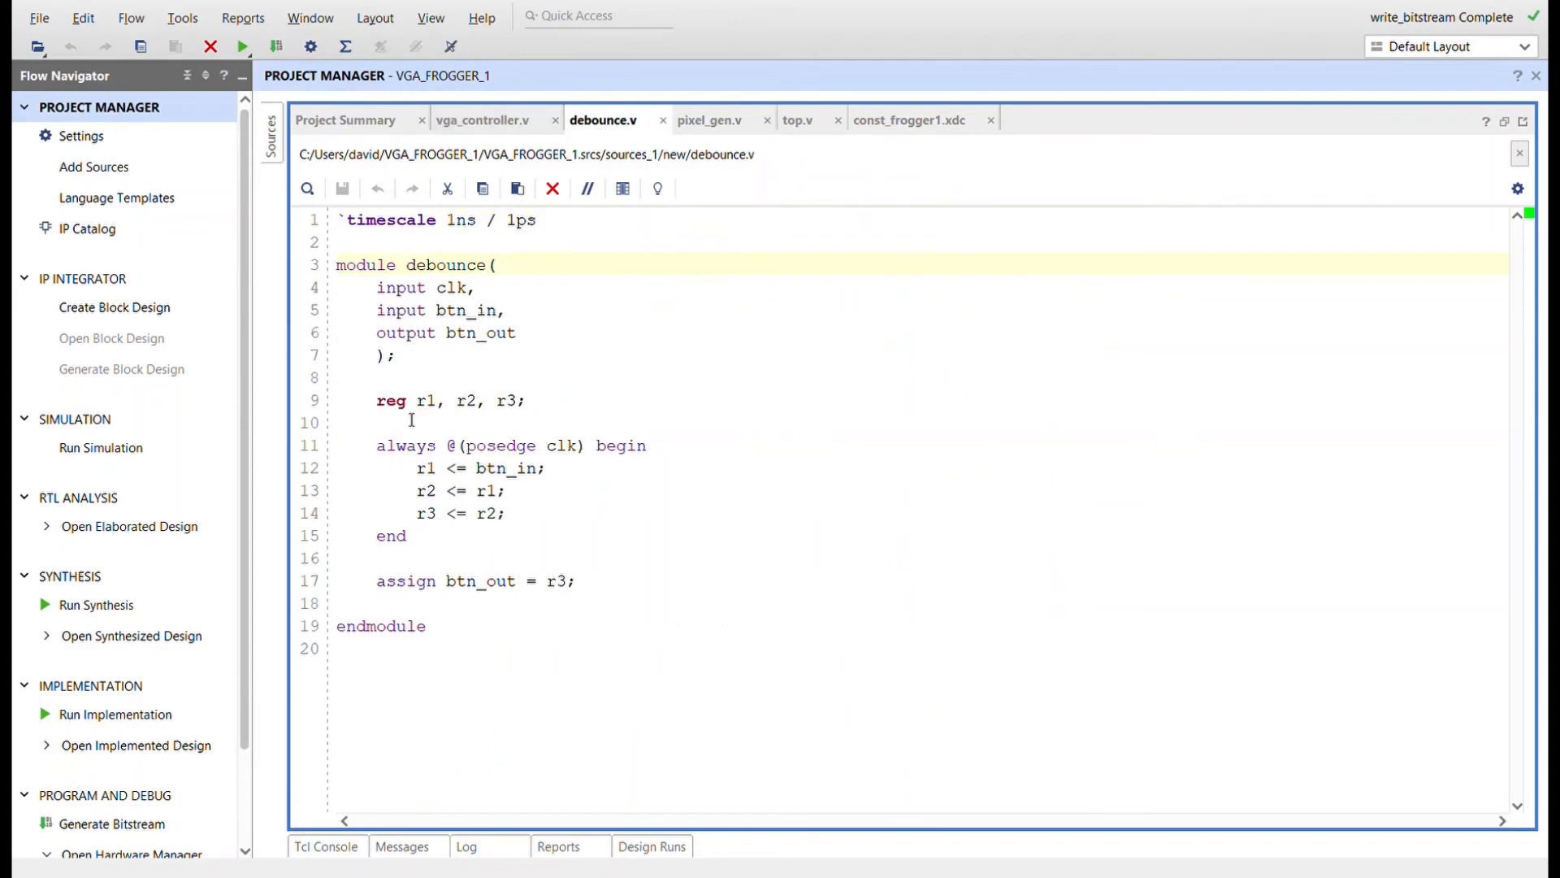
mouse_move(657, 189)
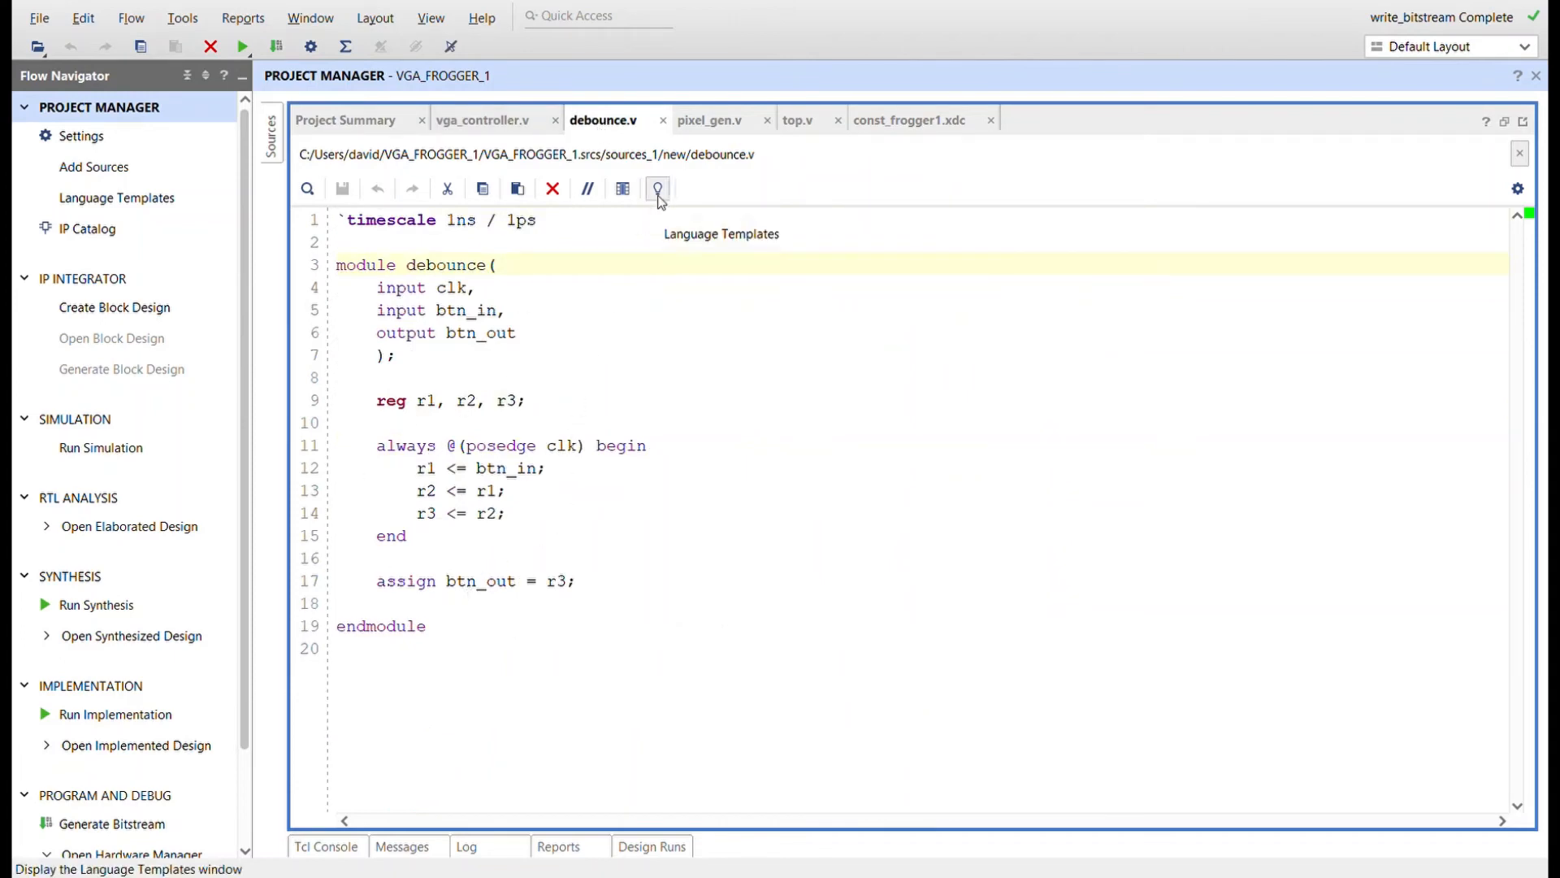
click(709, 119)
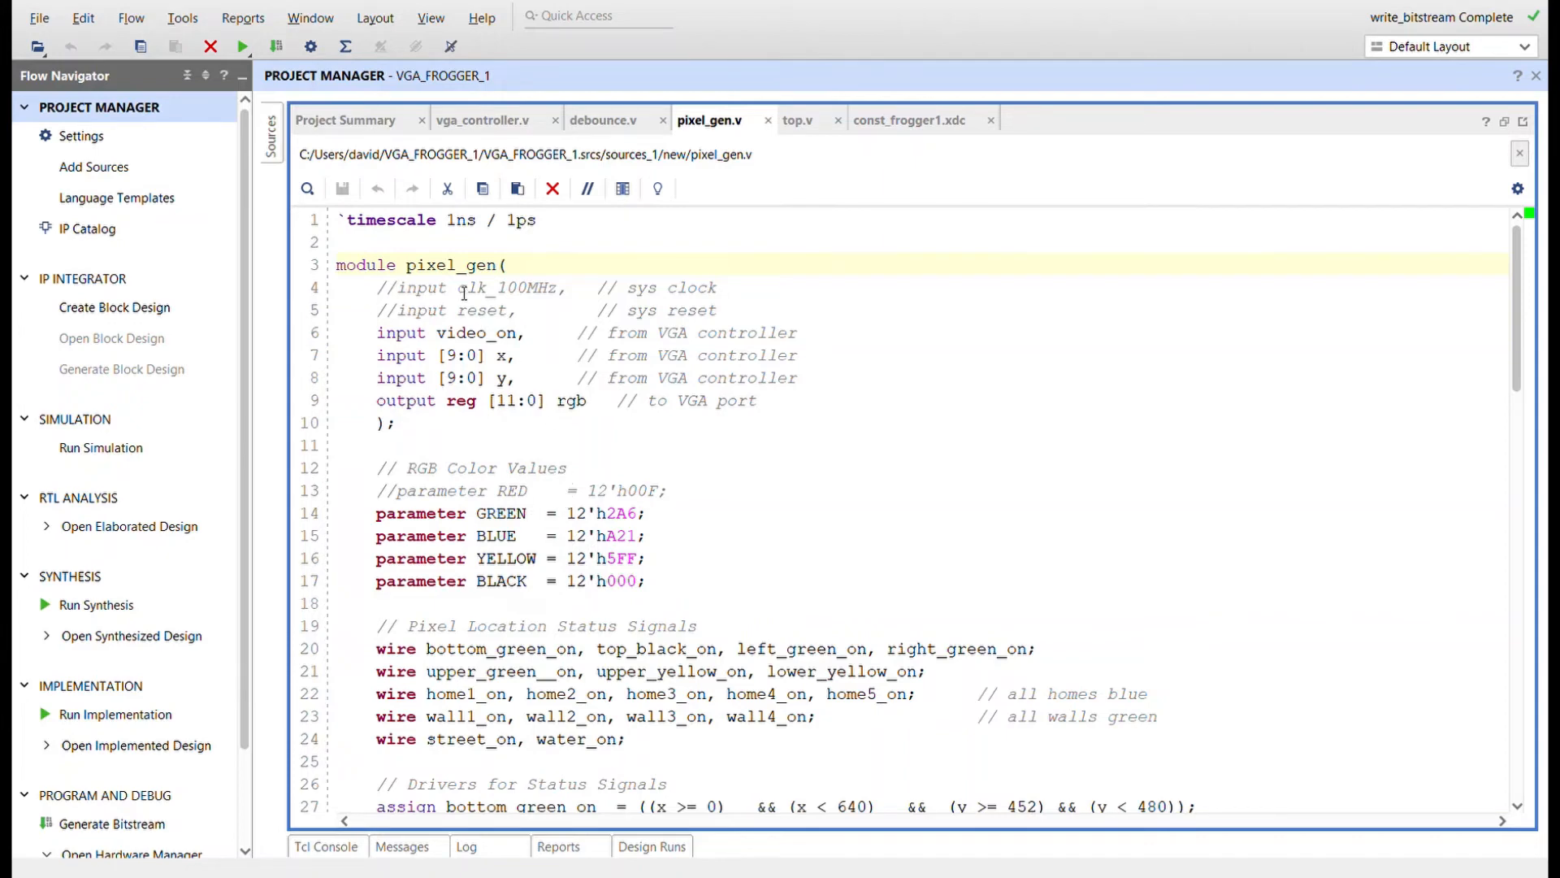
mouse_move(845, 586)
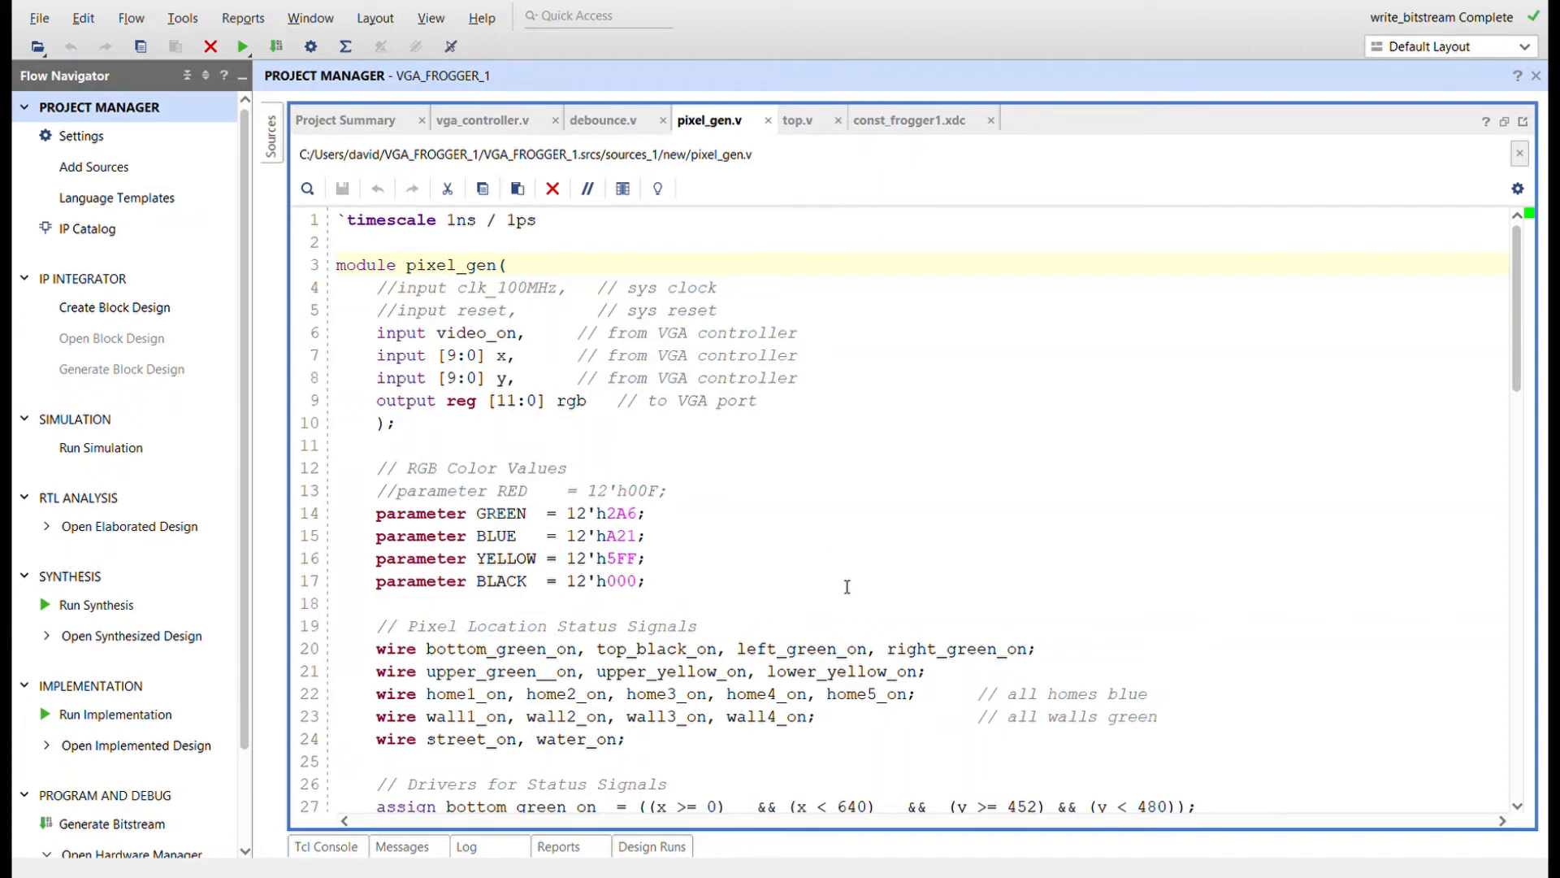
mouse_move(457, 297)
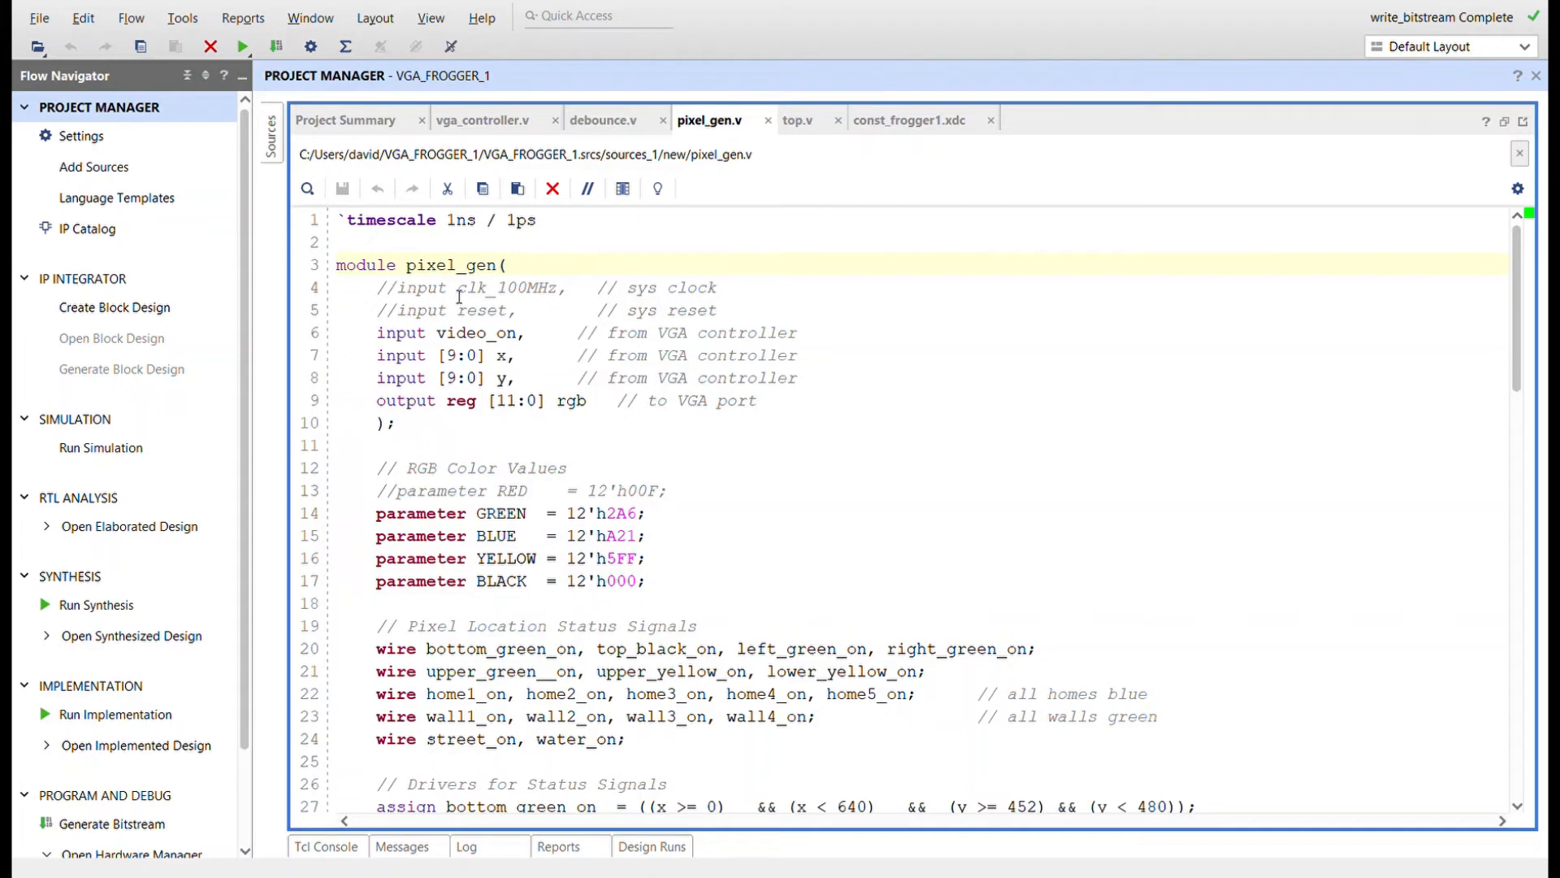
mouse_move(729, 260)
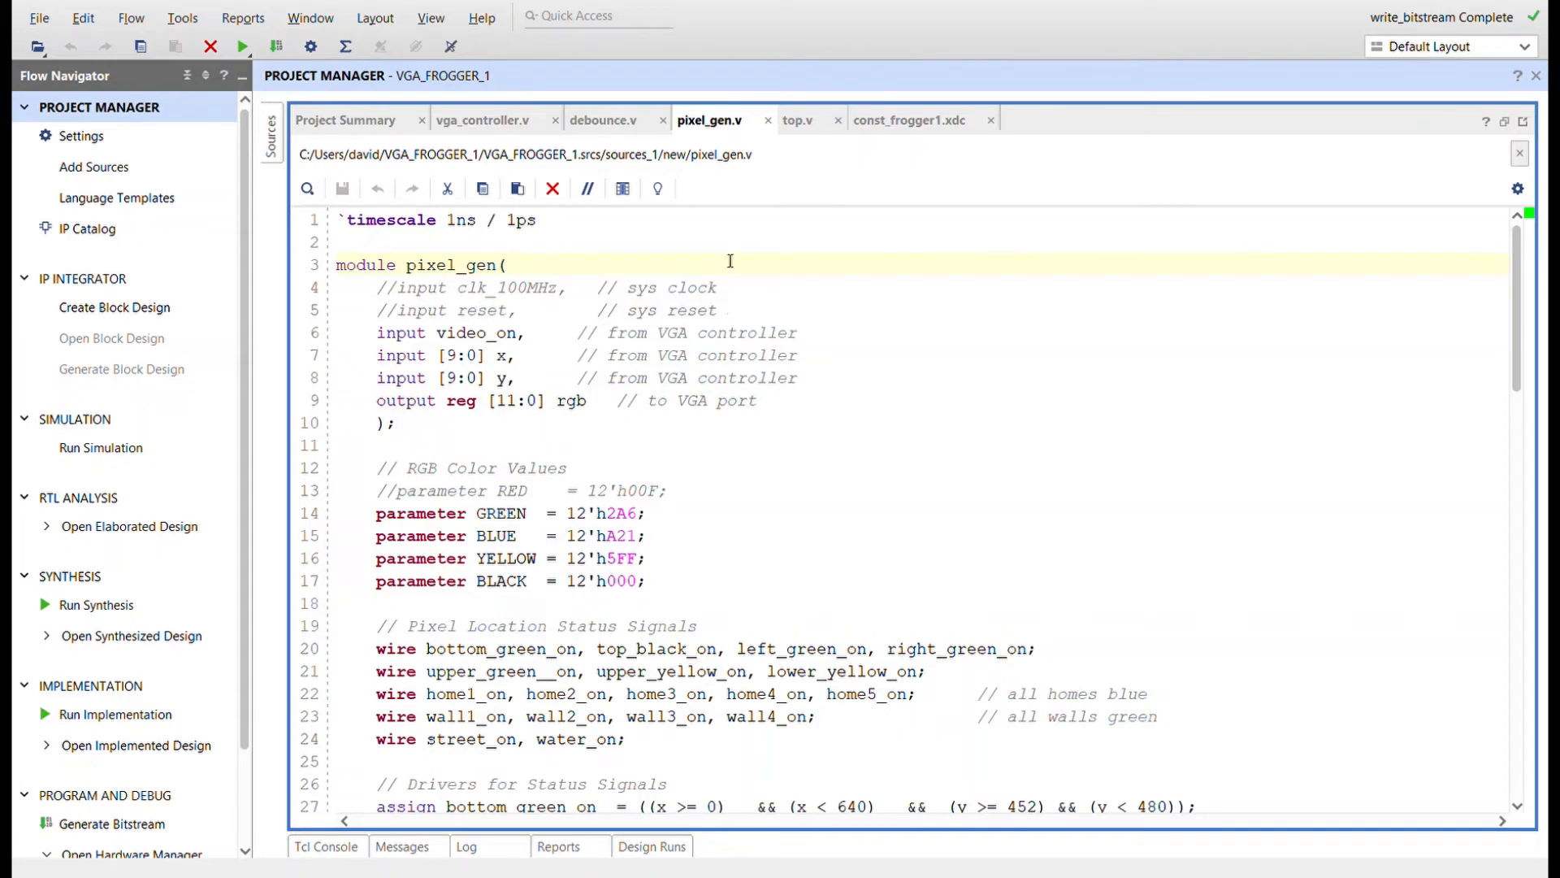
mouse_move(519, 309)
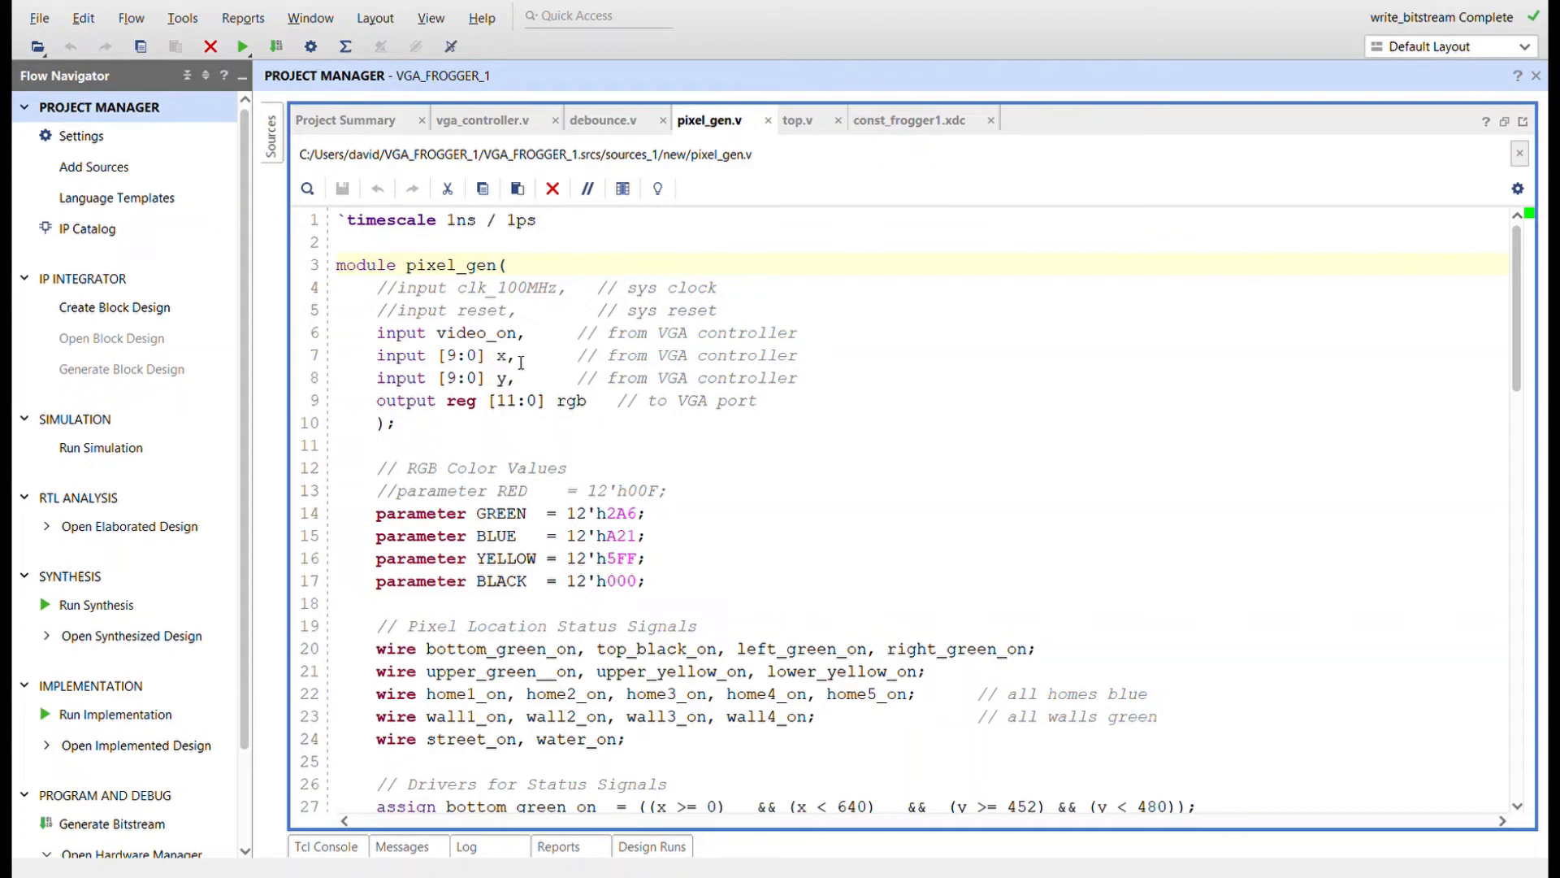
scroll(down, 3)
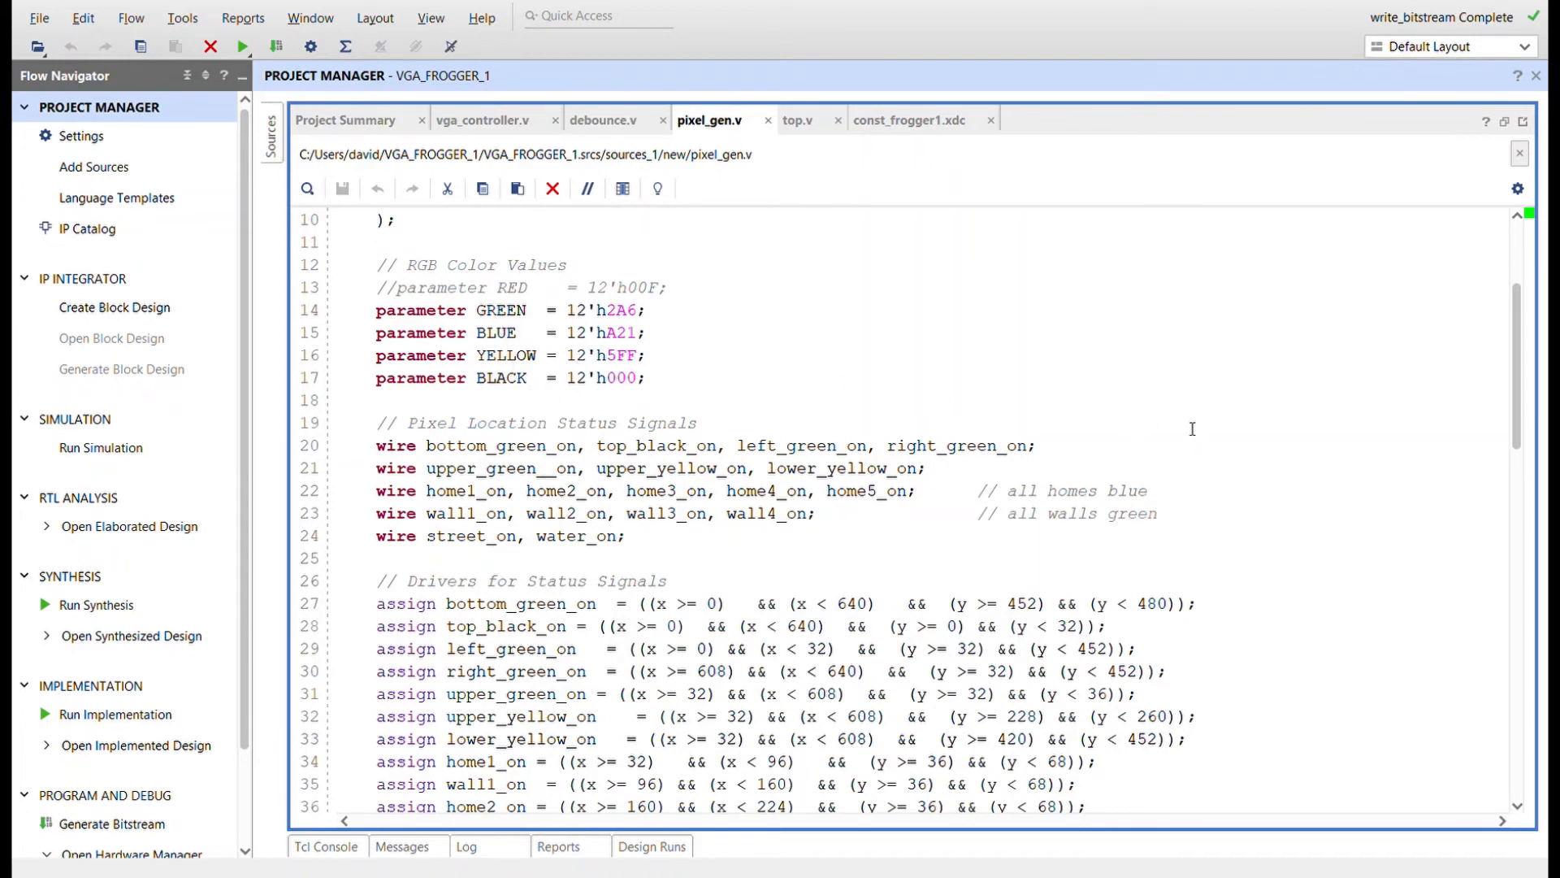
mouse_move(941, 385)
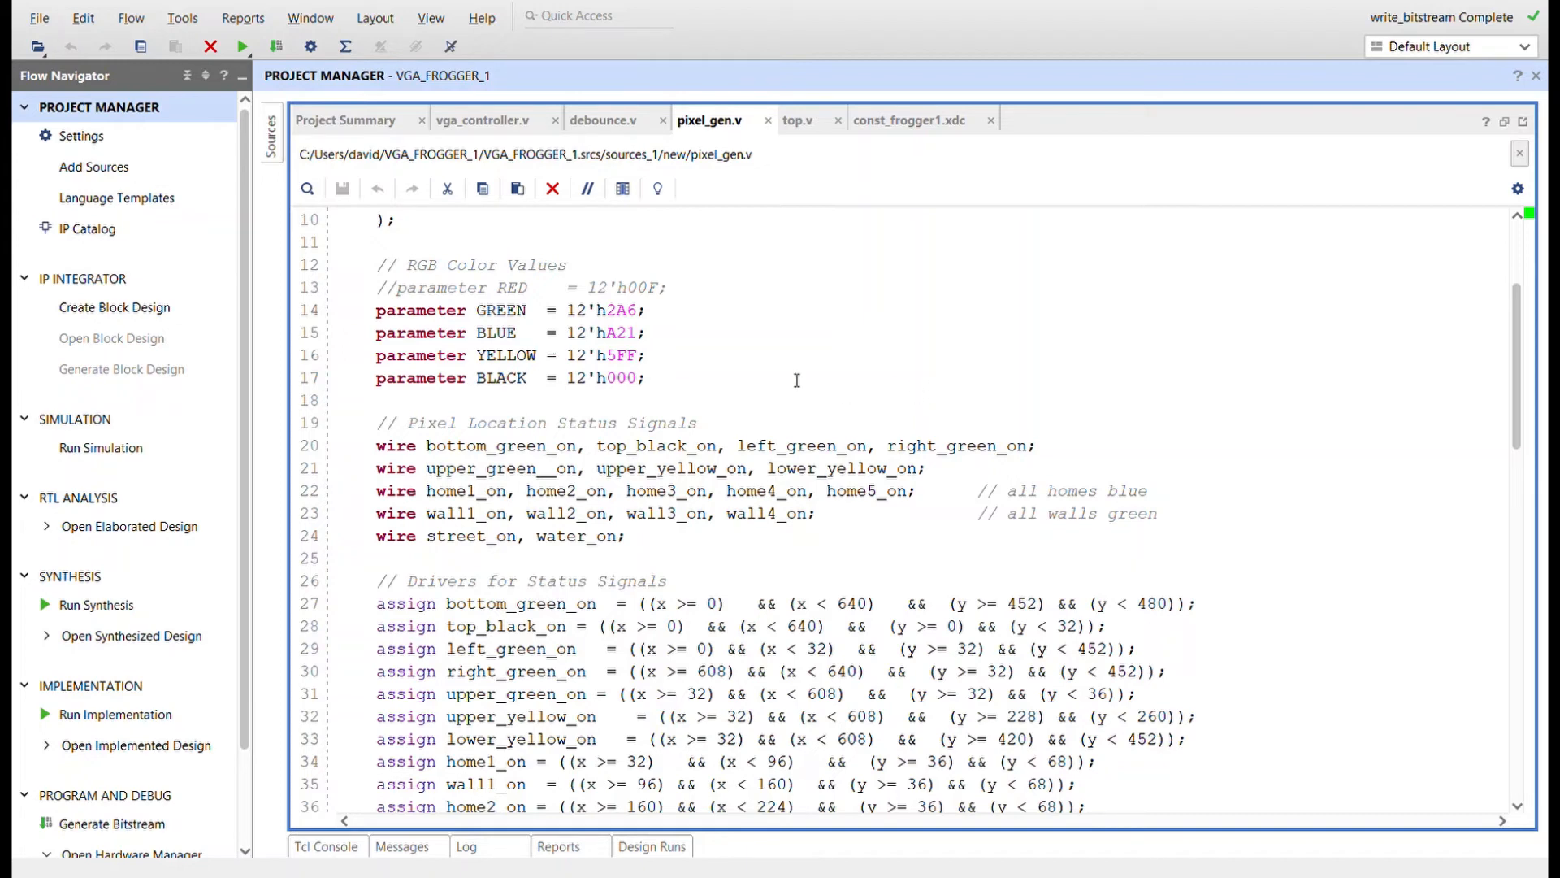
mouse_move(629, 310)
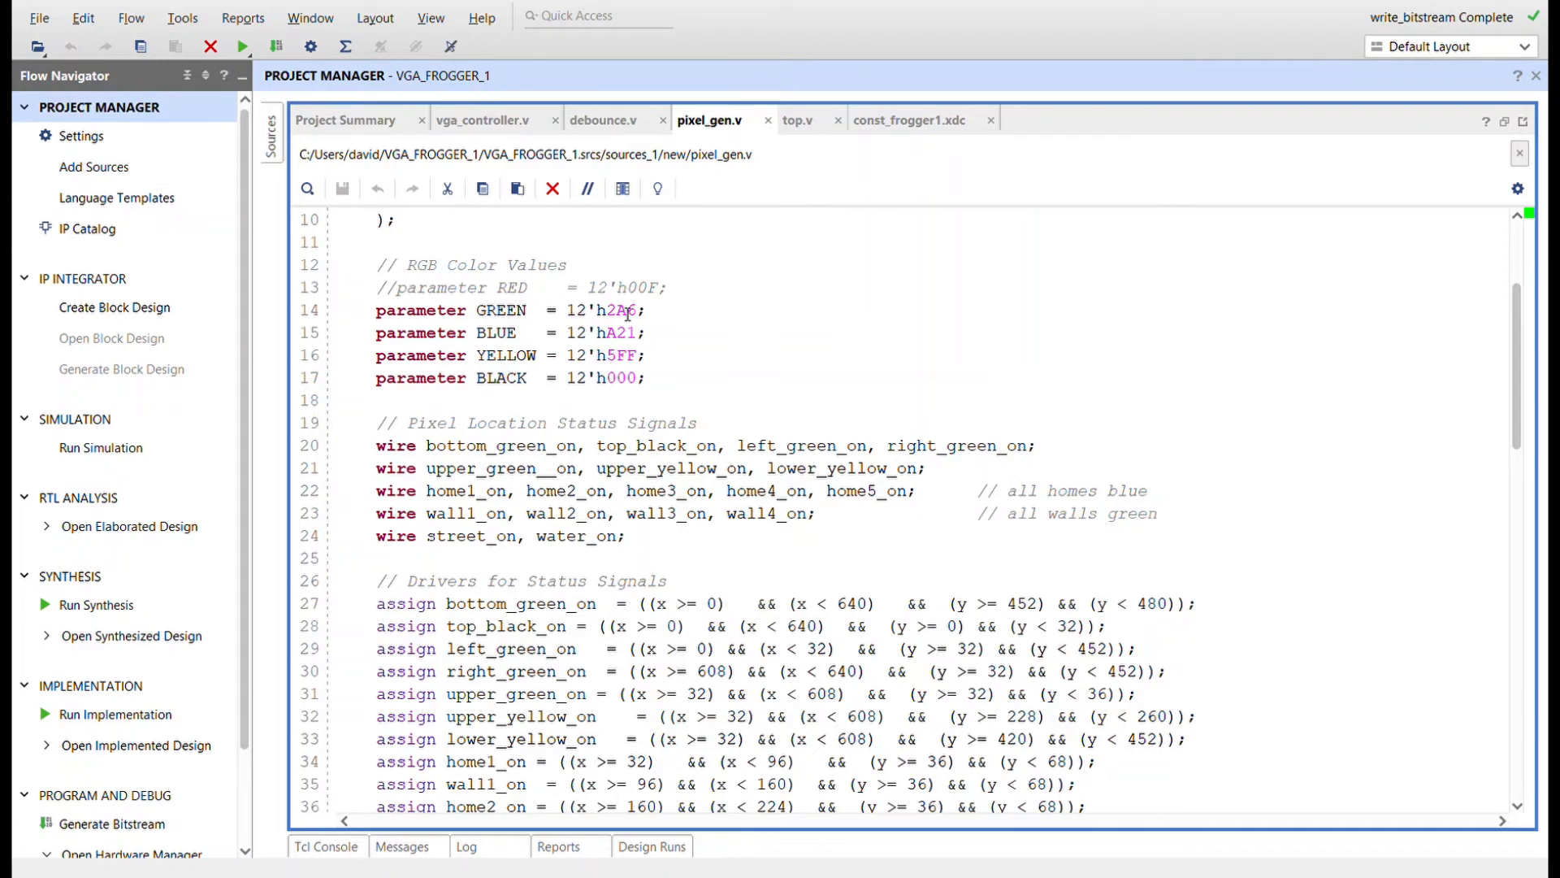
mouse_move(736, 375)
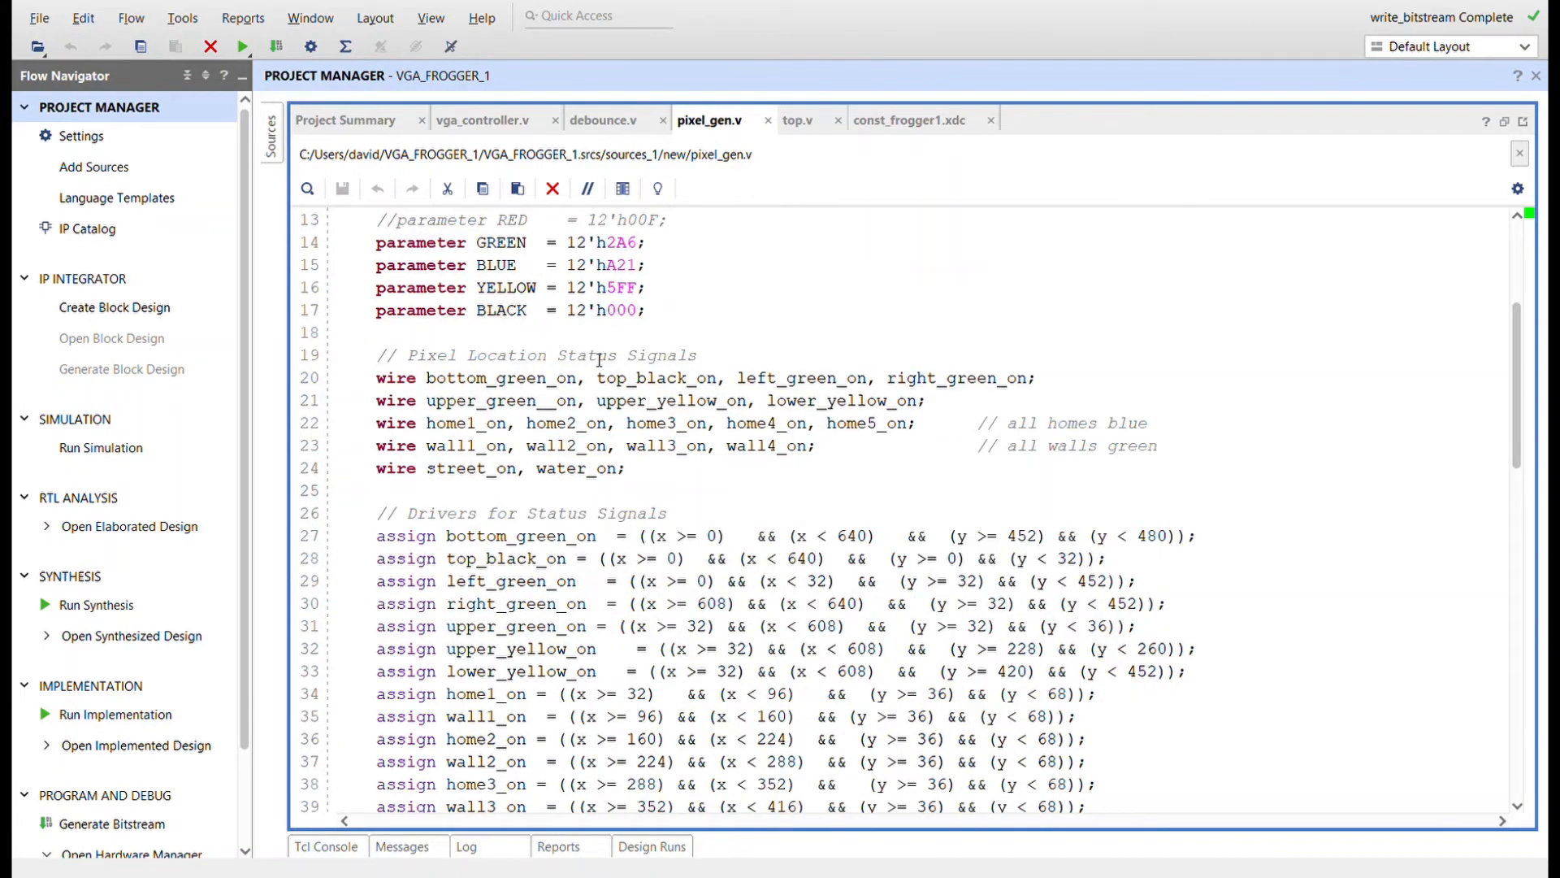
mouse_move(725, 435)
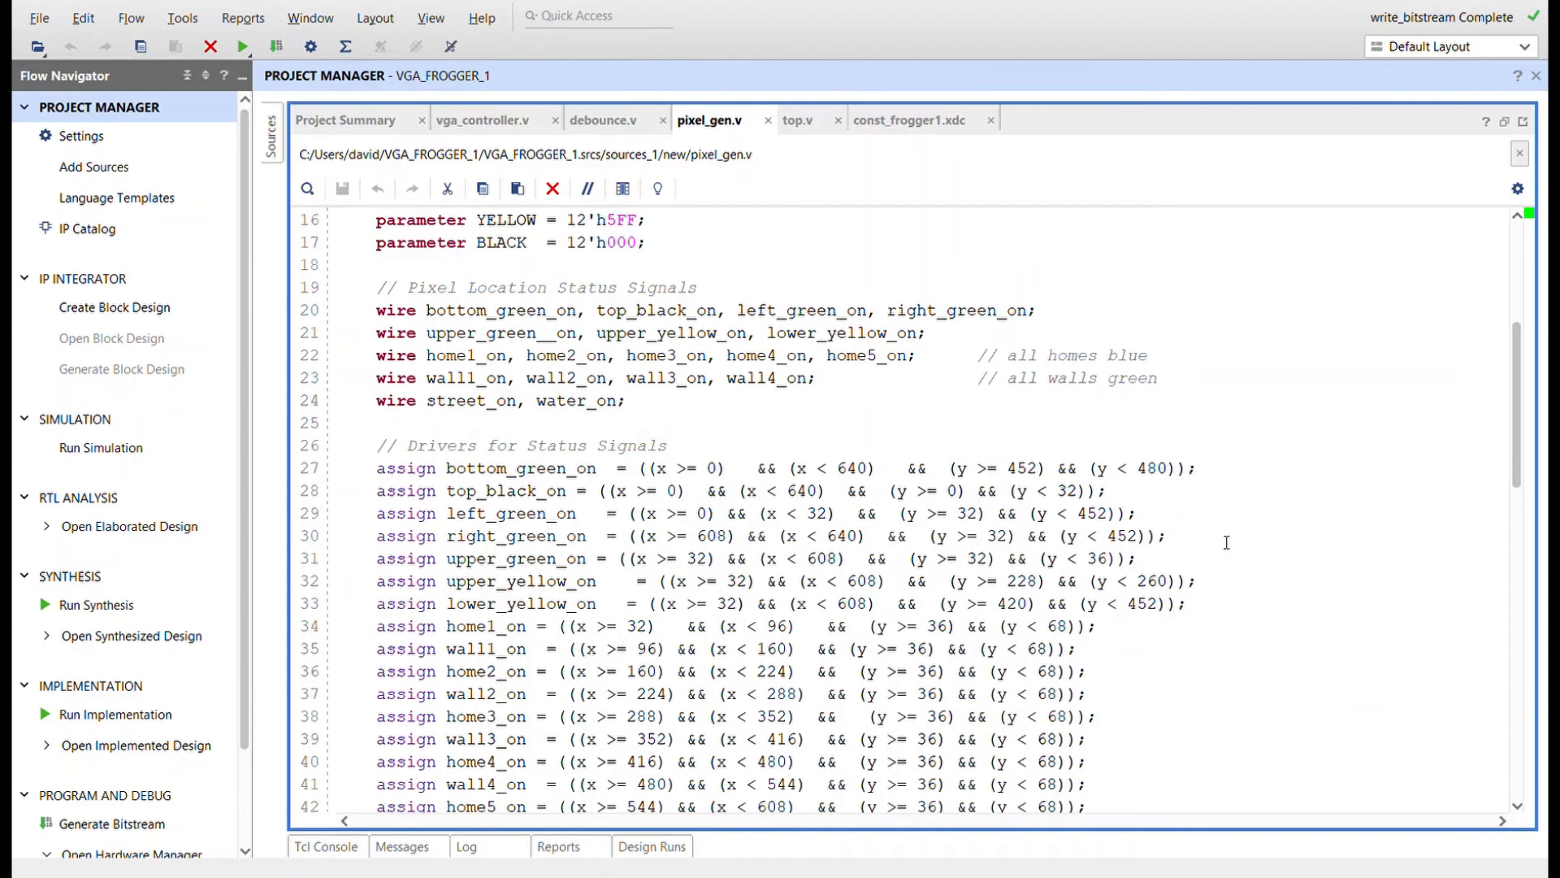
scroll(down, 3)
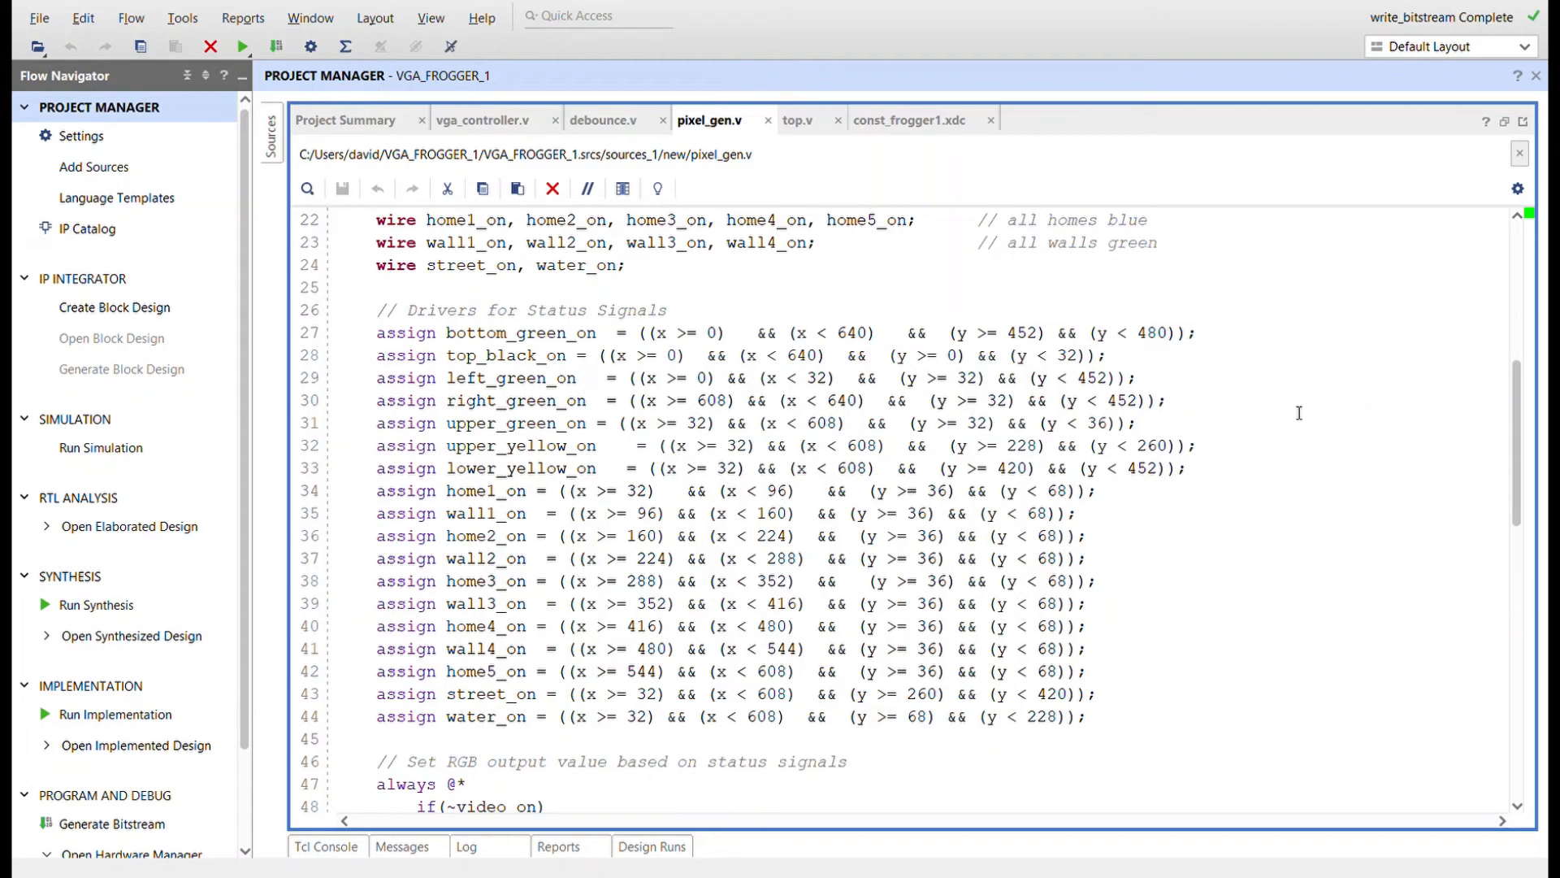
scroll(down, 3)
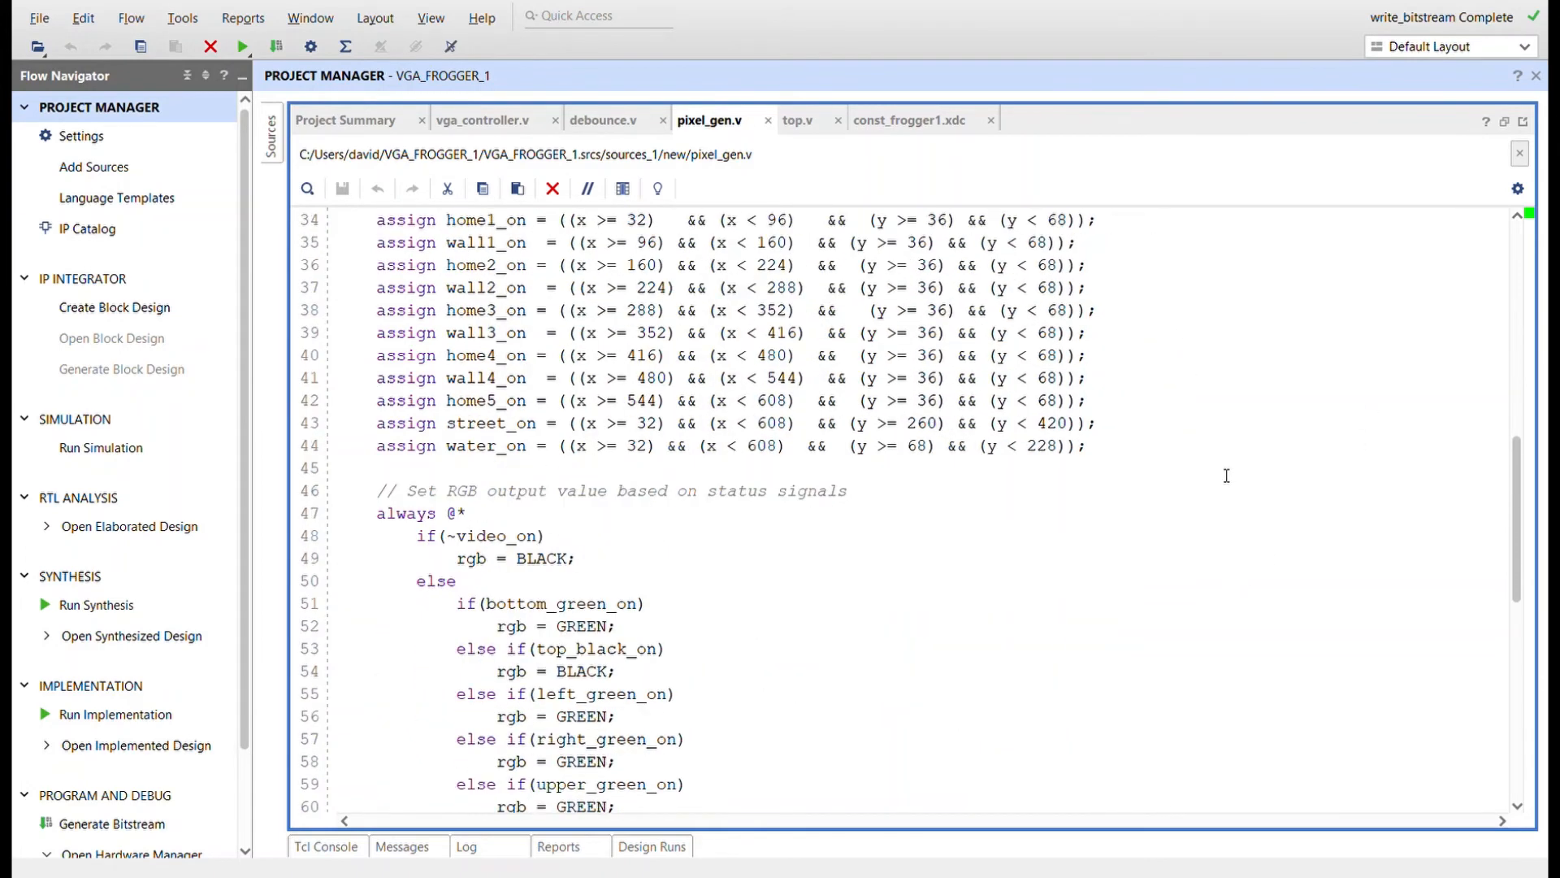
Step: Read pixel_gen.v through to endmodule, then show top.v with its vga_controller and pixel_gen instantiations
scroll(down, 3)
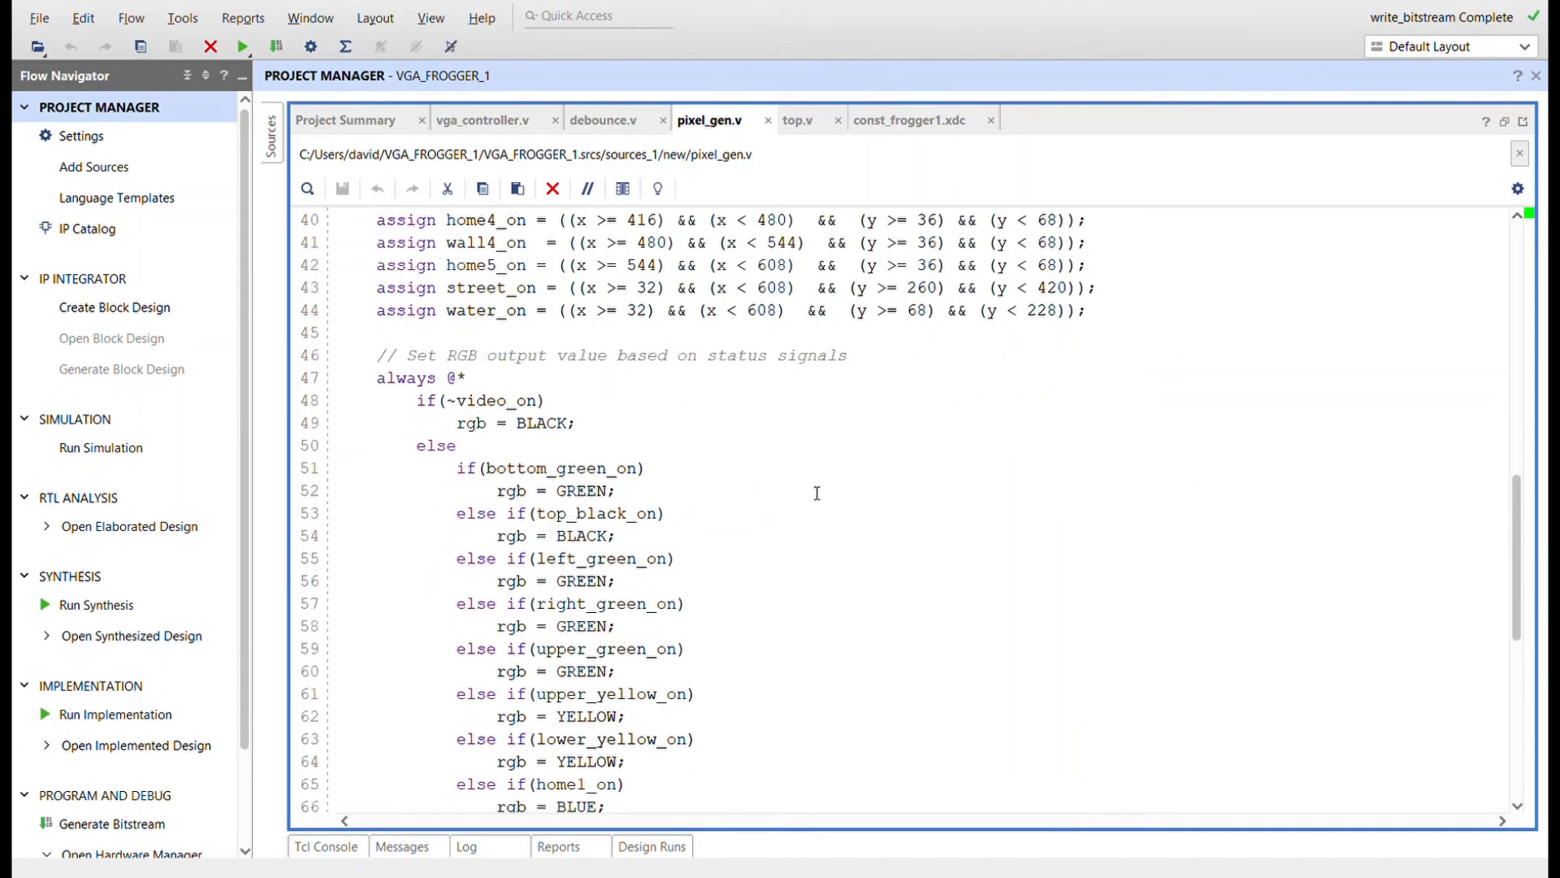
scroll(down, 3)
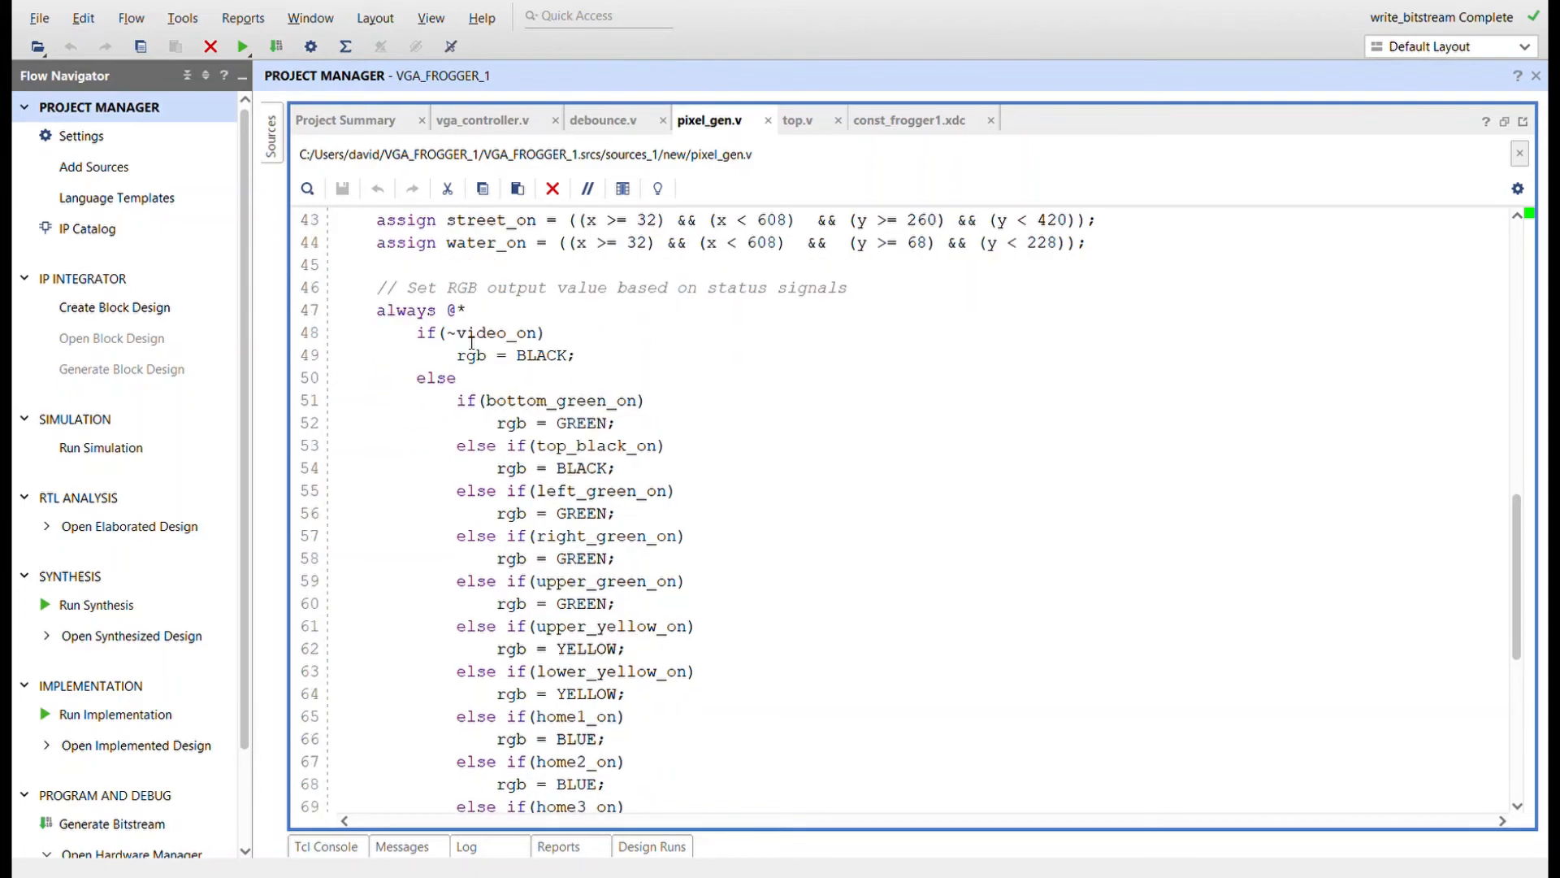
mouse_move(476, 356)
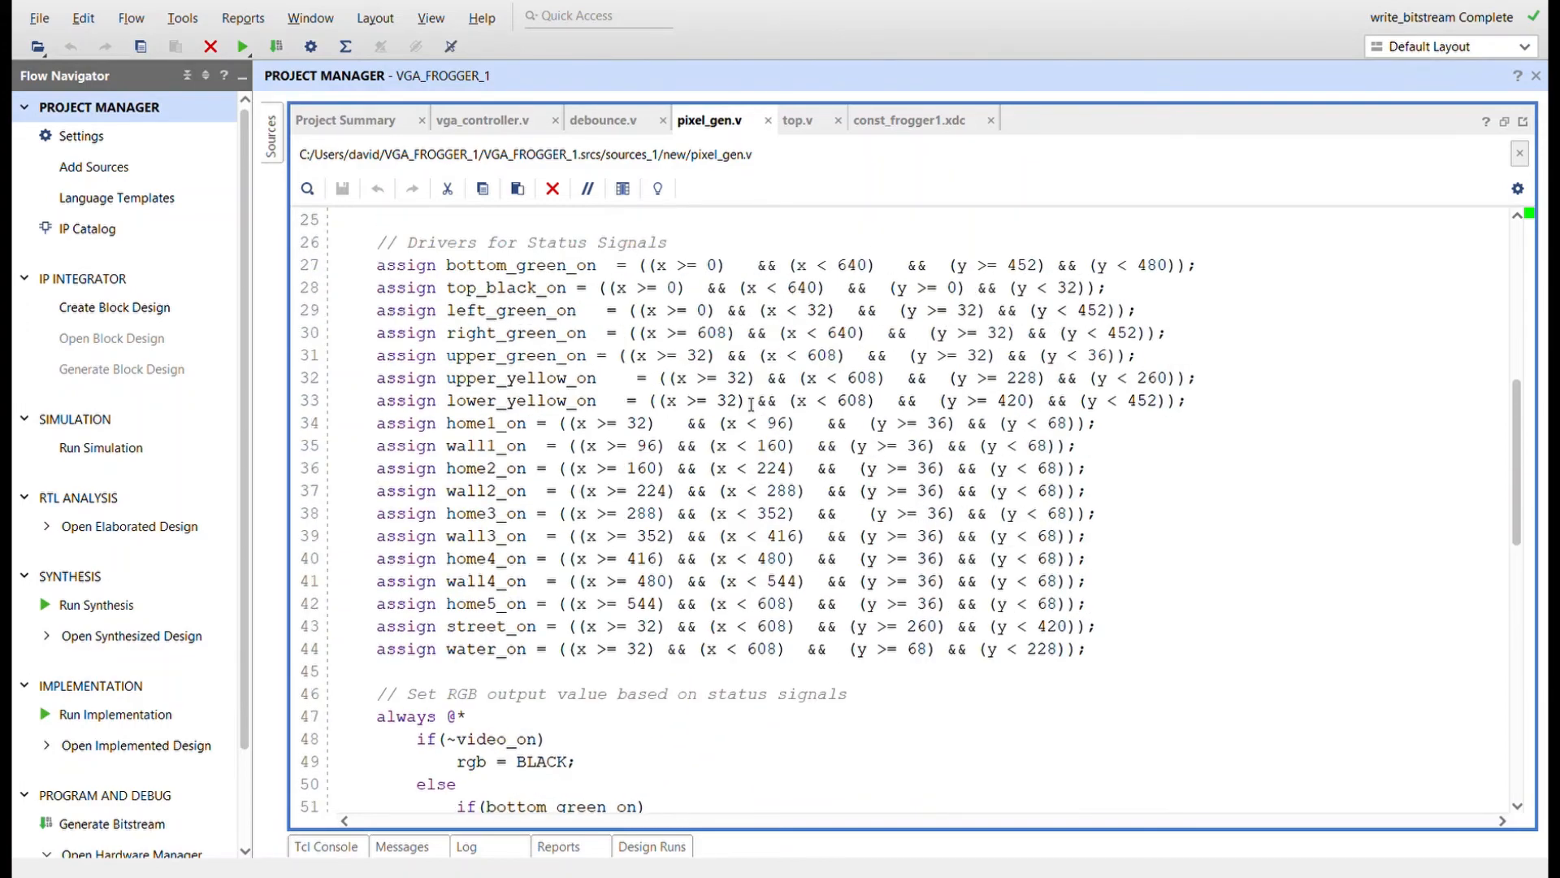
scroll(up, 3)
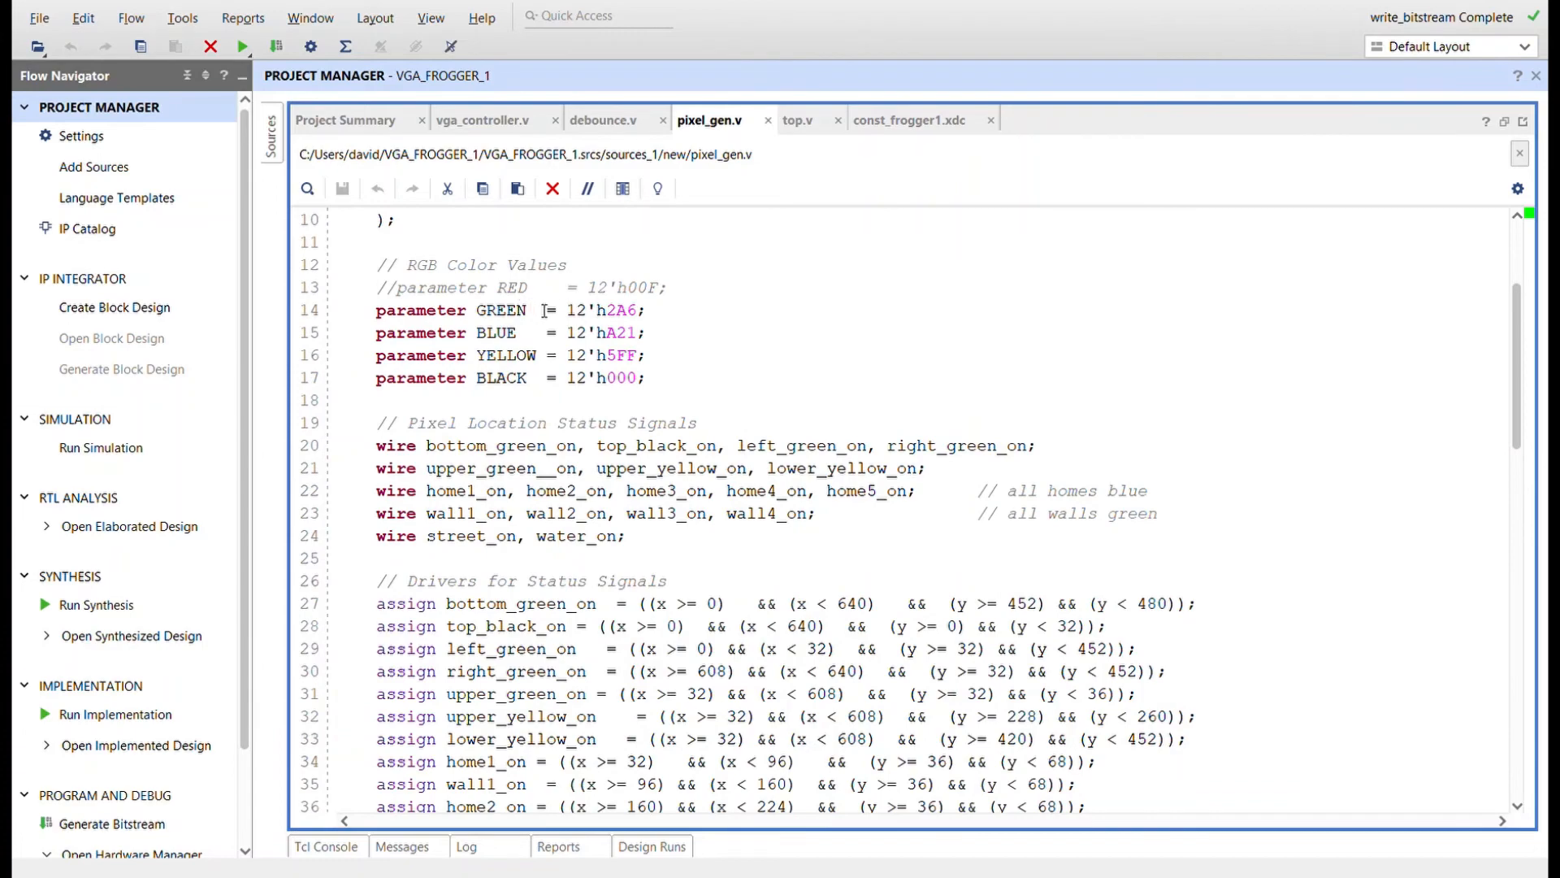
scroll(down, 3)
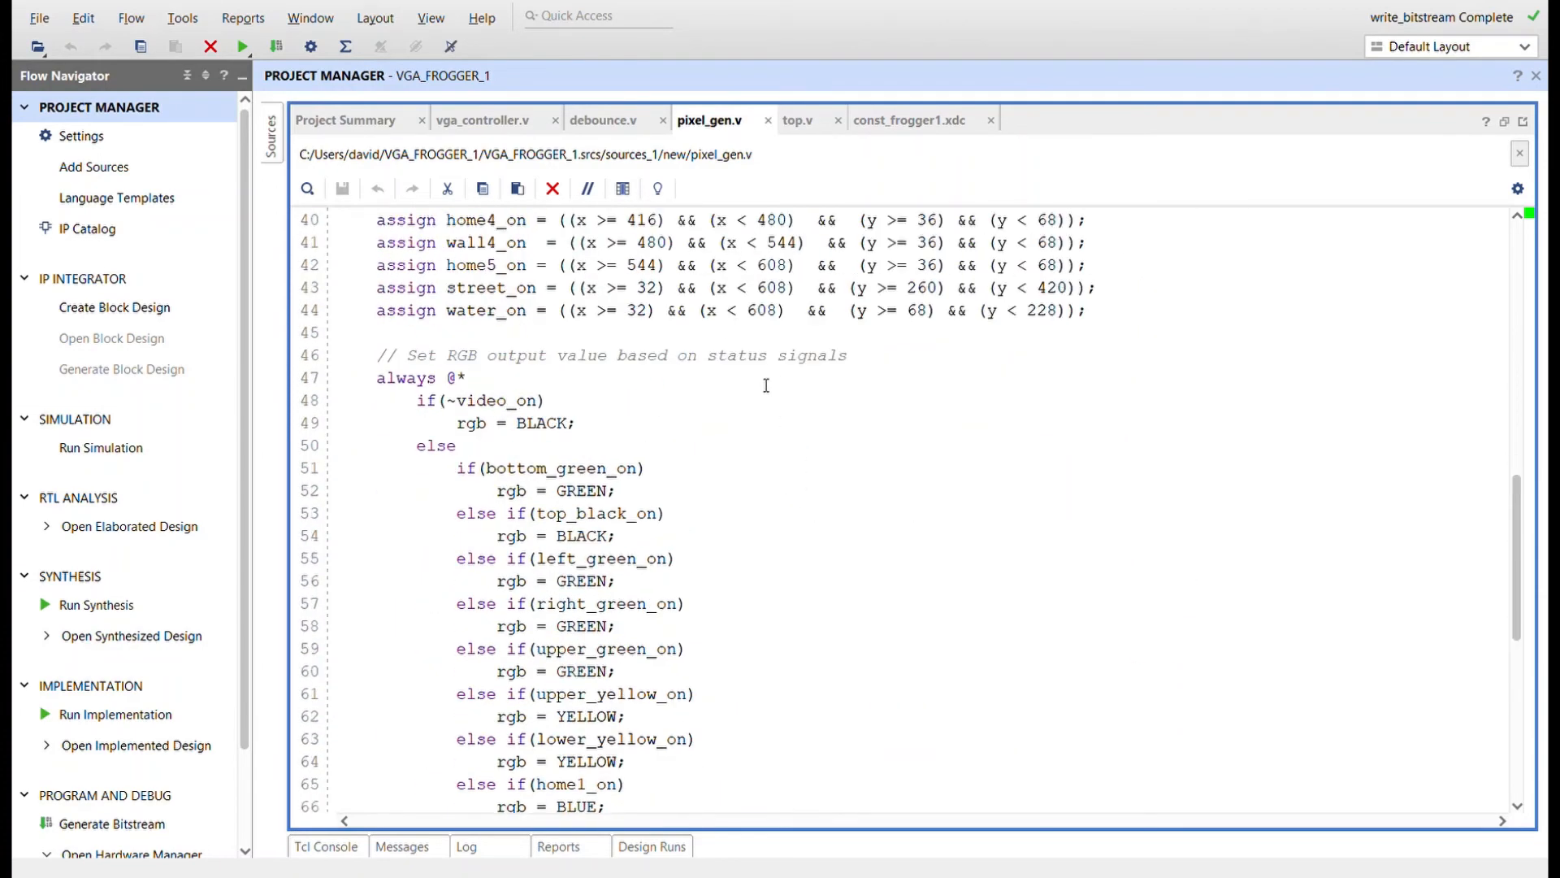
scroll(down, 3)
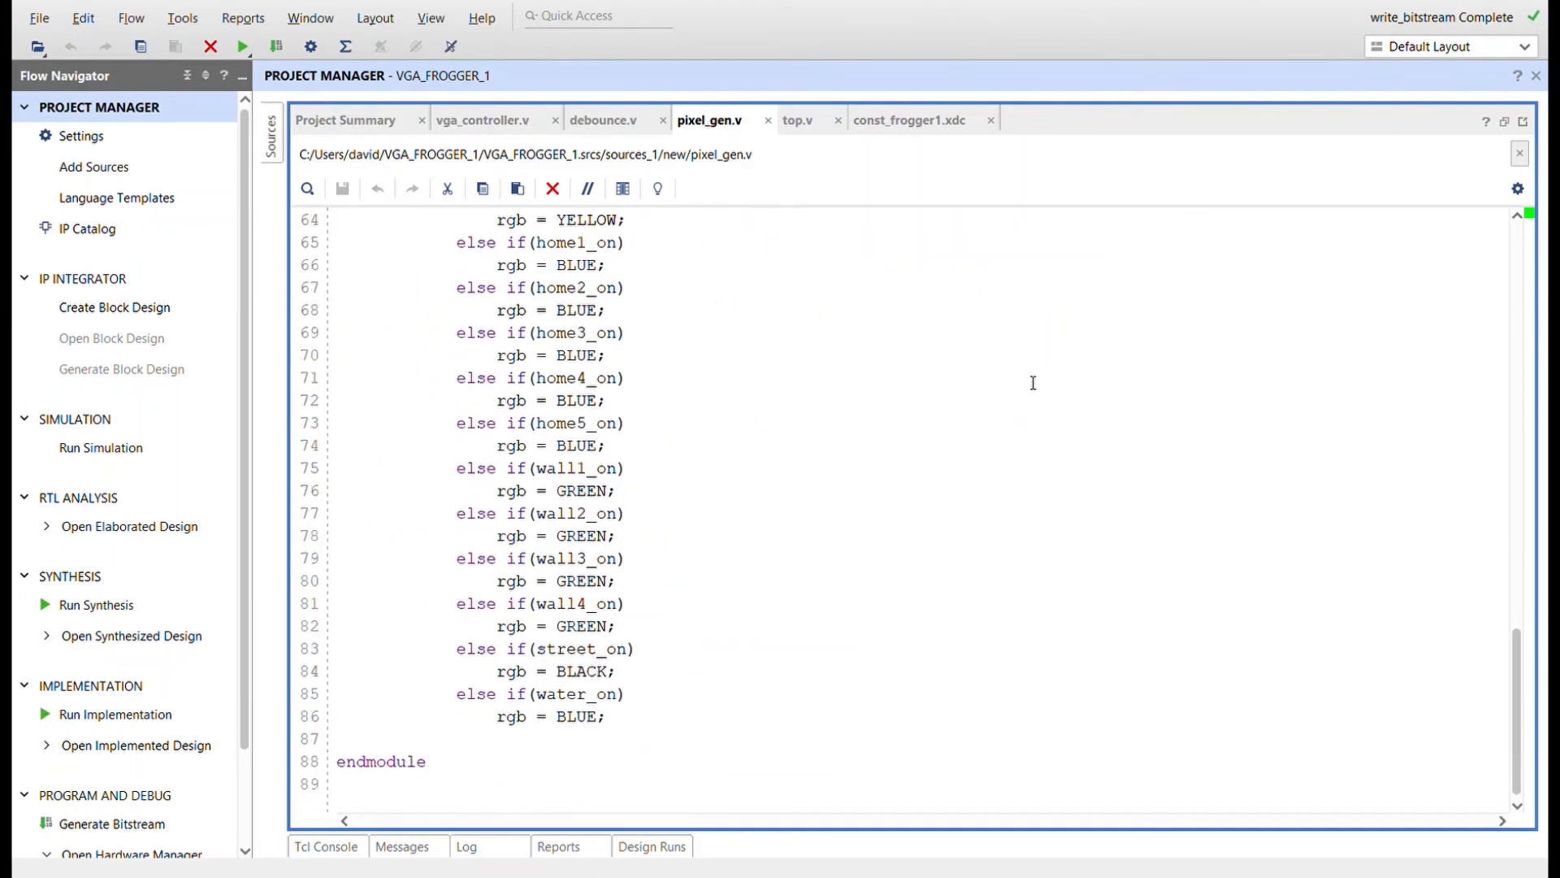
click(798, 118)
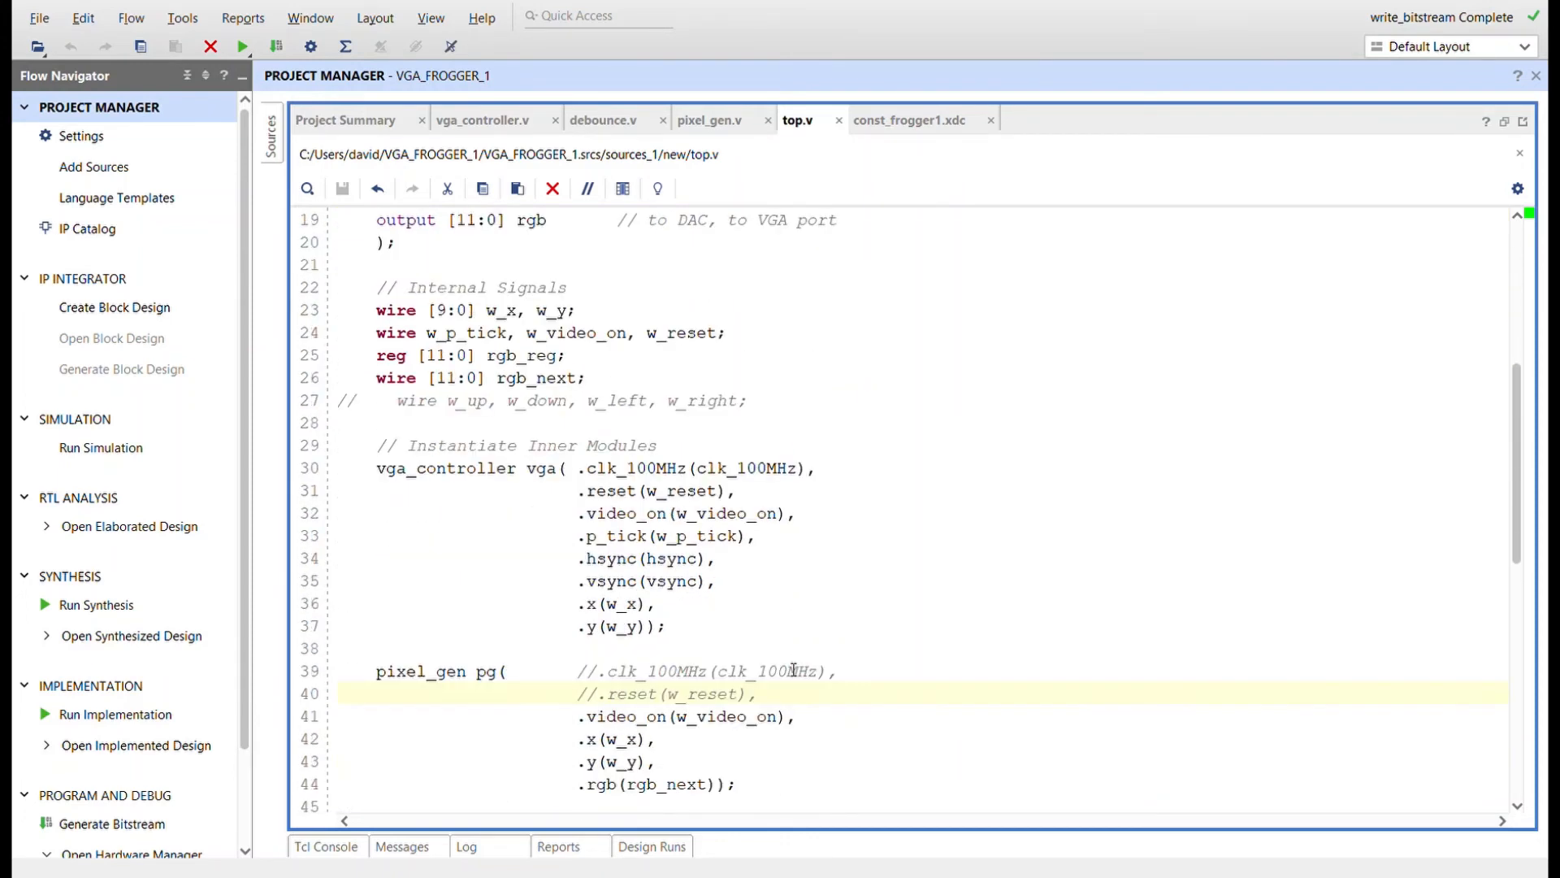
scroll(down, 3)
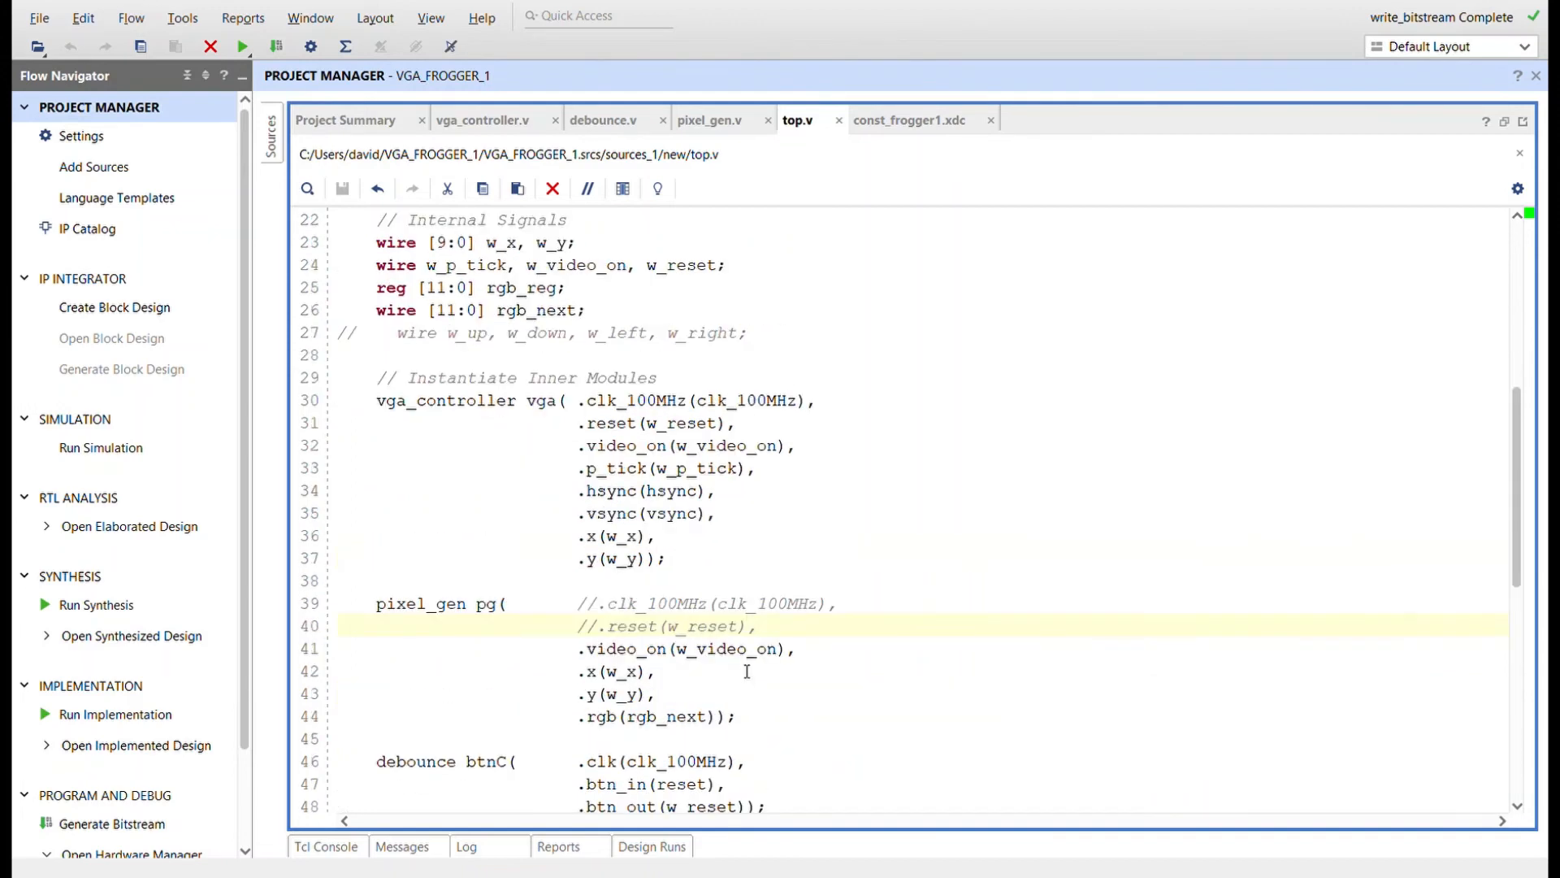
scroll(down, 3)
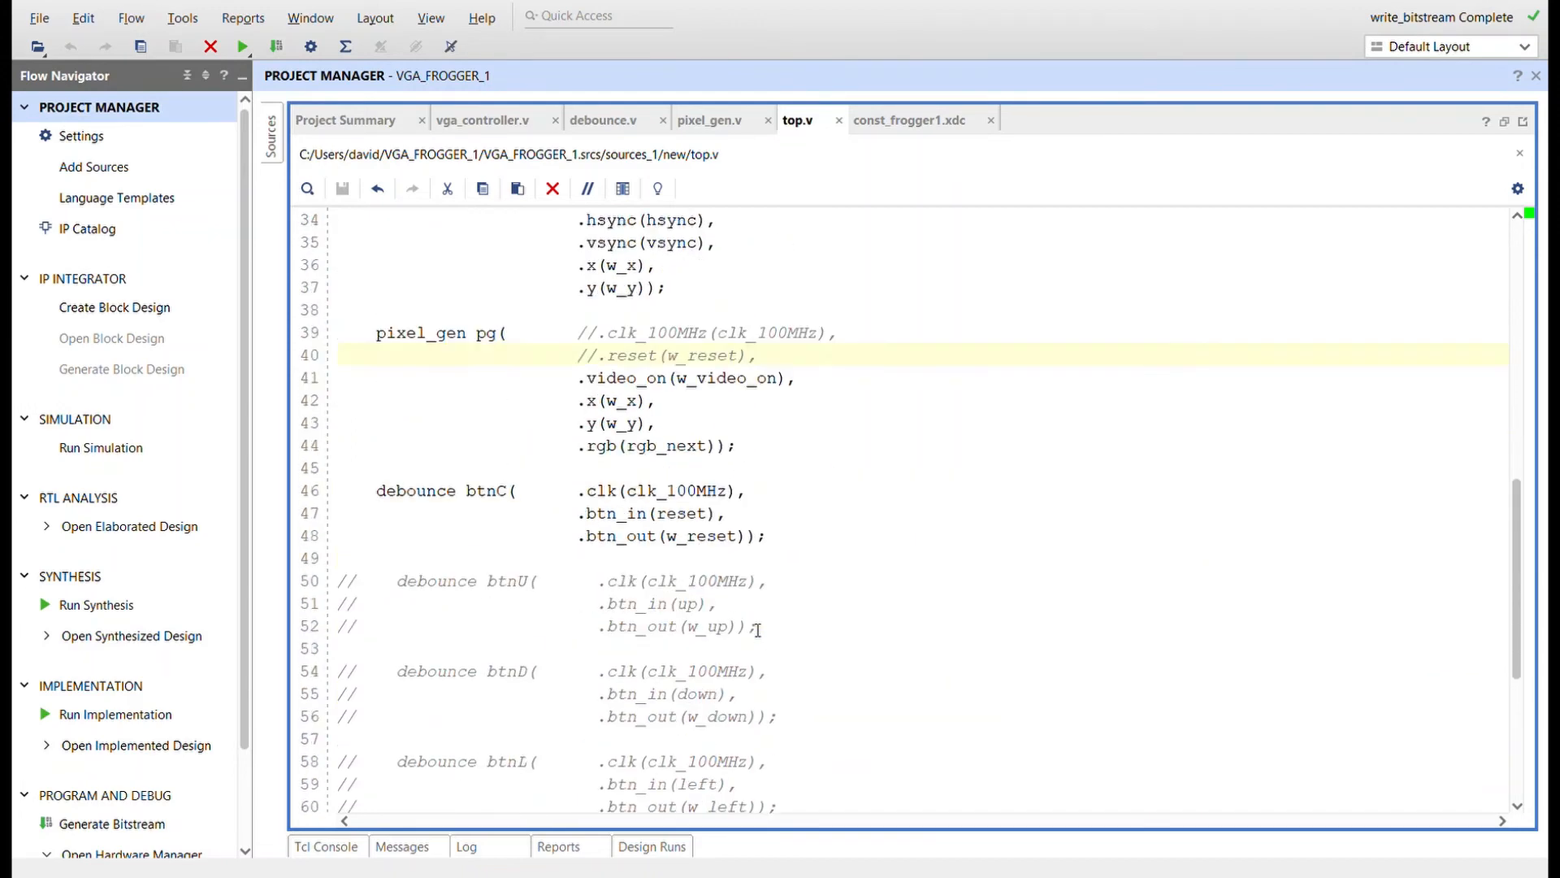
scroll(down, 3)
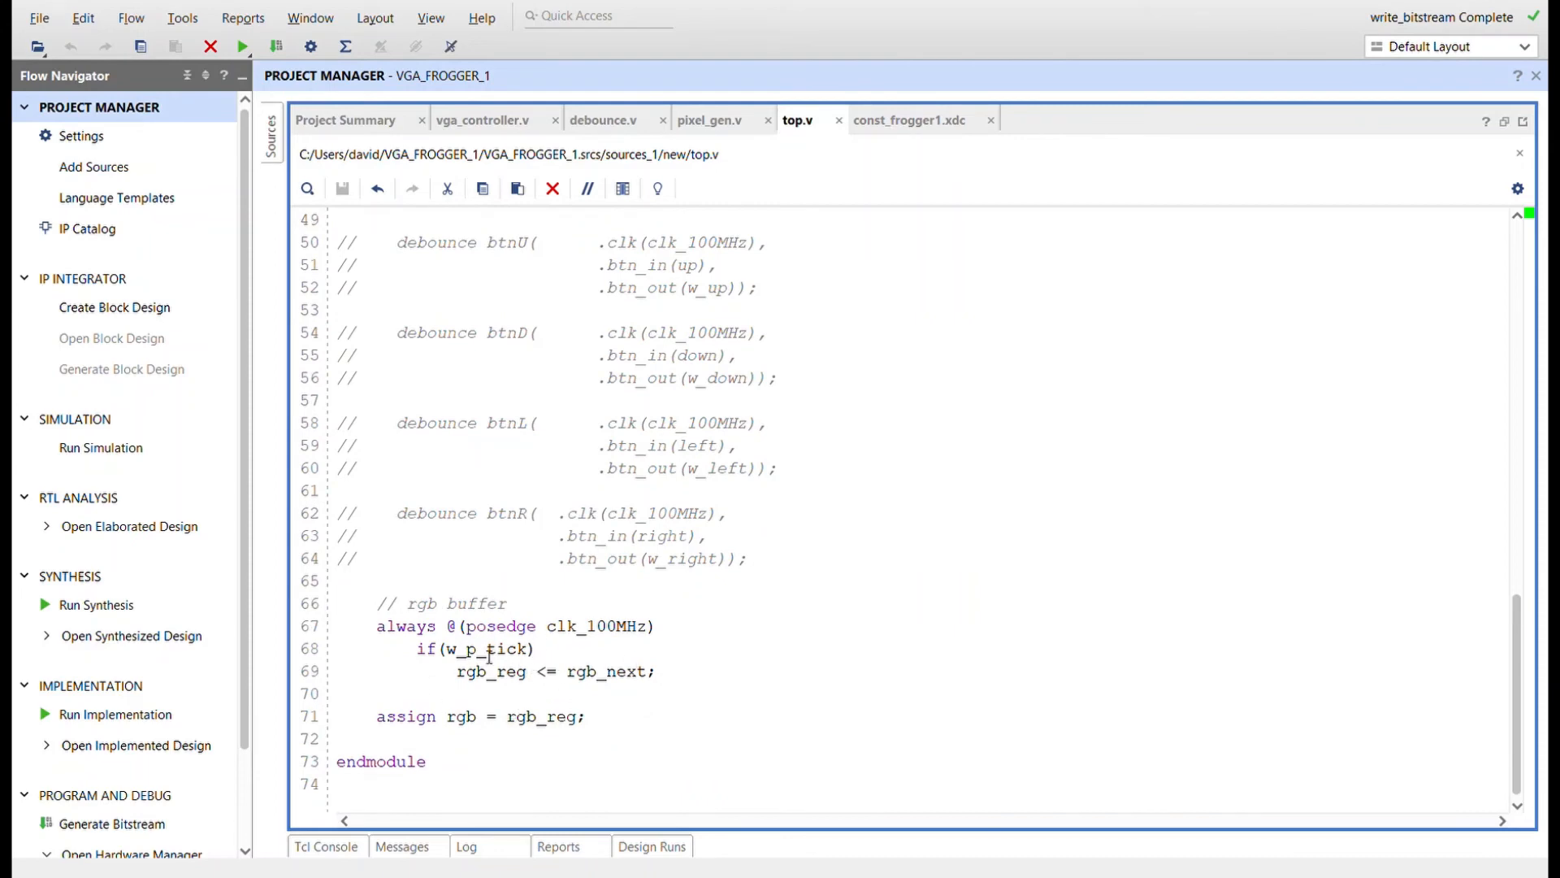
Step: Show const_frogger1.xdc and read its clock, reset, rgb, hsync and vsync pin assignments
click(907, 121)
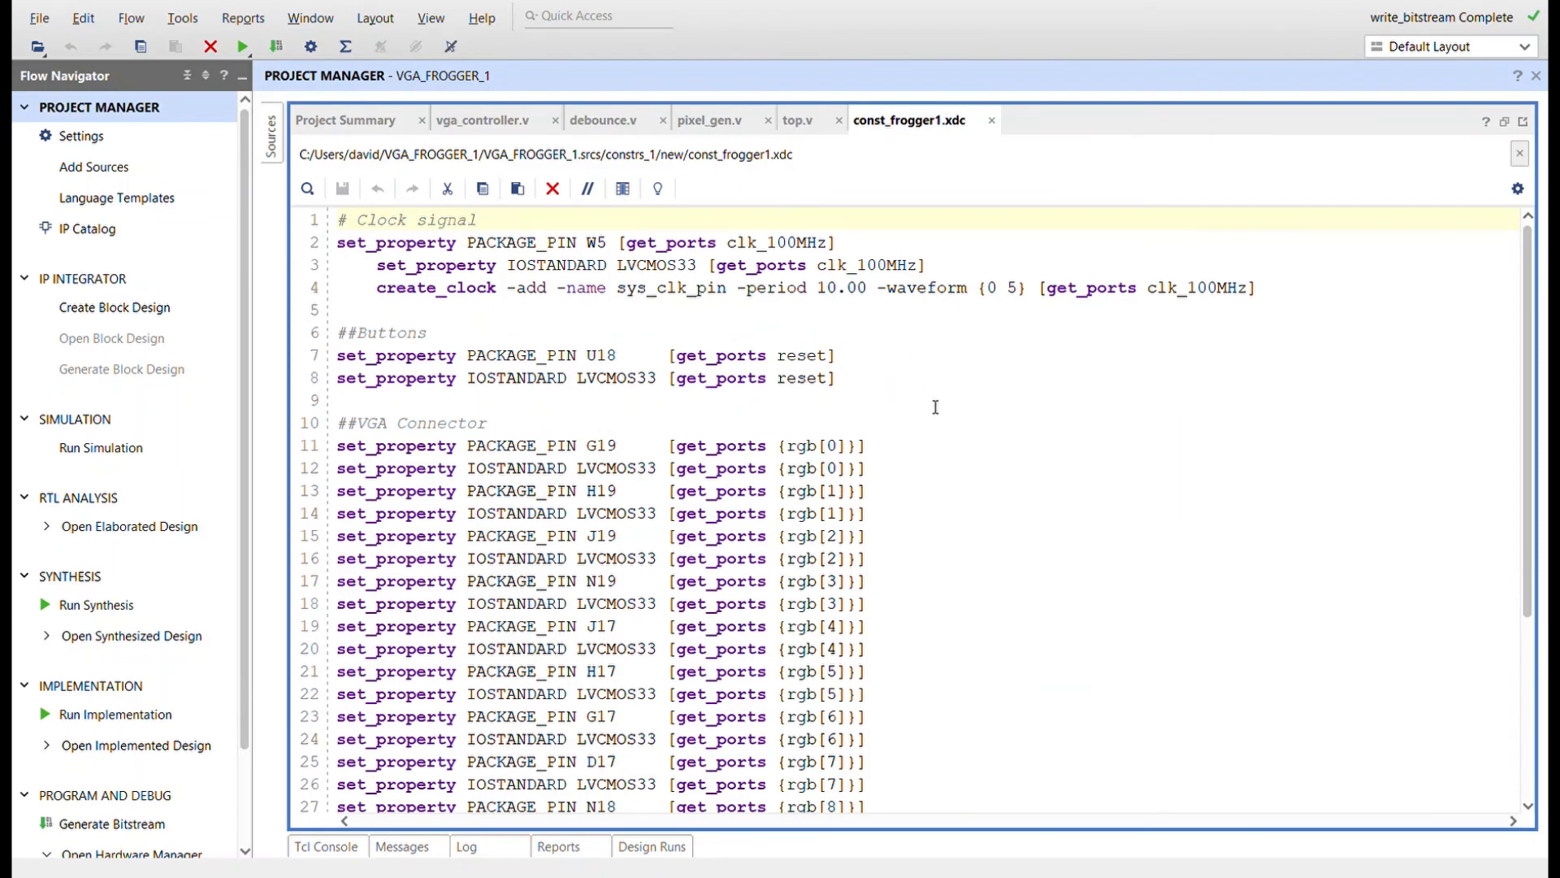
scroll(down, 3)
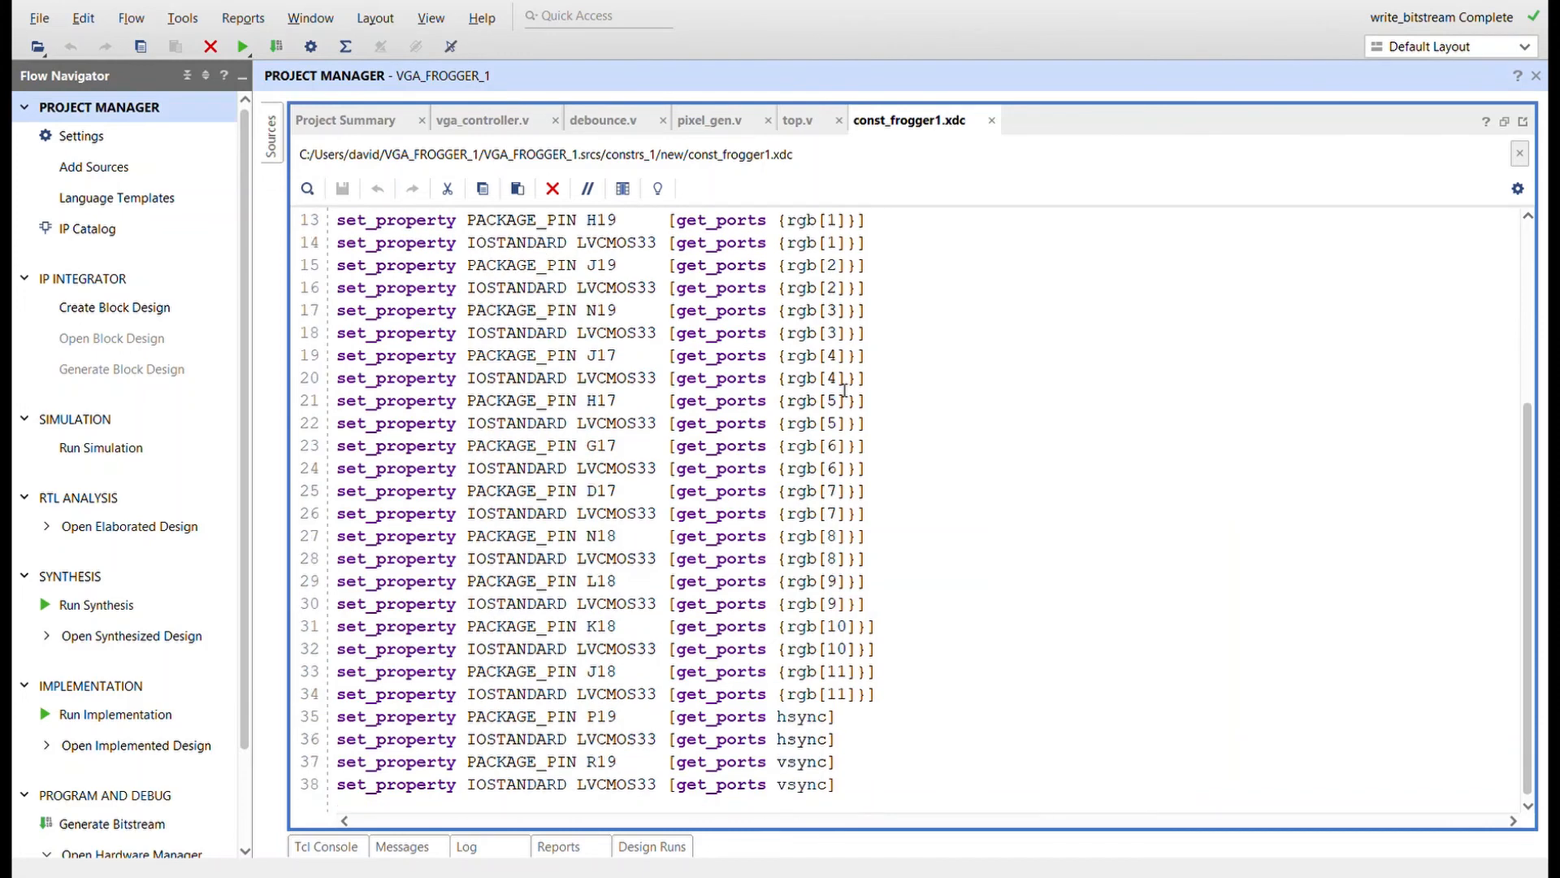
mouse_move(1006, 722)
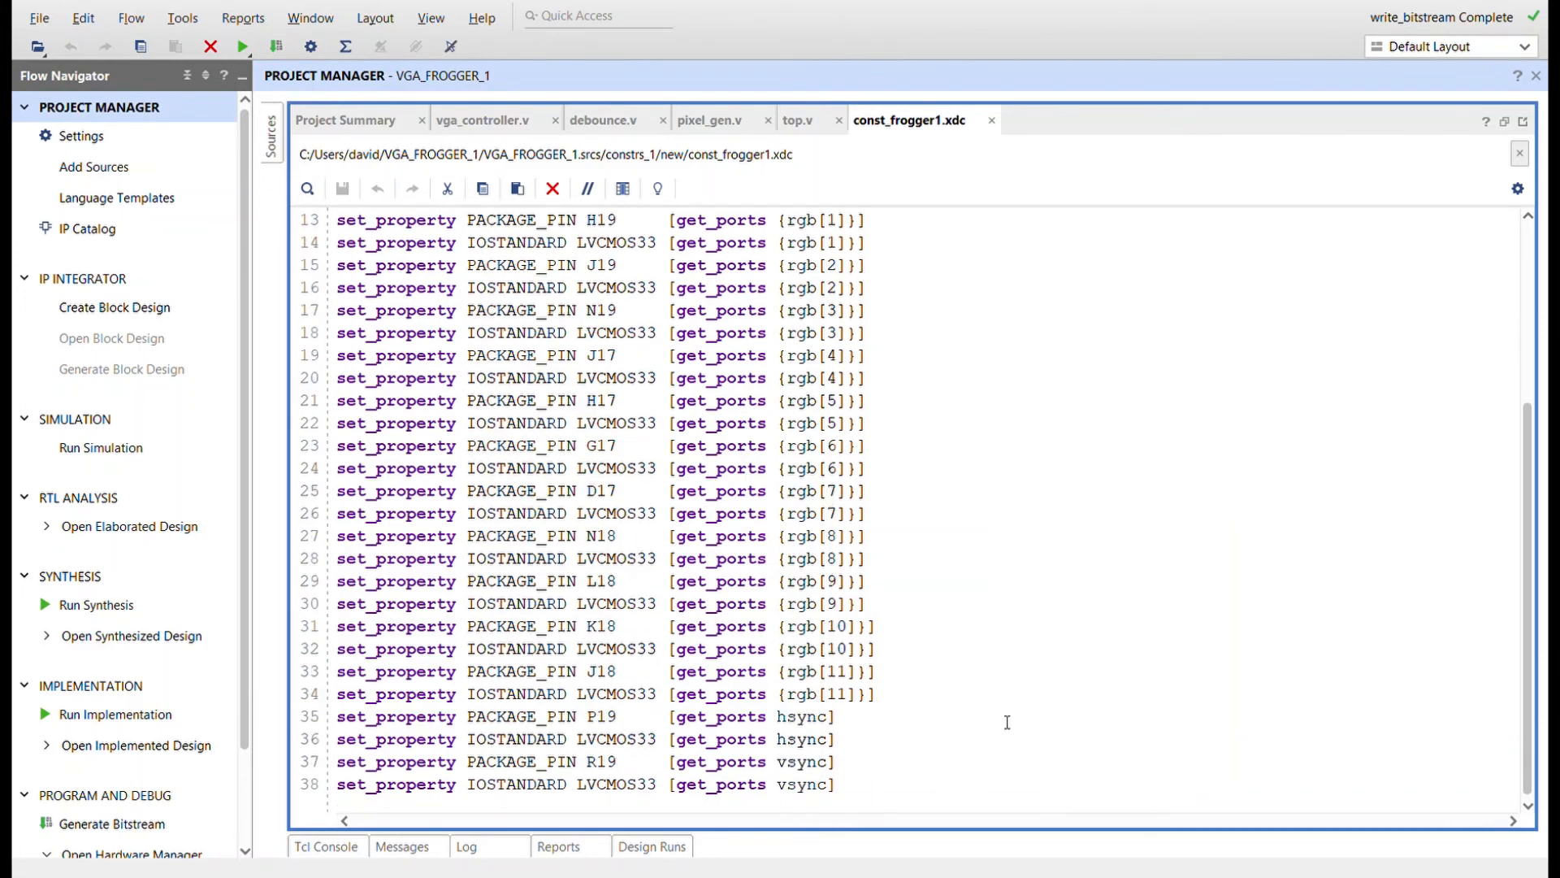
mouse_move(1427, 237)
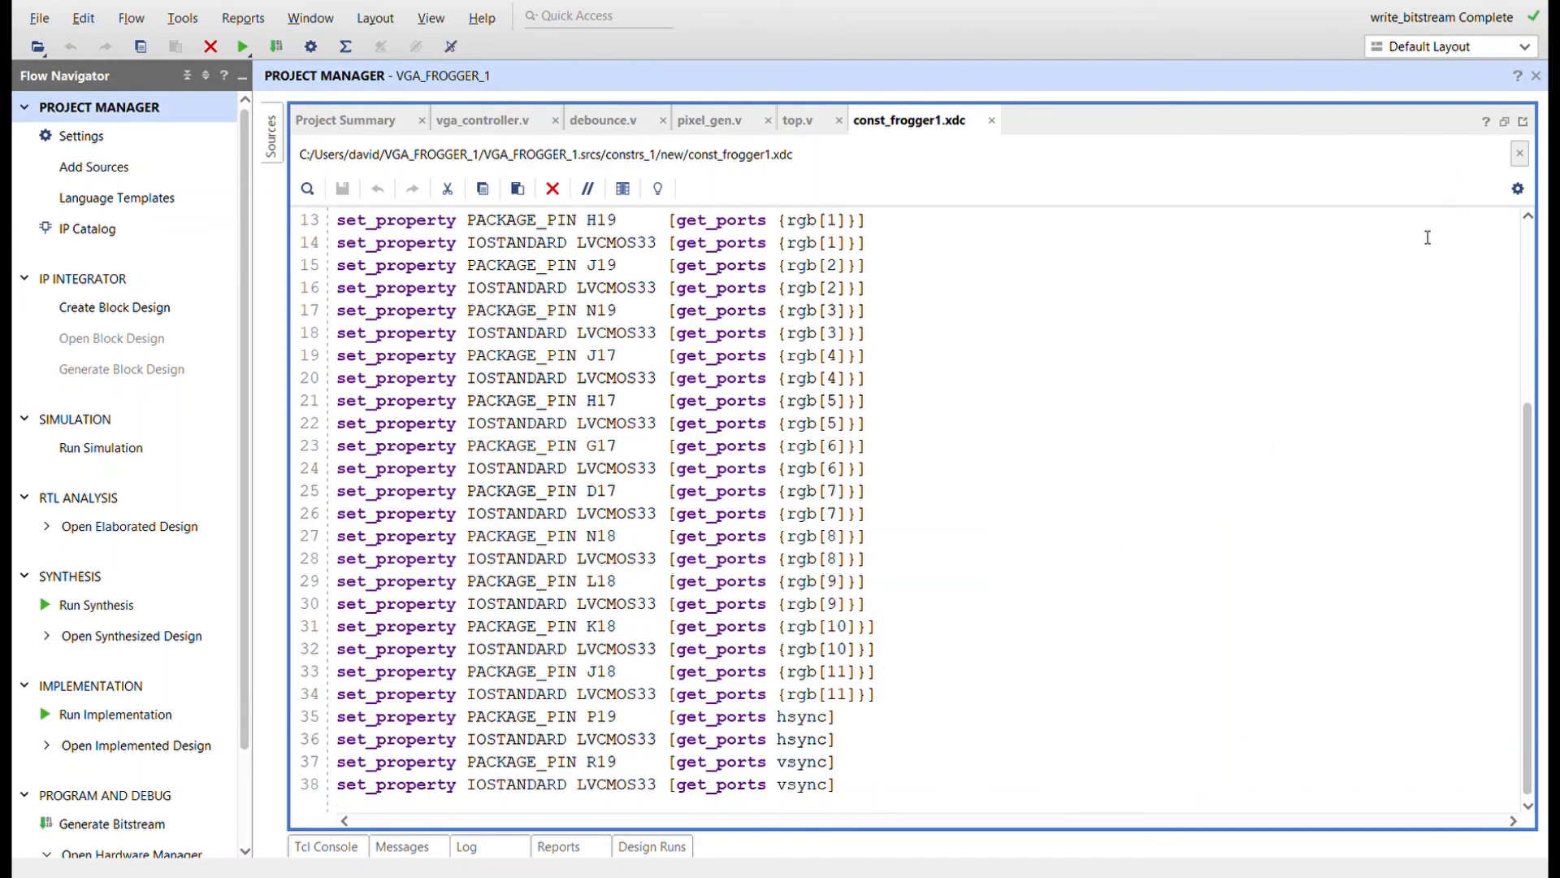